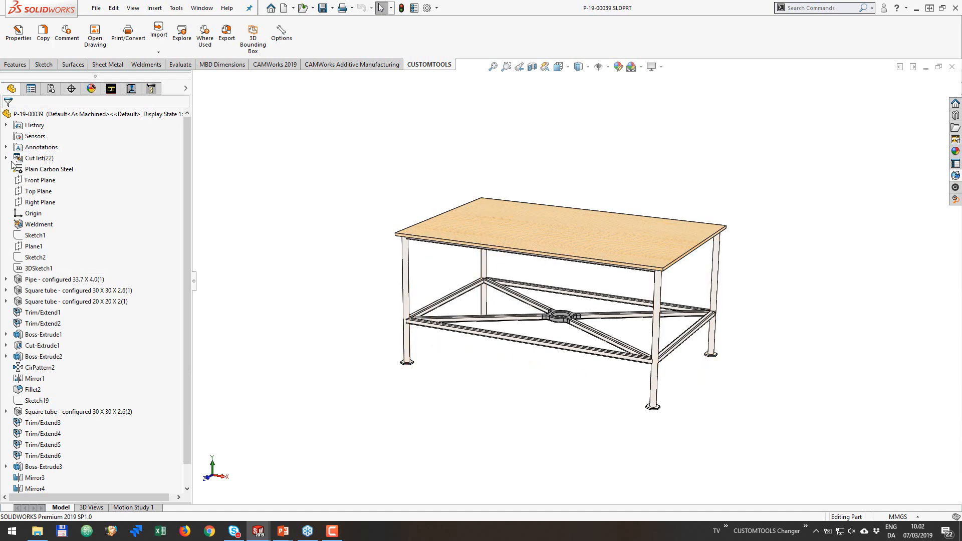
Expand the table's Cut list folder and open the CUSTOMTOOLS export list of its items.
left_click(6, 157)
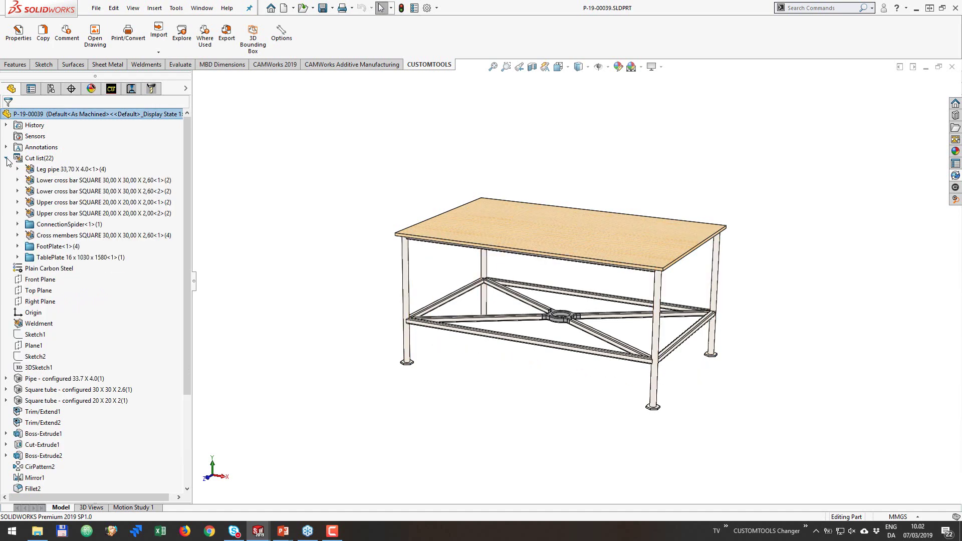
left_click(101, 180)
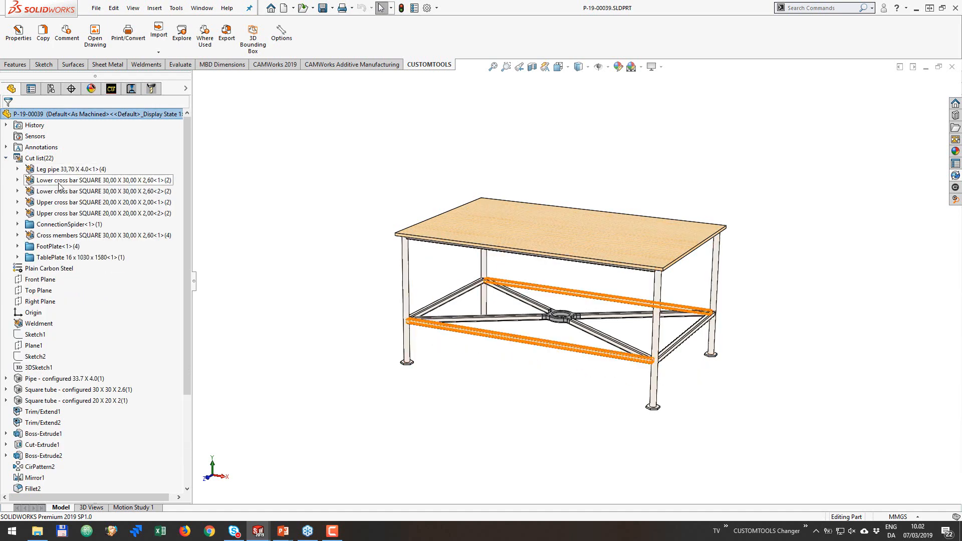
left_click(98, 190)
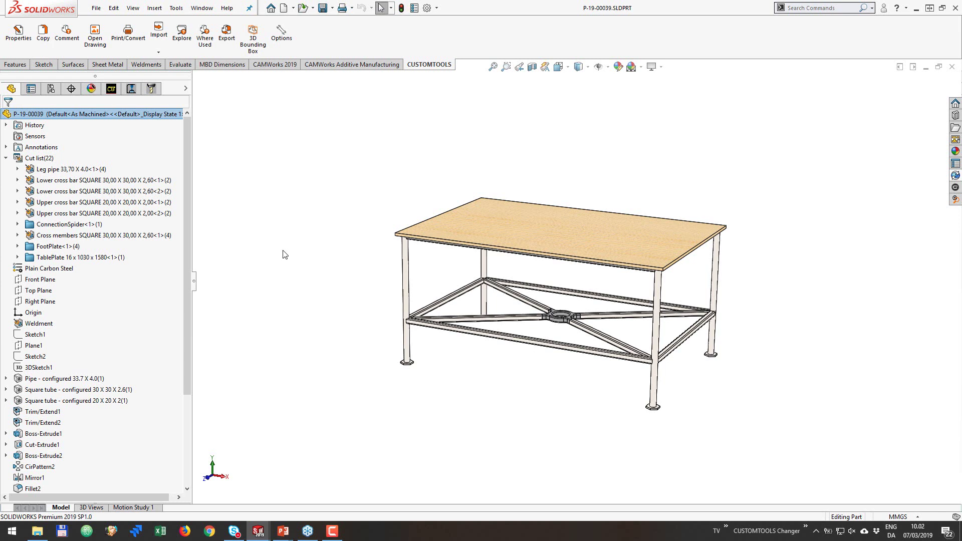
mouse_move(239, 76)
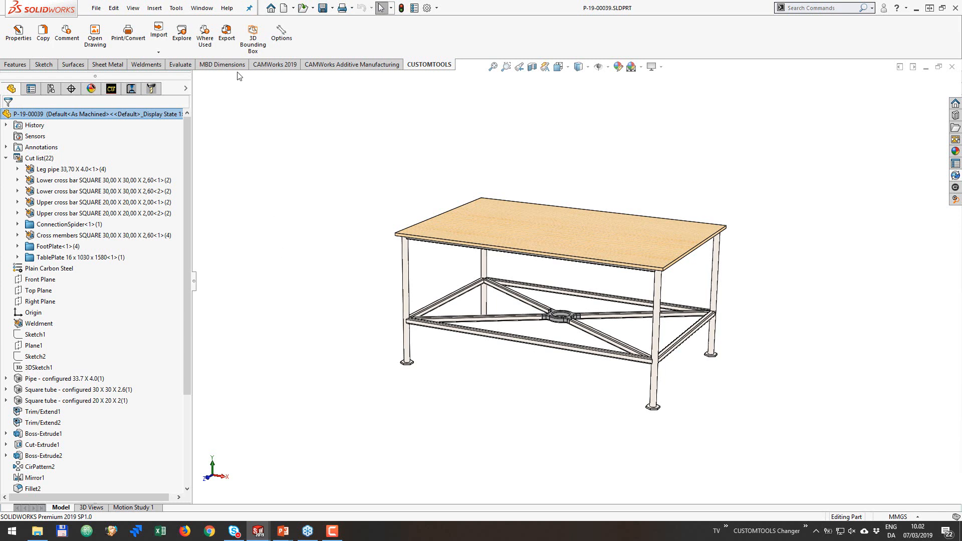
left_click(227, 32)
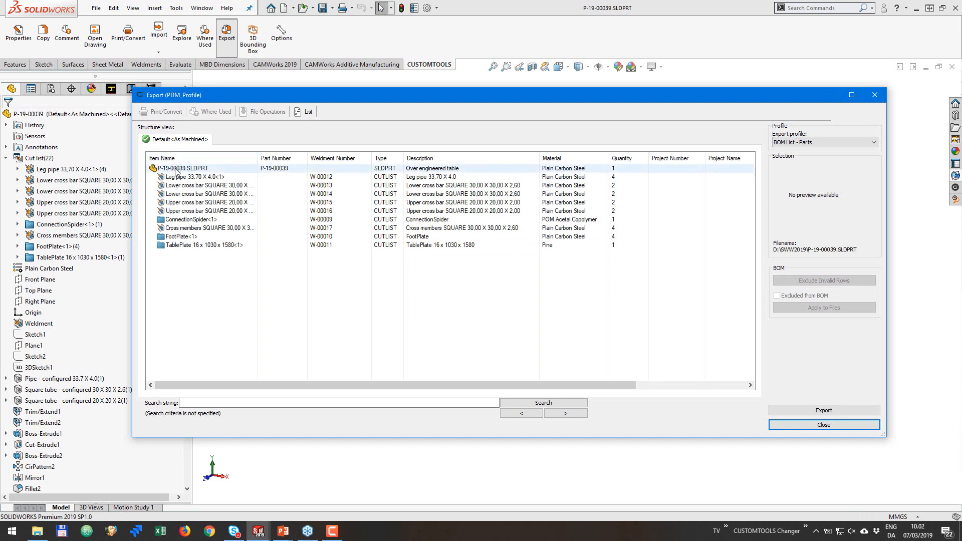
Preview the whole table and the ConnectionSpider item, then close the export list.
left_click(185, 169)
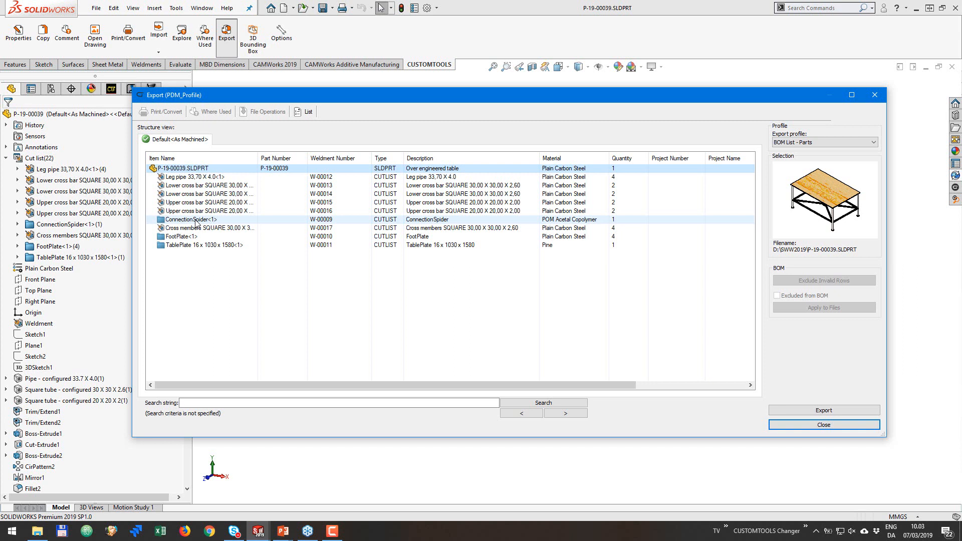
mouse_move(194, 236)
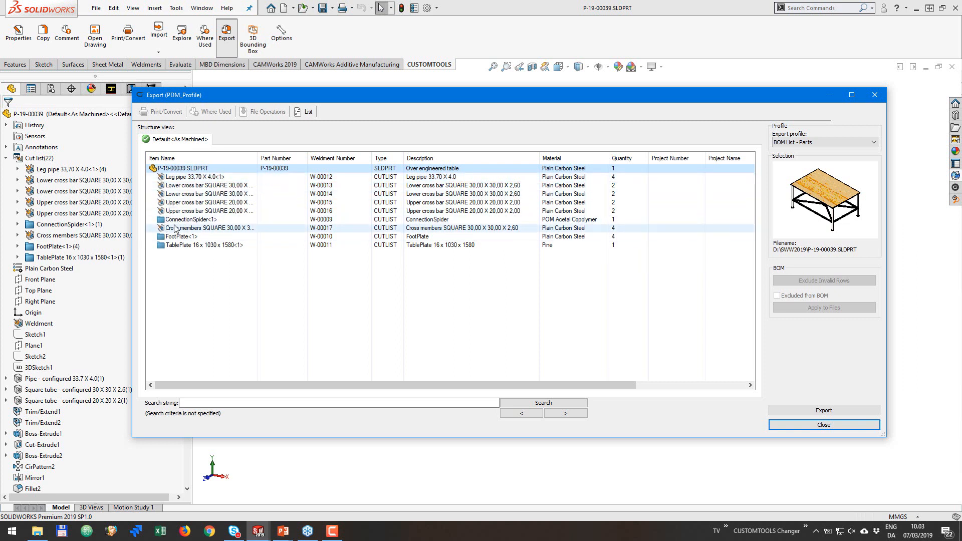
left_click(191, 218)
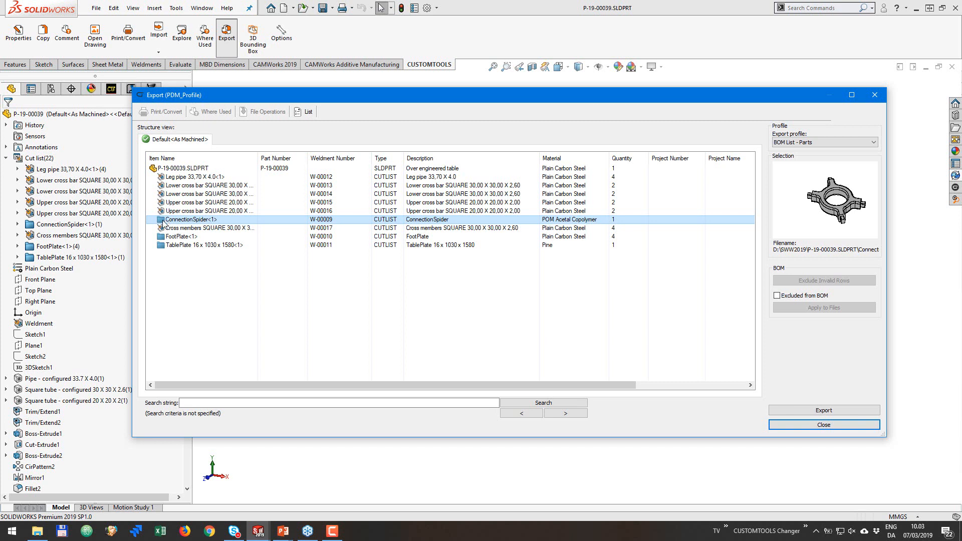
mouse_move(266, 159)
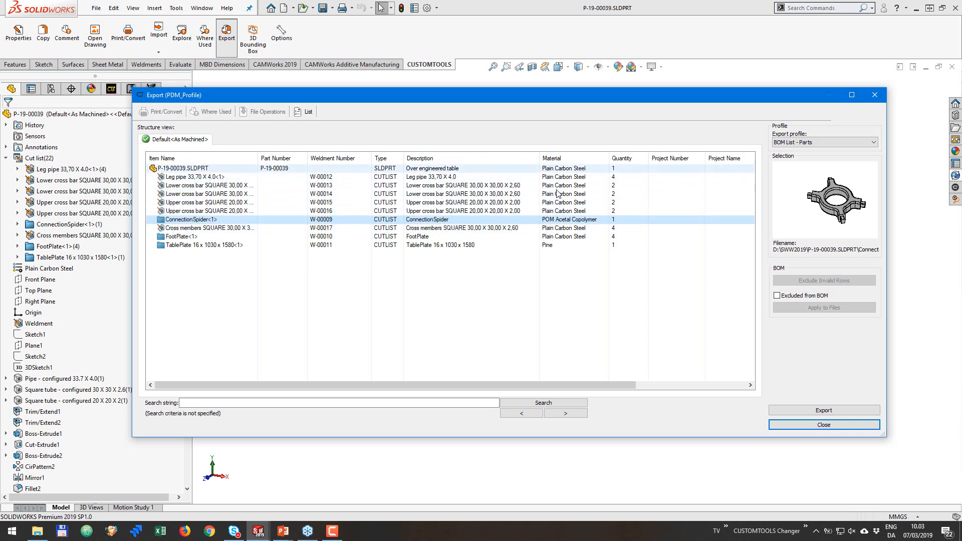
mouse_move(434, 170)
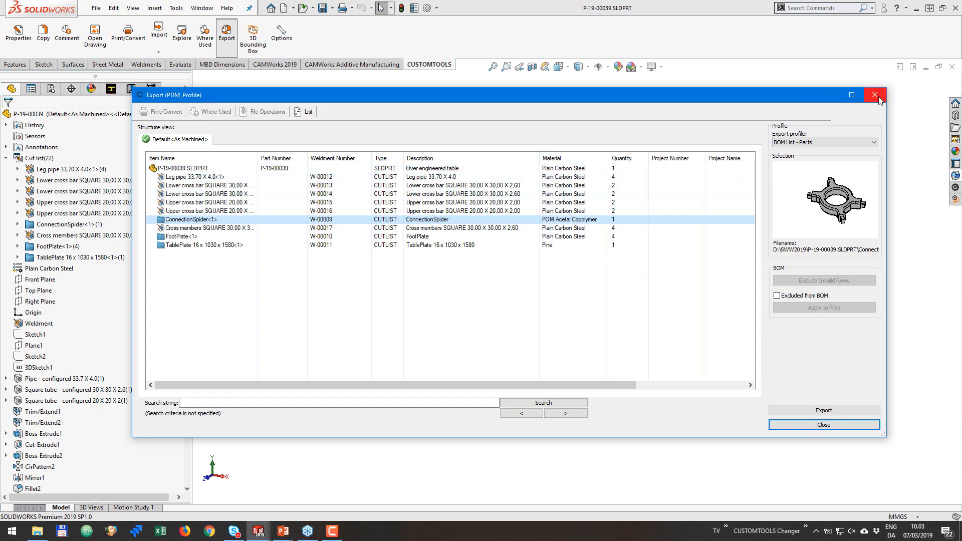
left_click(875, 95)
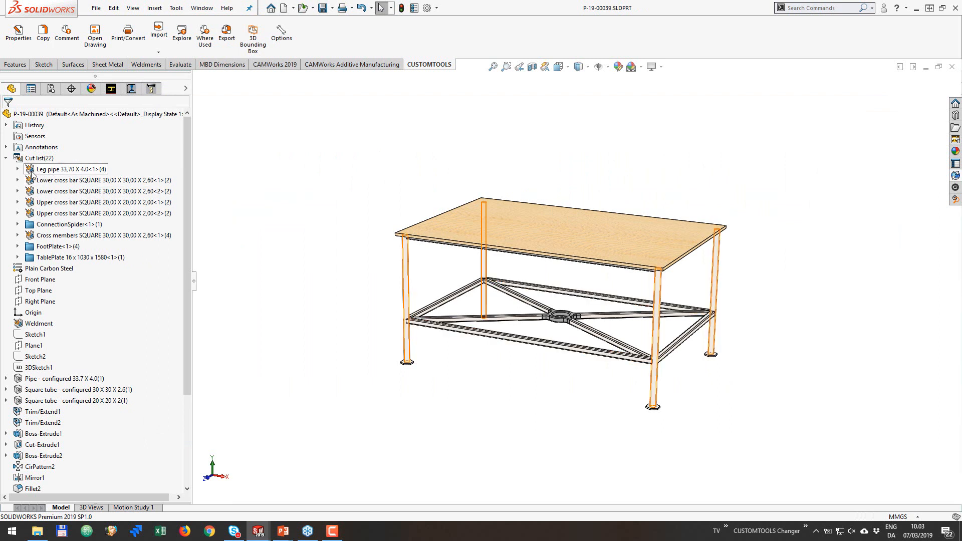
right_click(69, 169)
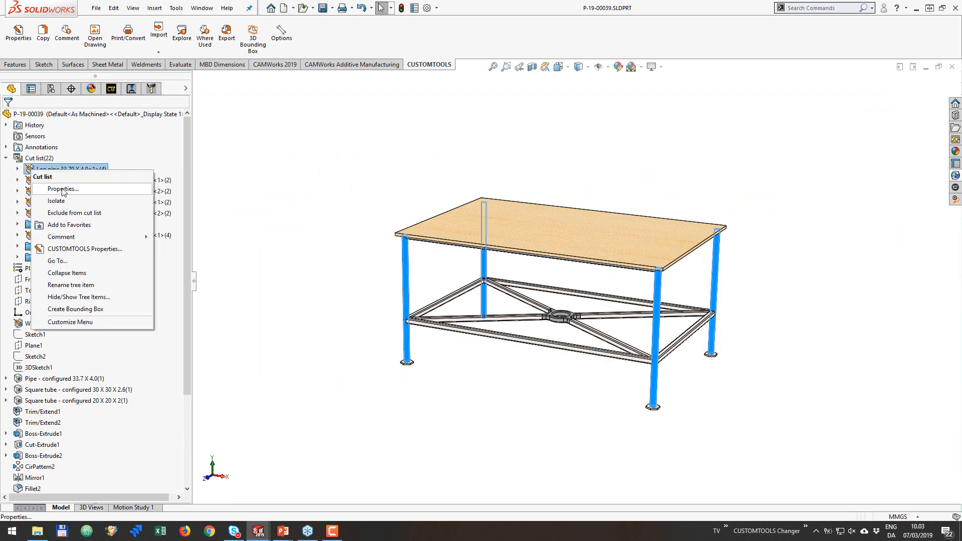
left_click(62, 188)
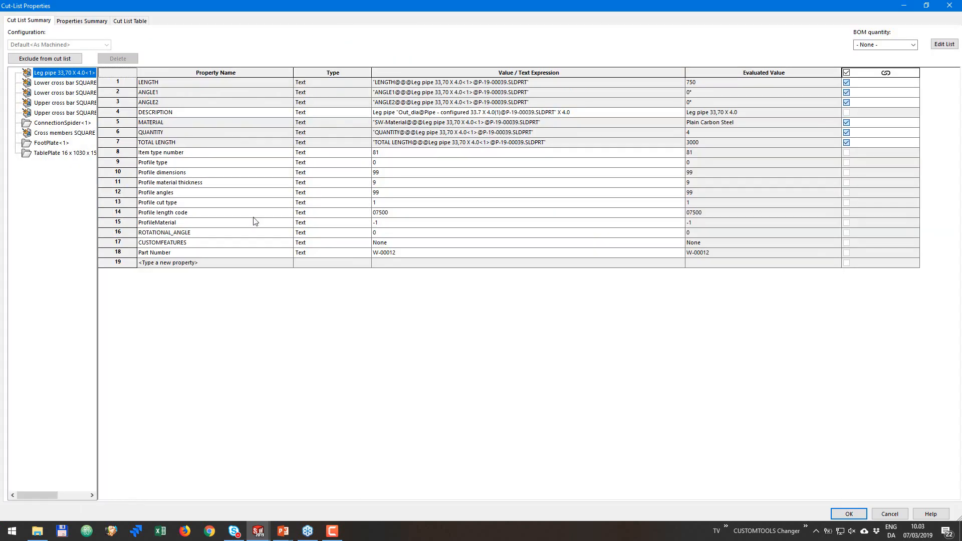
mouse_move(181, 91)
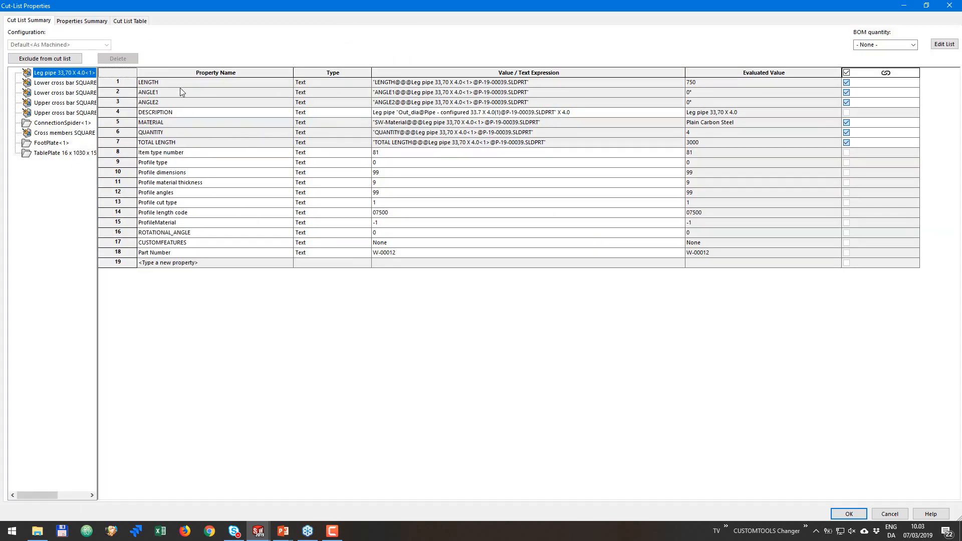
mouse_move(162, 82)
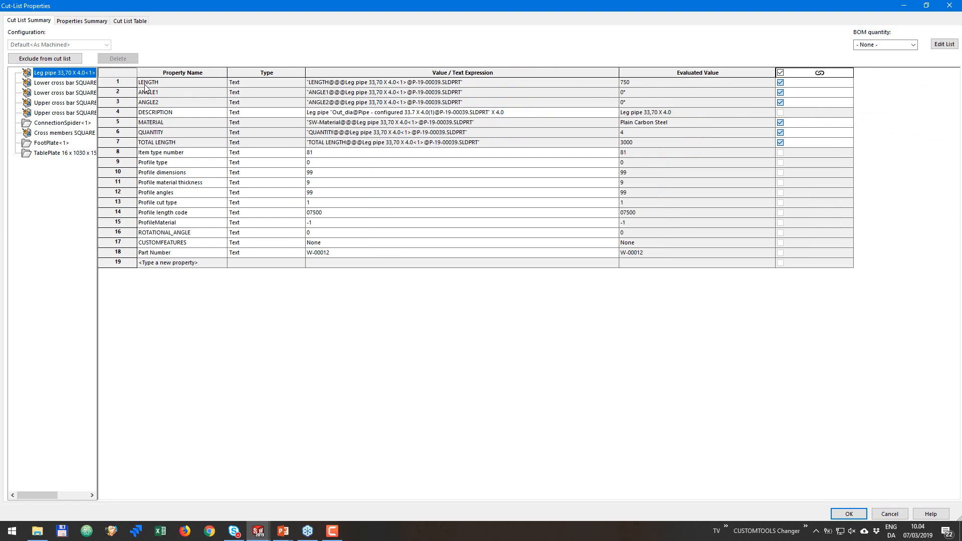
left_click(847, 513)
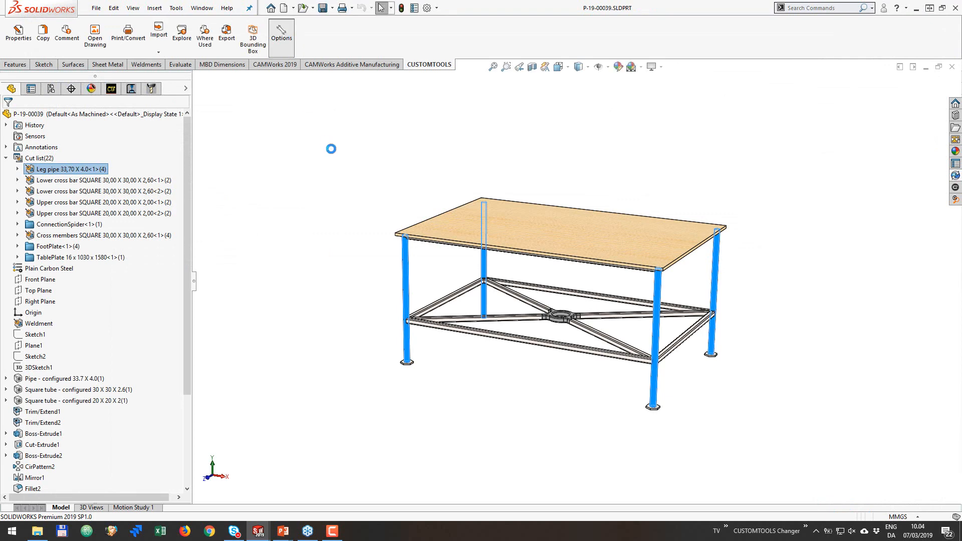
Add cut-list property 'Length' in Profile Options with Write value on Cut-List update ticked.
left_click(281, 34)
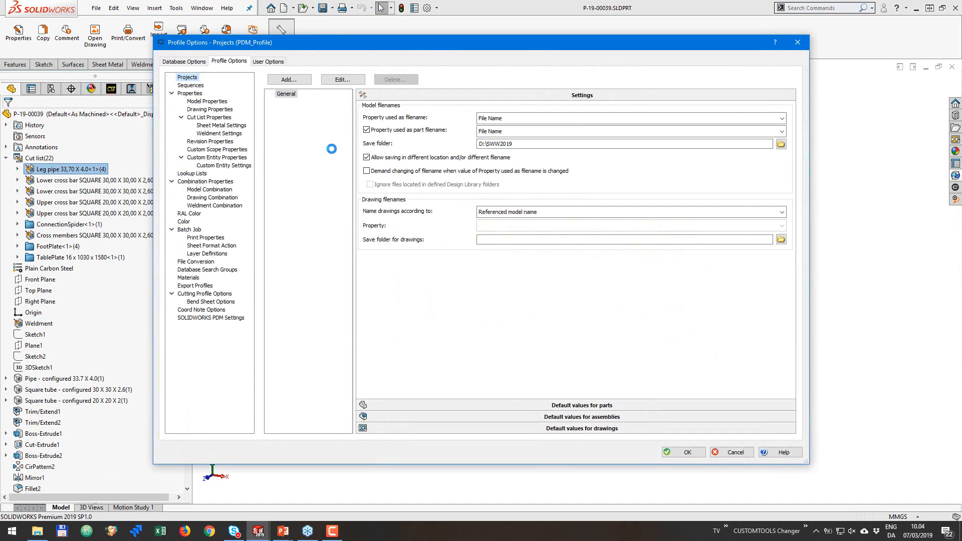
left_click(209, 117)
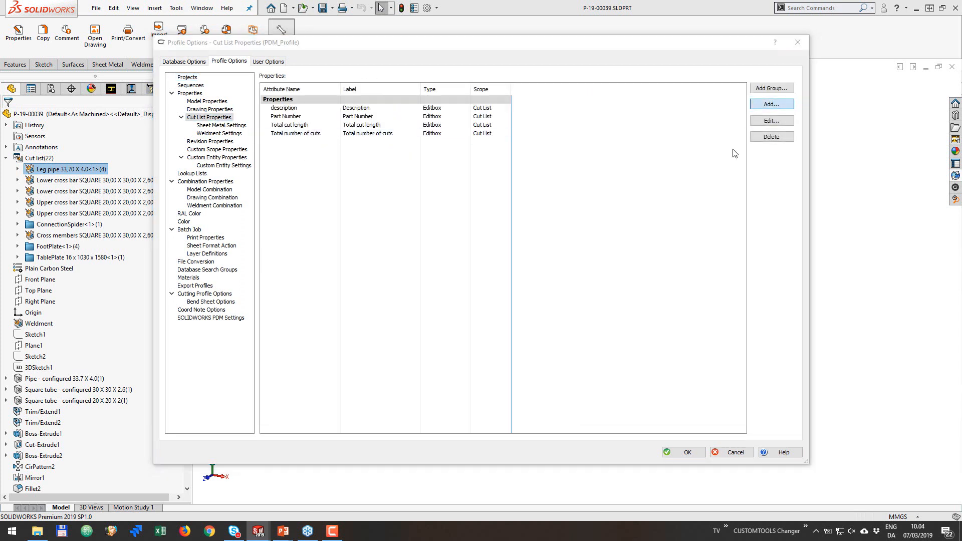
left_click(771, 103)
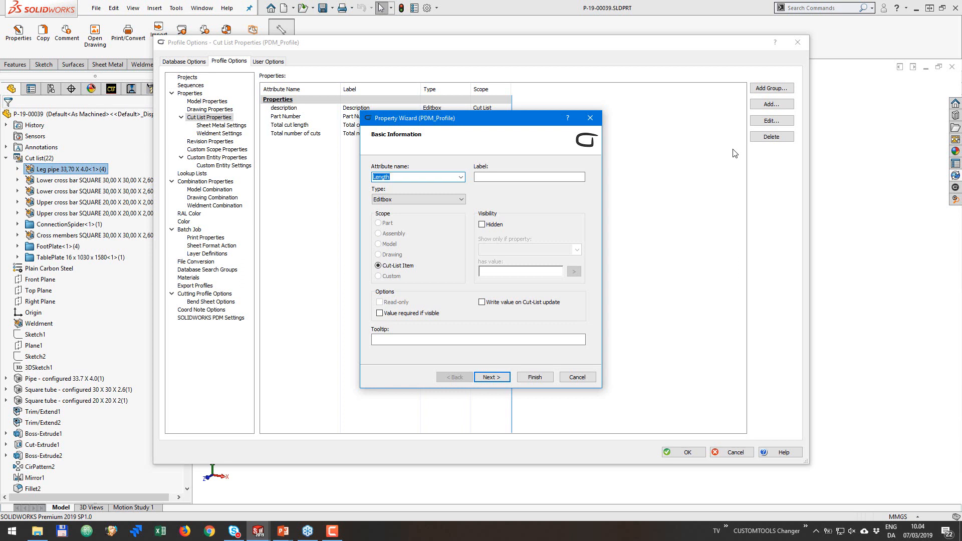
type("Length")
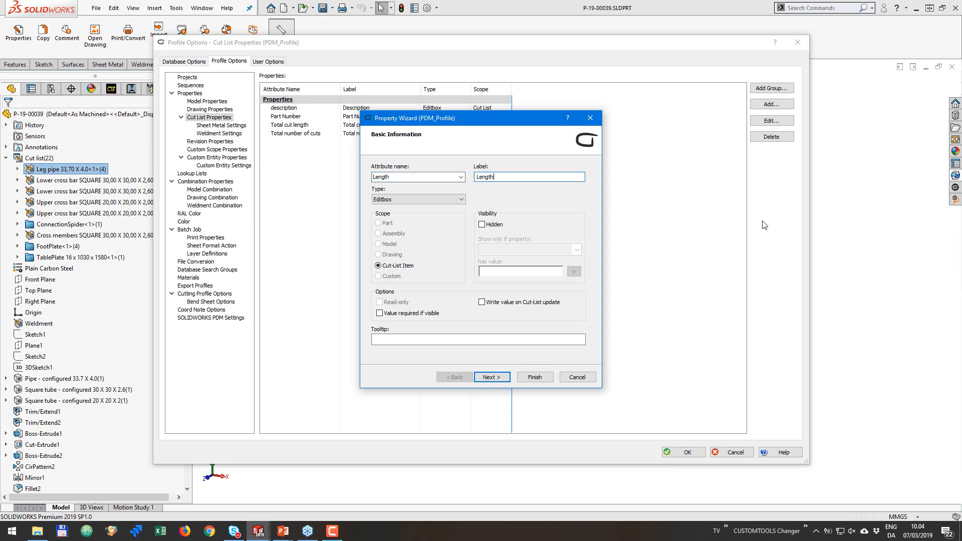
left_click(481, 301)
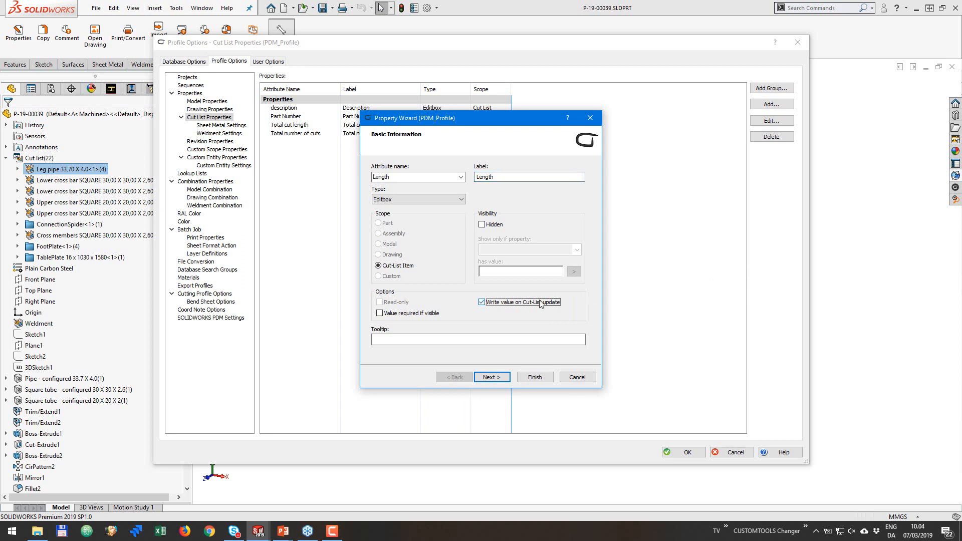
mouse_move(483, 249)
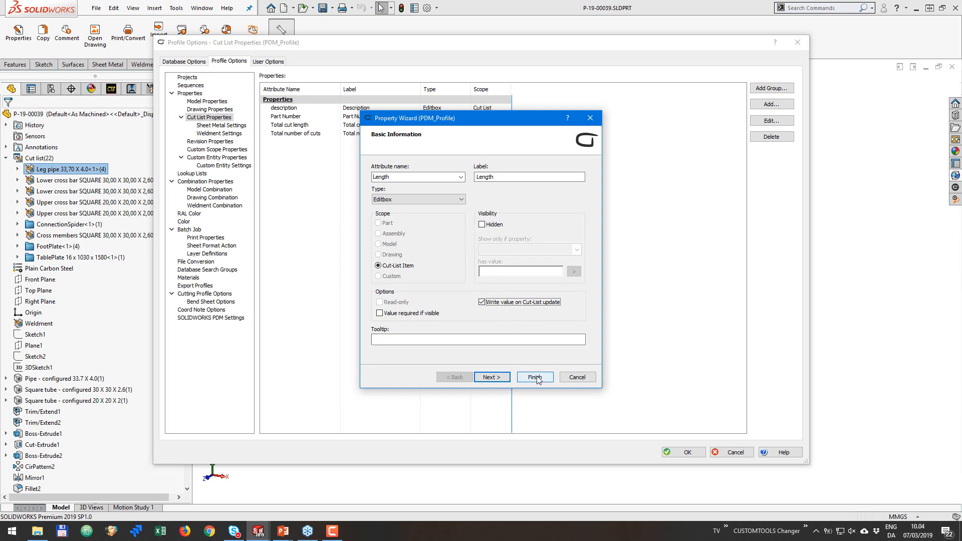
left_click(534, 377)
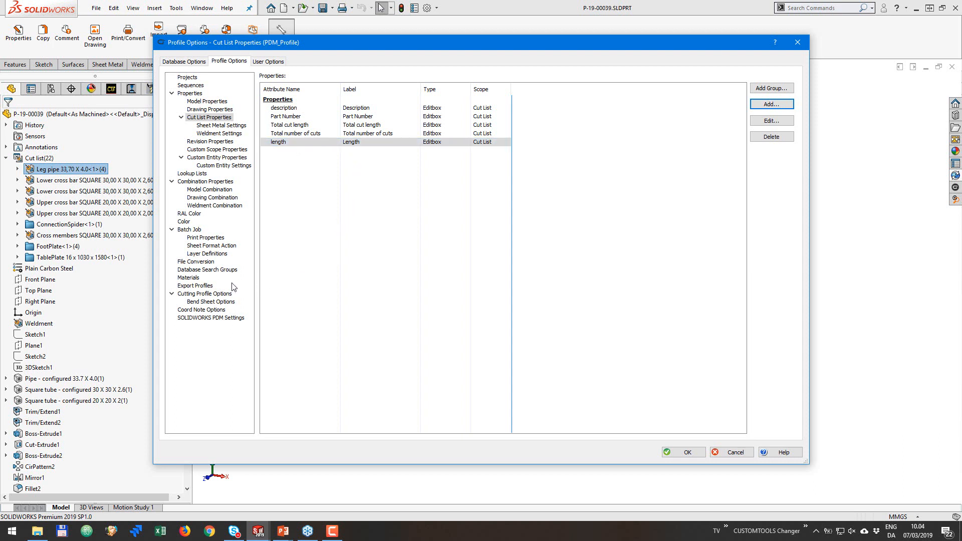
Add a Length field using the CUSTOMTOOLS length attribute to the BOM List - Parts profile.
left_click(195, 285)
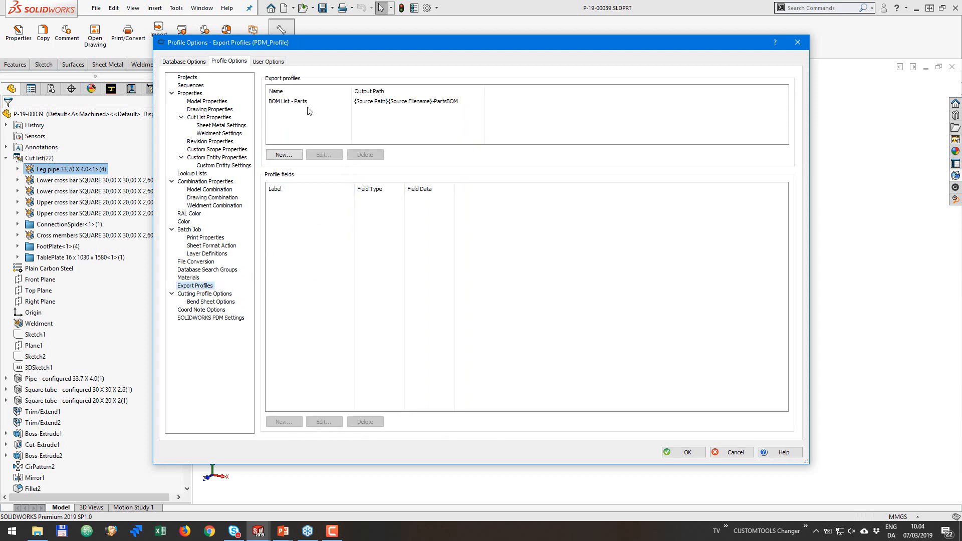
left_click(288, 102)
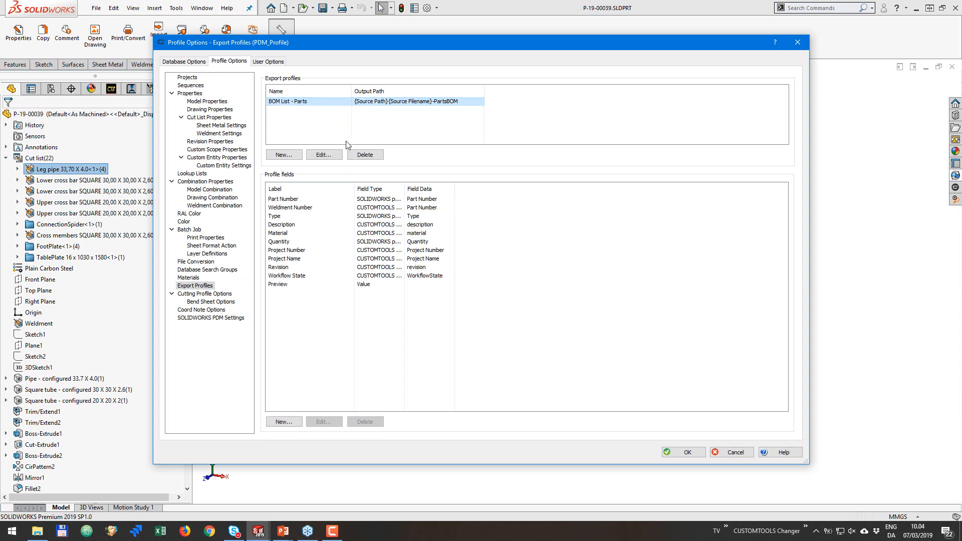
left_click(284, 421)
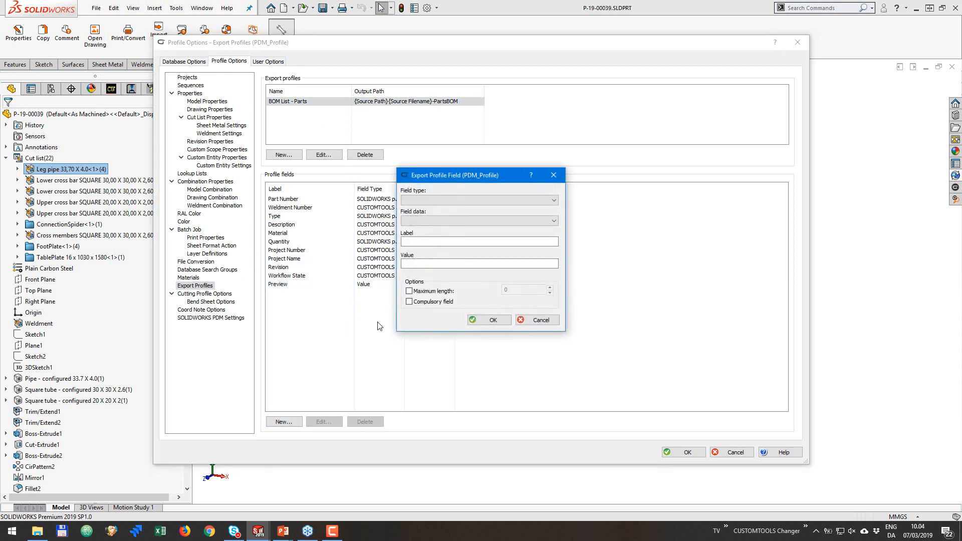
left_click(478, 200)
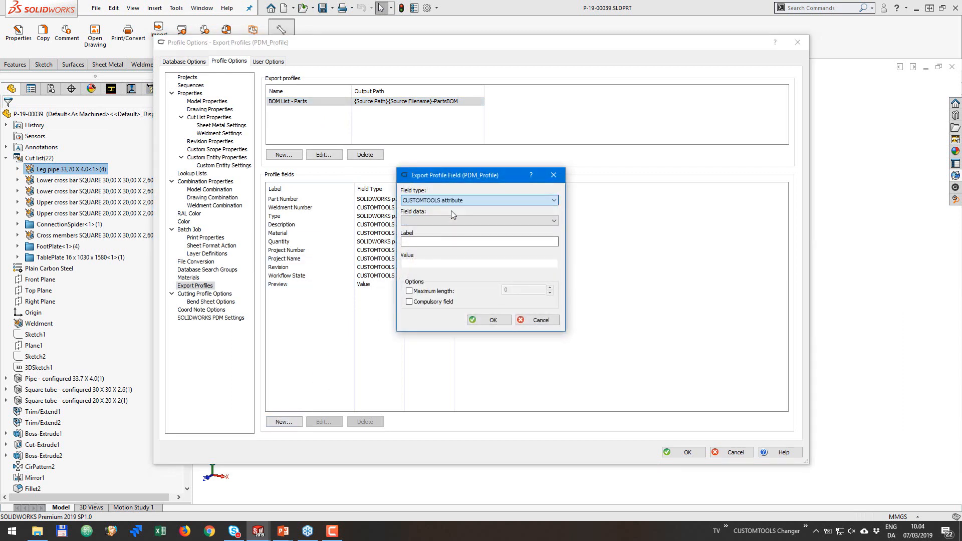
left_click(552, 220)
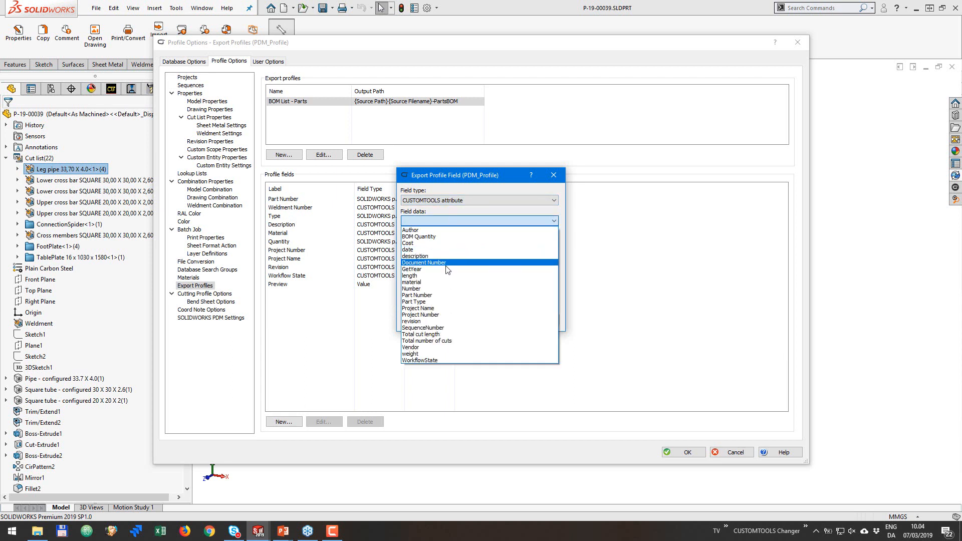
left_click(409, 275)
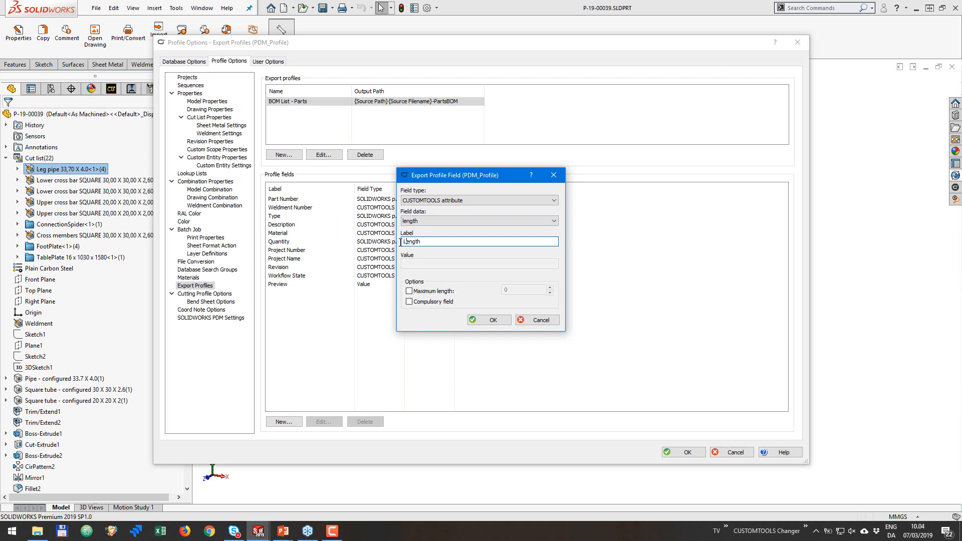
left_click(488, 320)
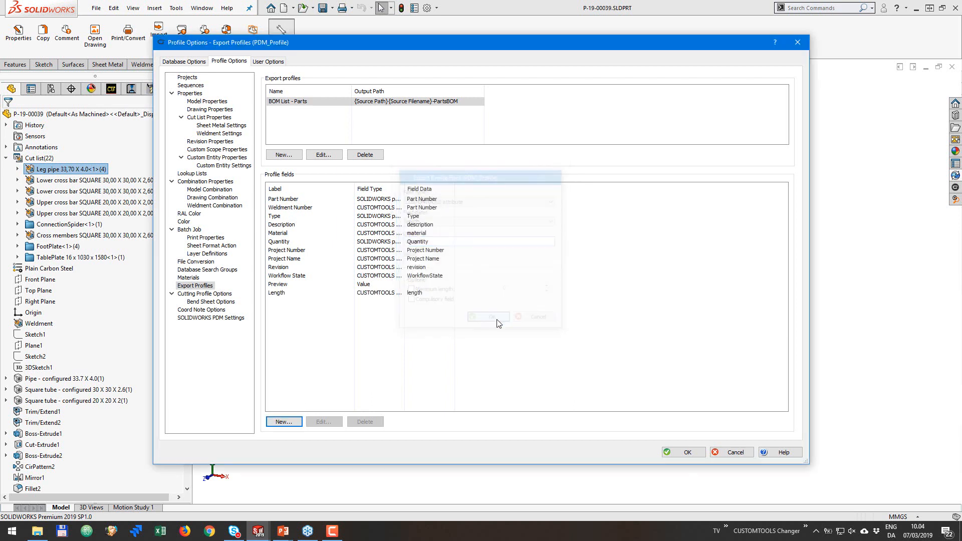
left_click(489, 317)
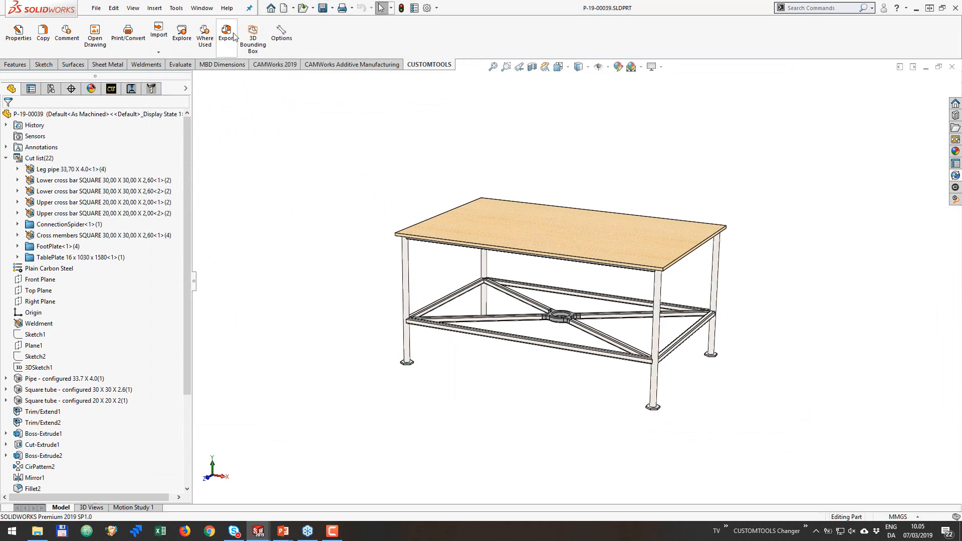
Generate the table's BOM export and preview W-00014, Cross members and TablePlate.
left_click(227, 35)
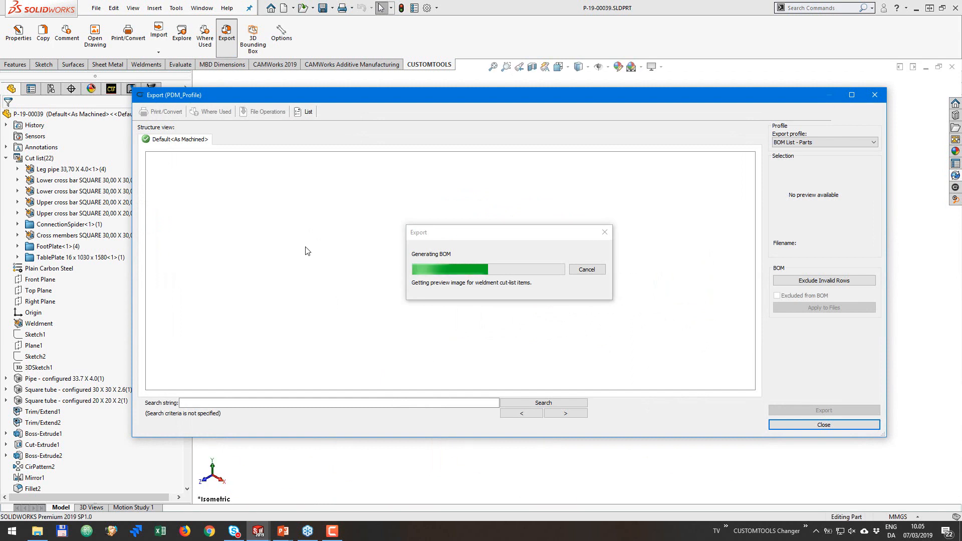
mouse_move(311, 255)
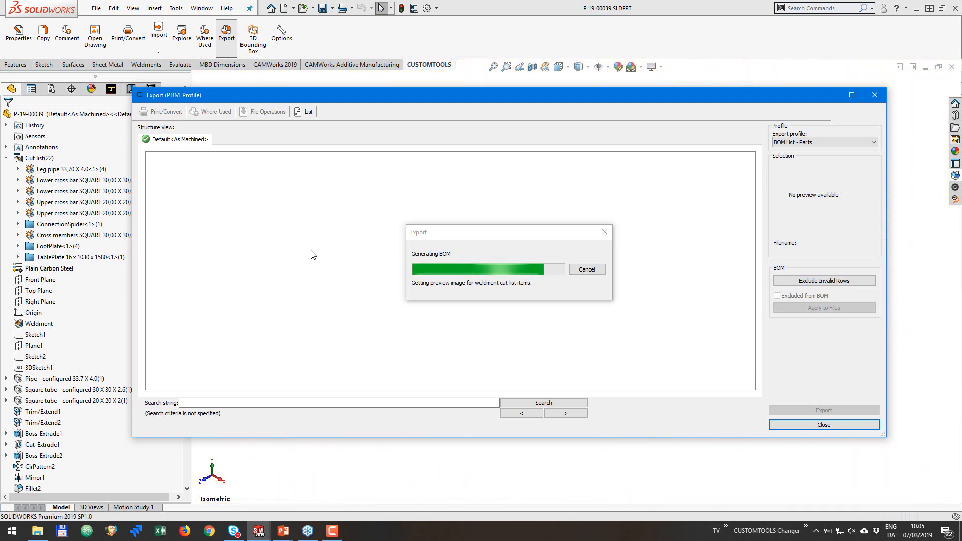
mouse_move(334, 257)
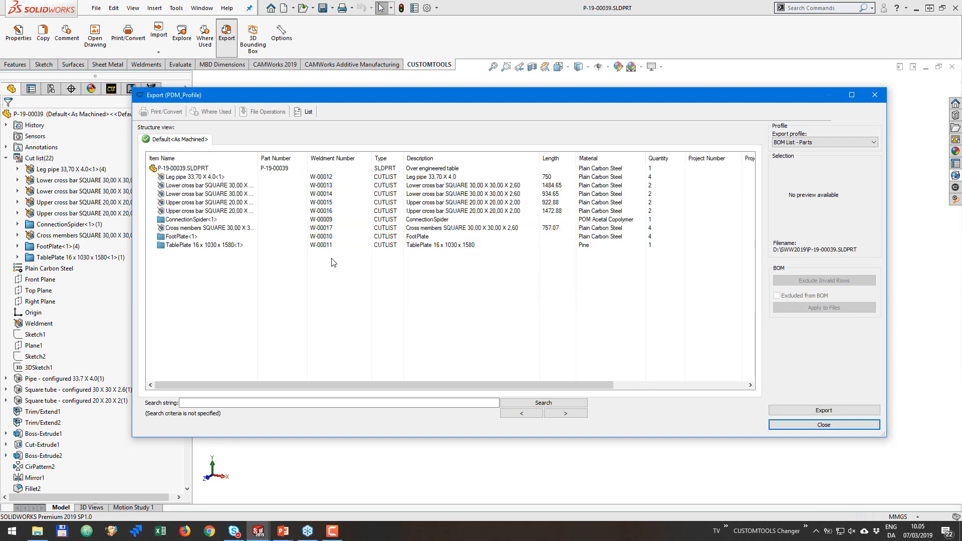
mouse_move(555, 158)
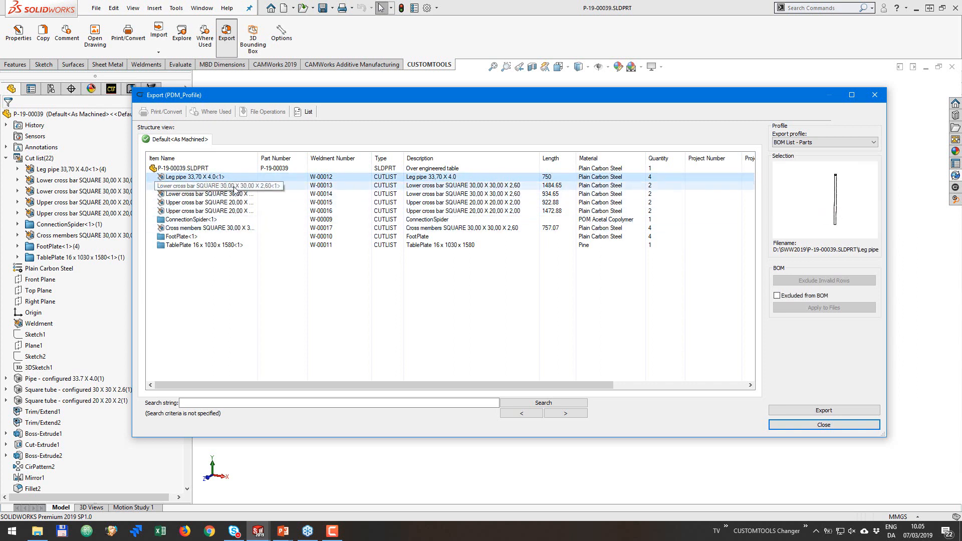
left_click(208, 194)
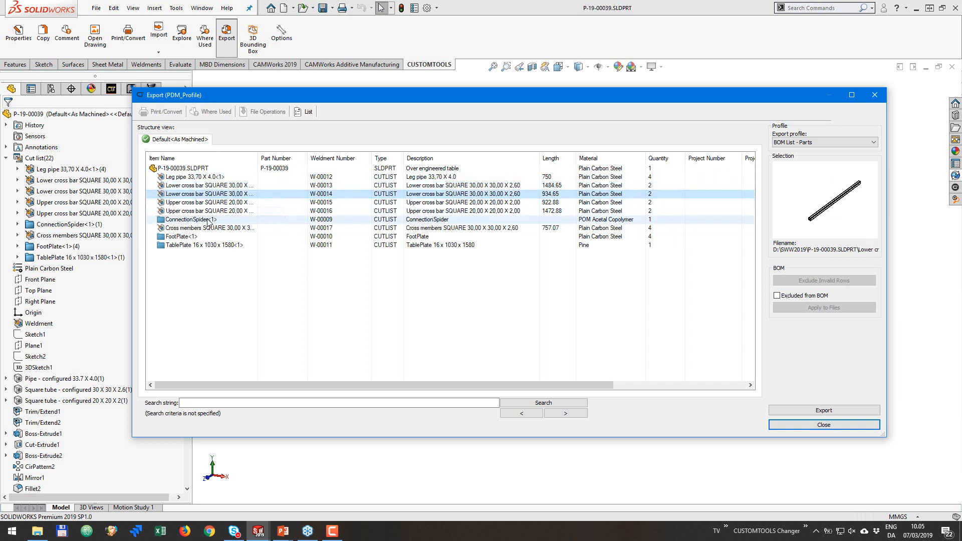
left_click(209, 228)
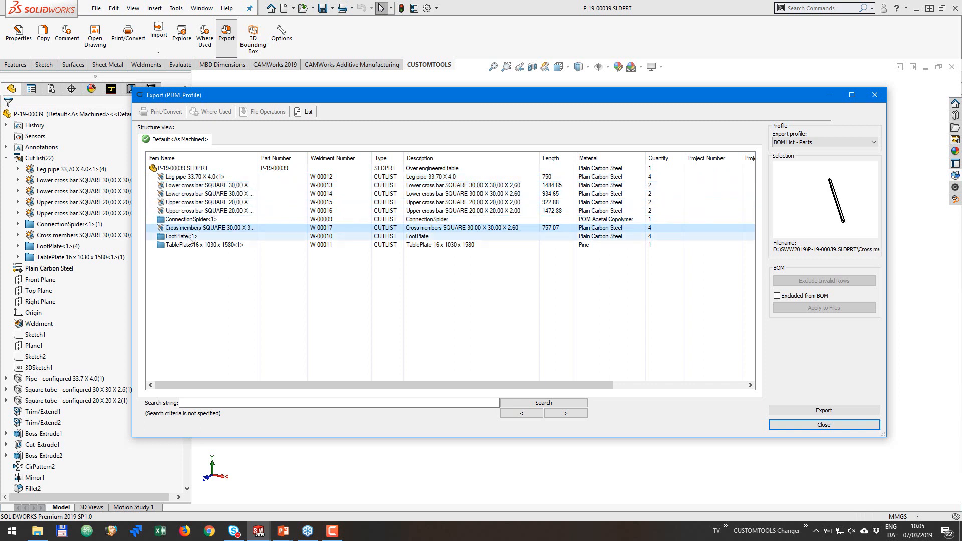
left_click(197, 245)
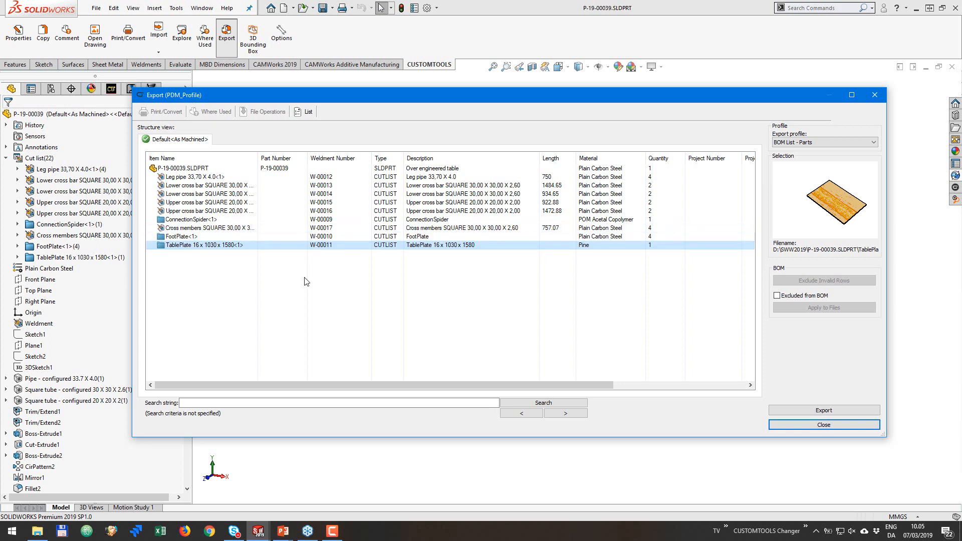
mouse_move(823, 410)
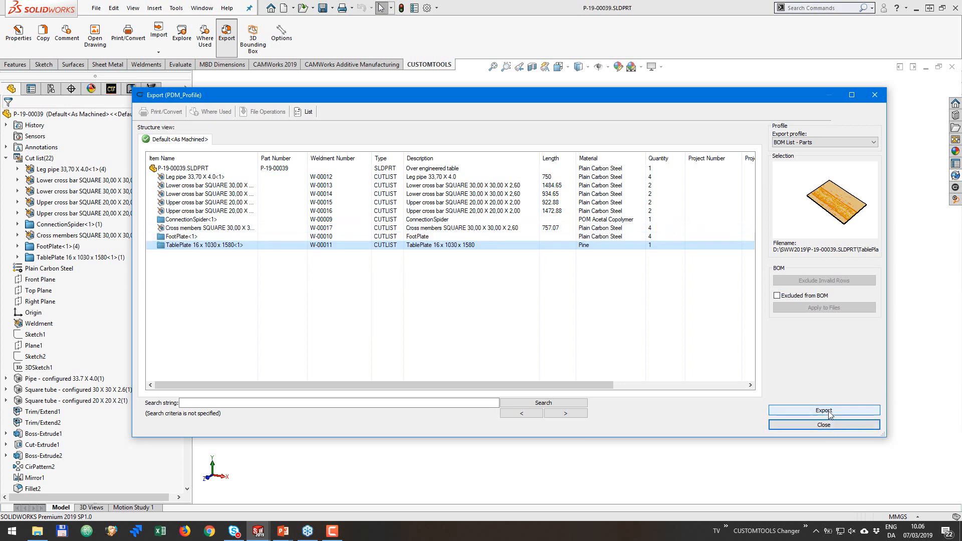
Export the BOM to Excel, replacing the existing P-19-00039-PartsBOM workbook.
left_click(823, 410)
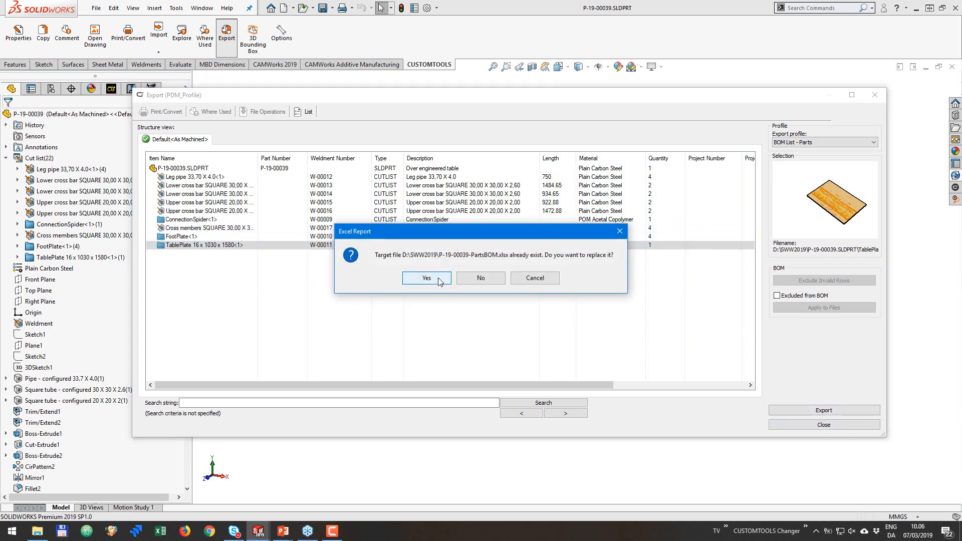
left_click(426, 278)
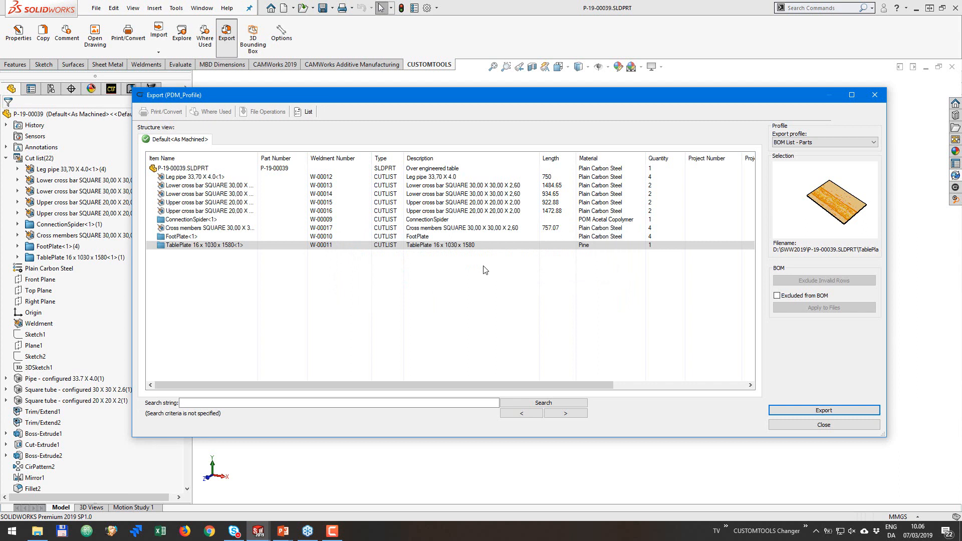
left_click(824, 410)
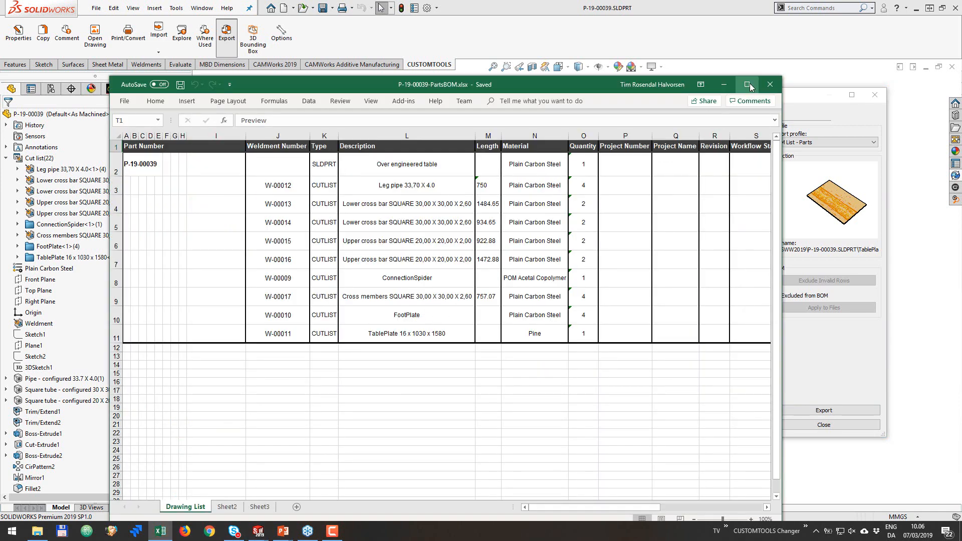
Maximize the exported parts BOM workbook window in Excel.
left_click(747, 85)
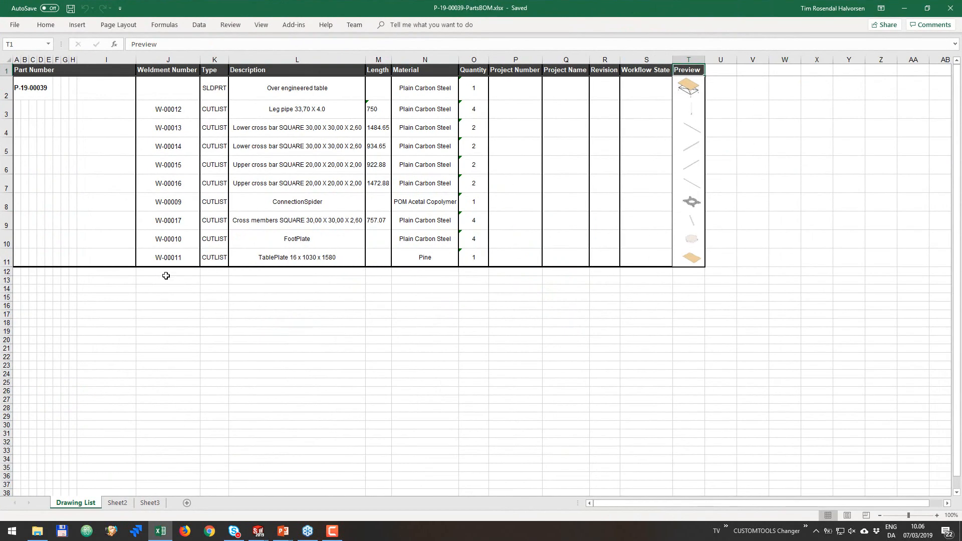
mouse_move(311, 266)
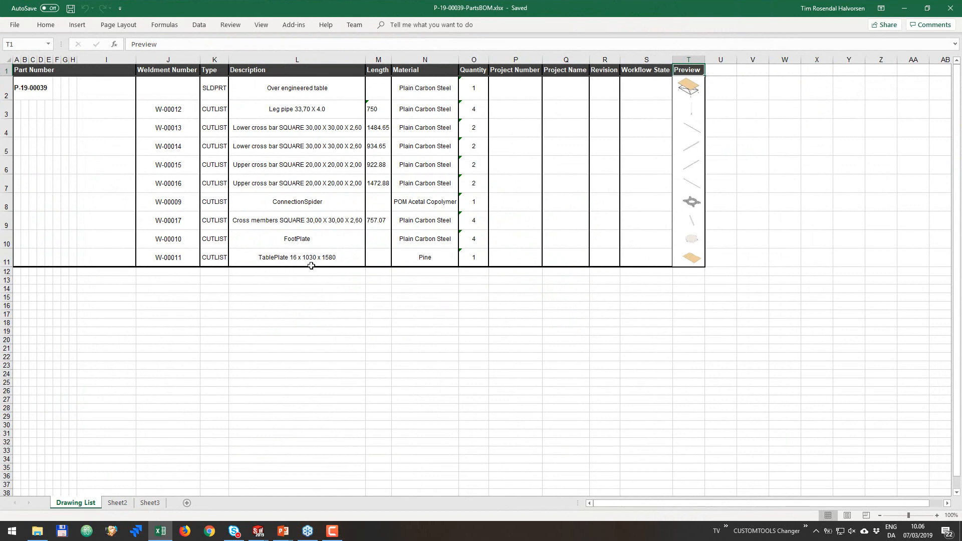
mouse_move(341, 205)
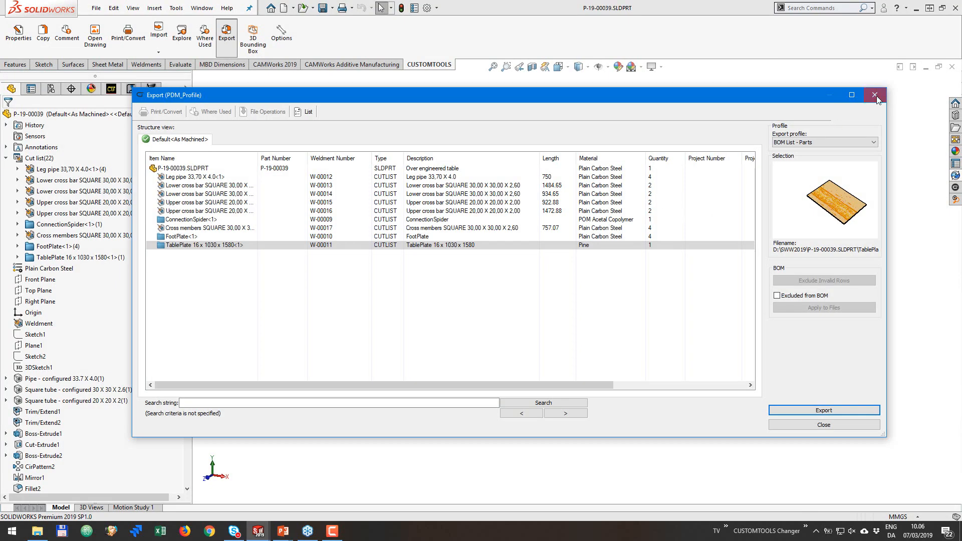
Switch to tray part P-19-00011, generate its BOM export and inspect the second Sheet item.
left_click(202, 7)
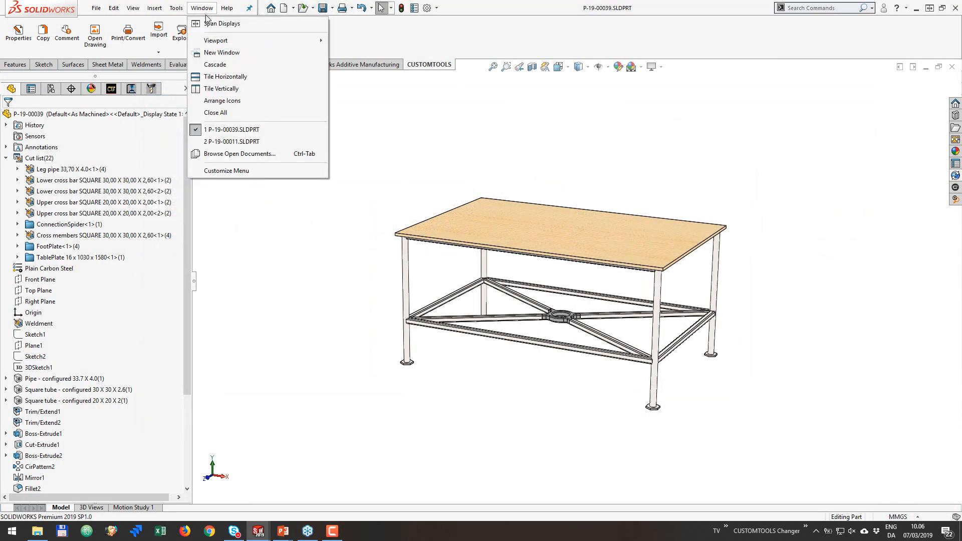
left_click(460, 177)
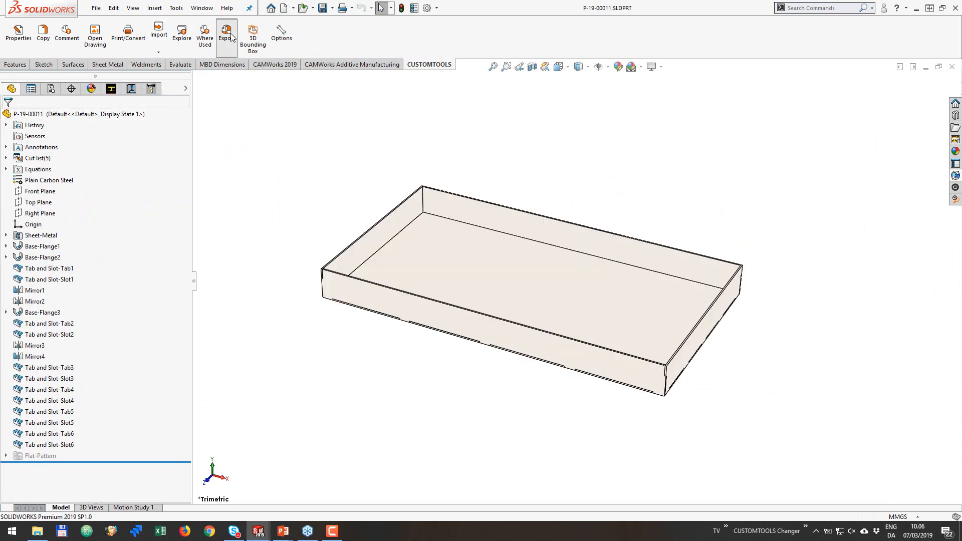
left_click(227, 34)
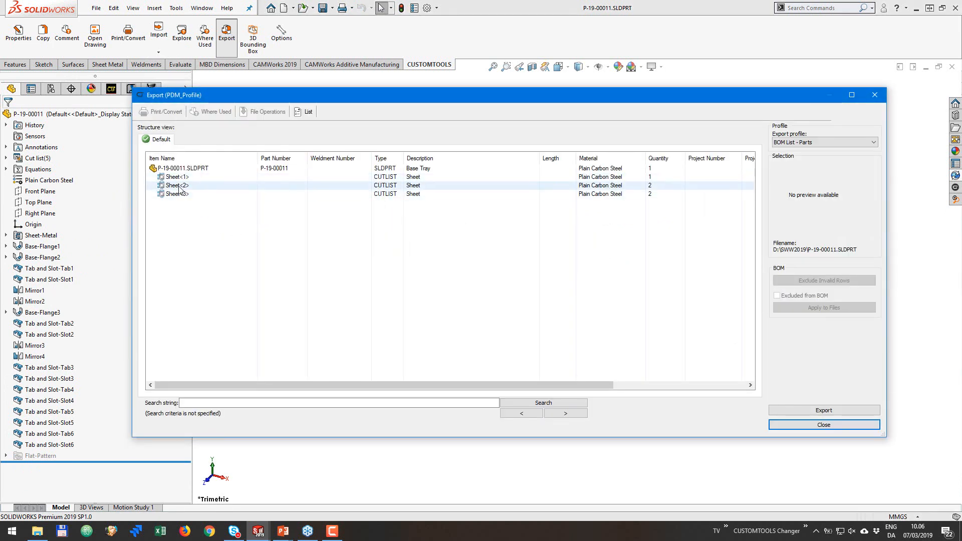
left_click(178, 194)
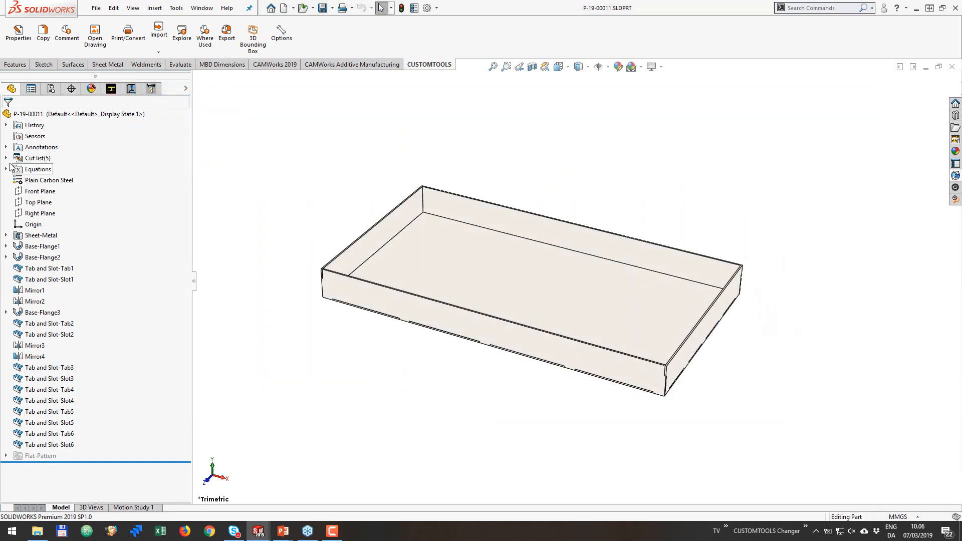
Open Sheet<1> cut-list properties maximized and select the Has bends property name.
left_click(35, 158)
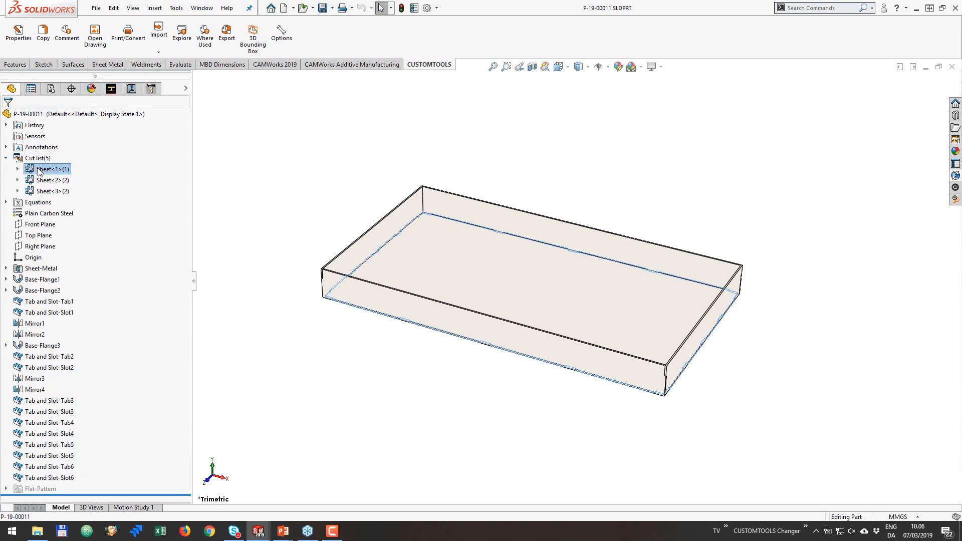
double_click(50, 169)
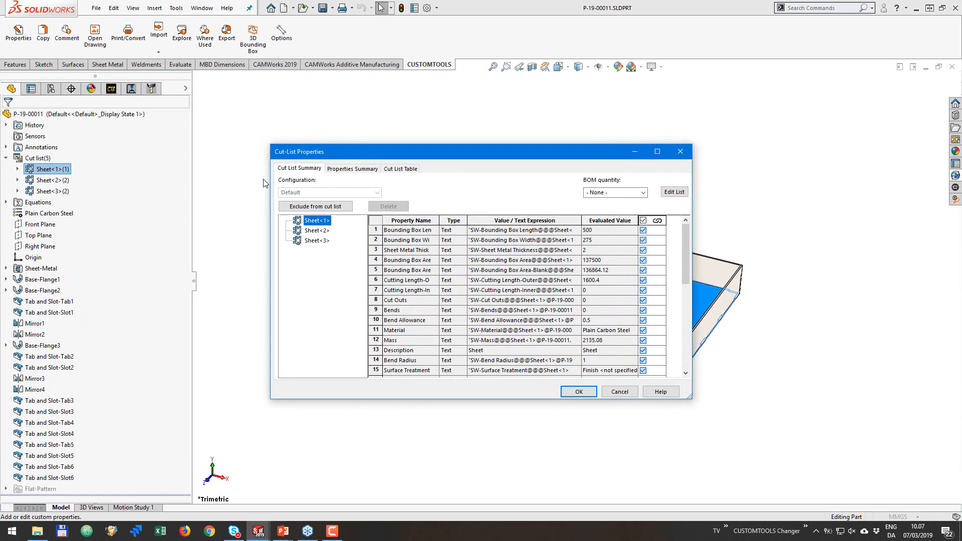
left_click(657, 152)
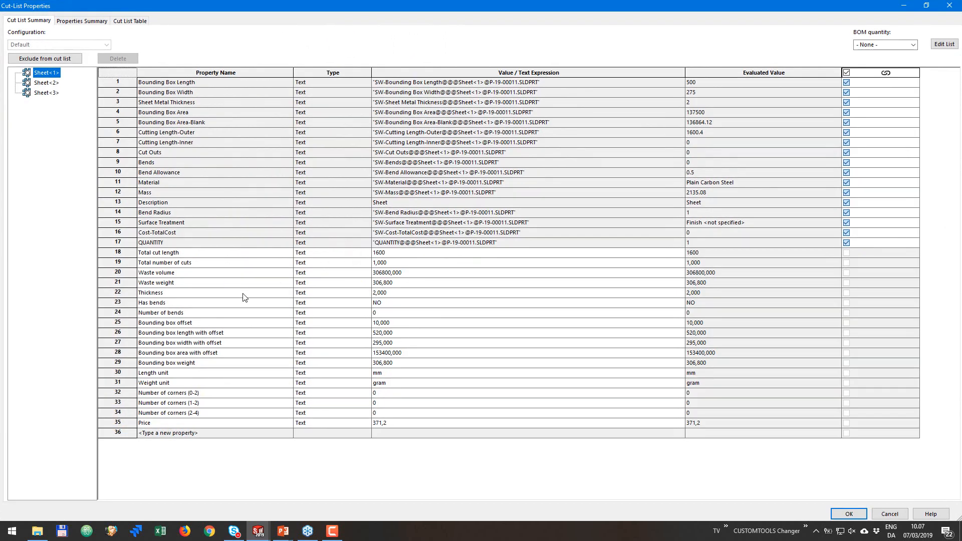
left_click(150, 303)
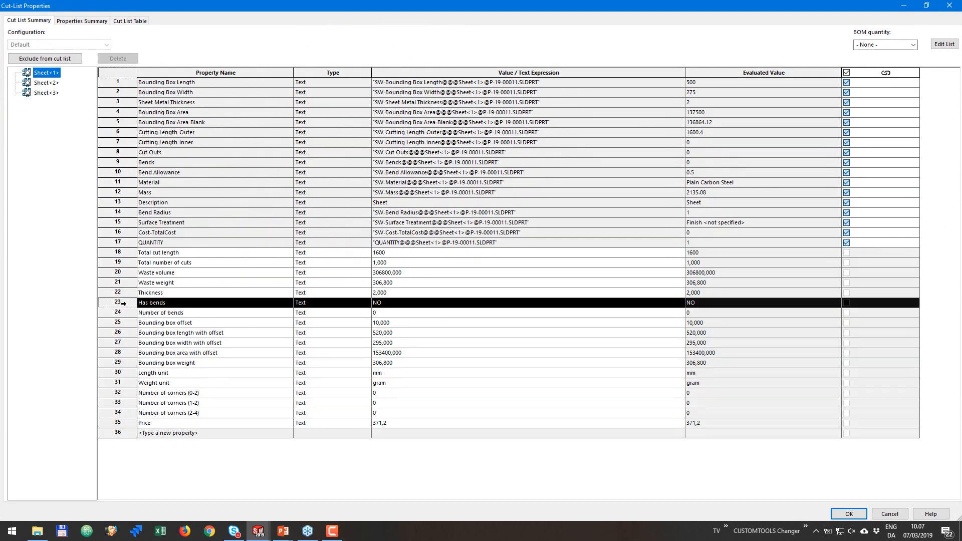
double_click(162, 302)
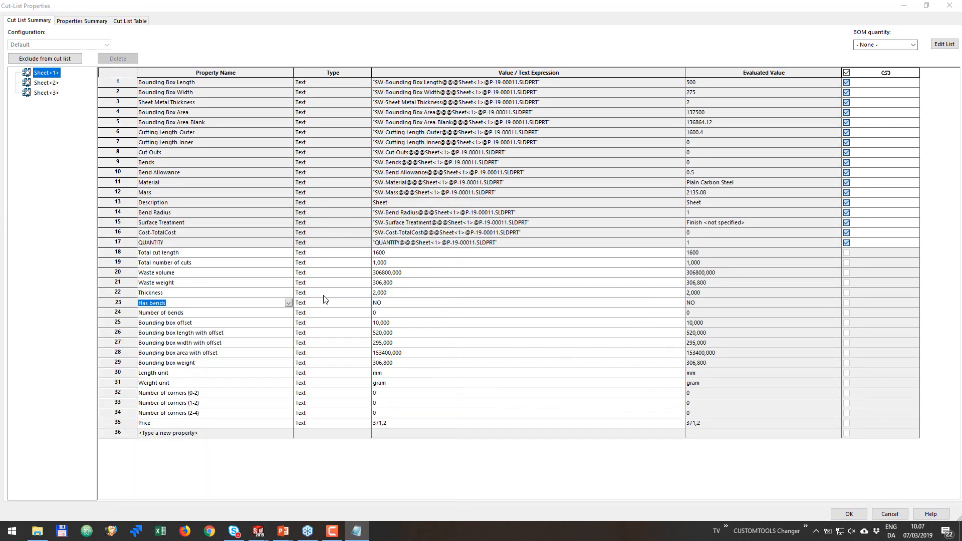
Write 'Has bends' into a blank text note.
left_click(355, 530)
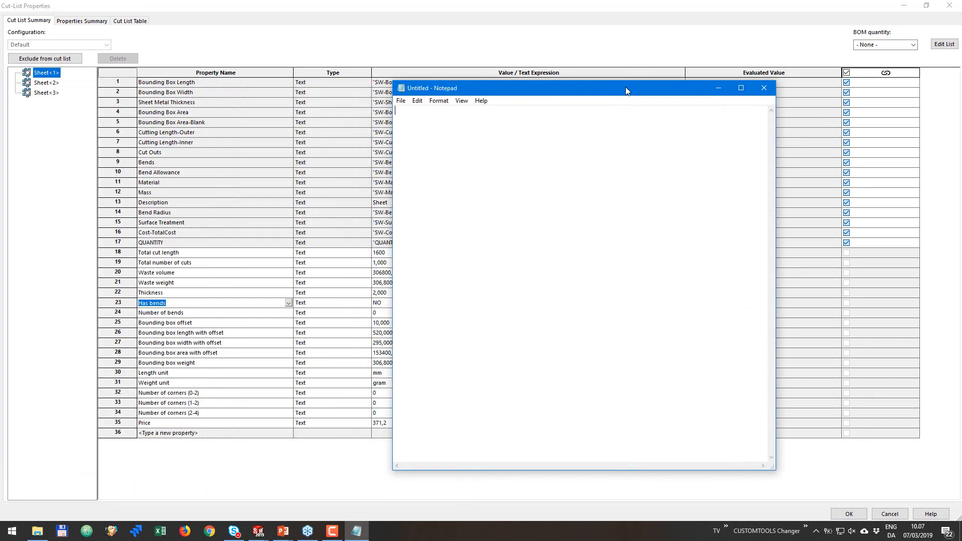
type("Has bends")
type("Number of bends")
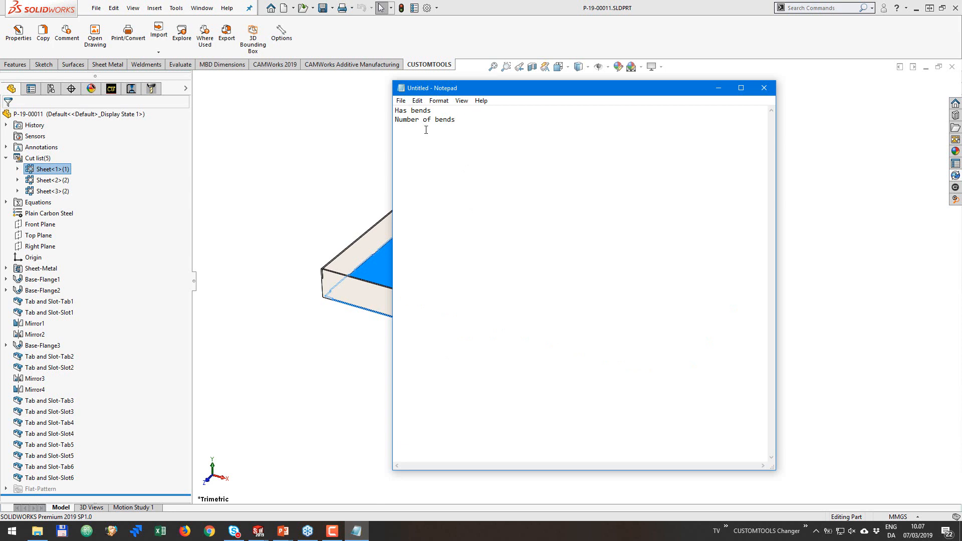
left_click(455, 119)
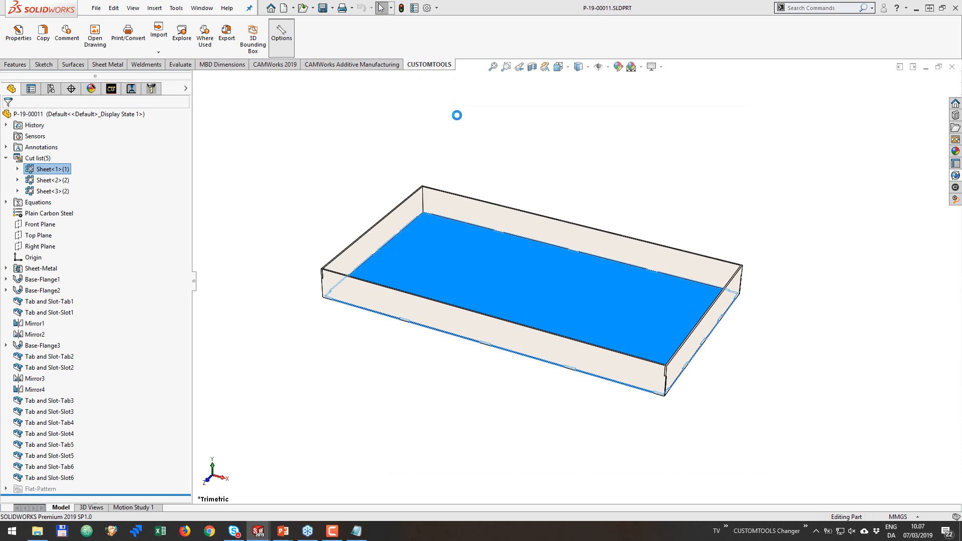
Add a cut-list property written on cut-list update in Cut List Properties.
left_click(281, 33)
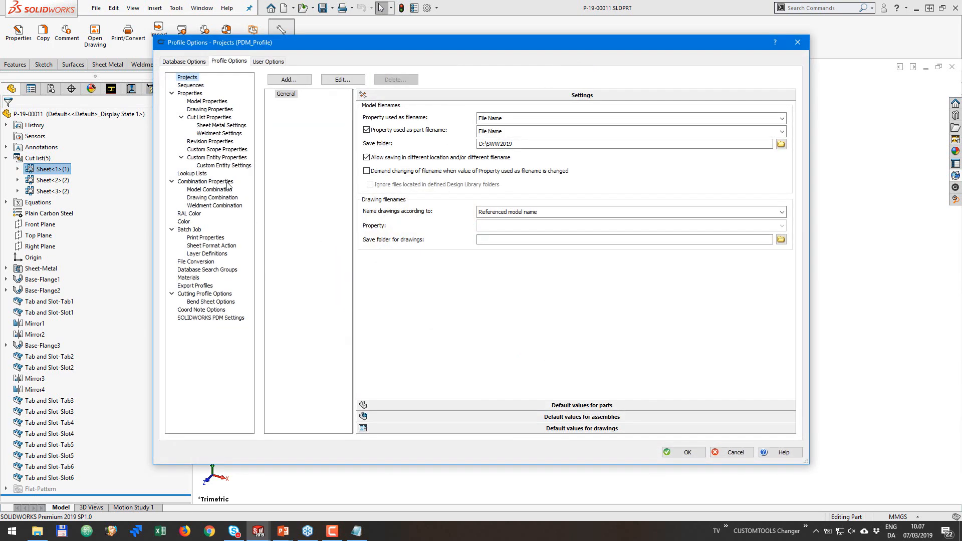
left_click(208, 118)
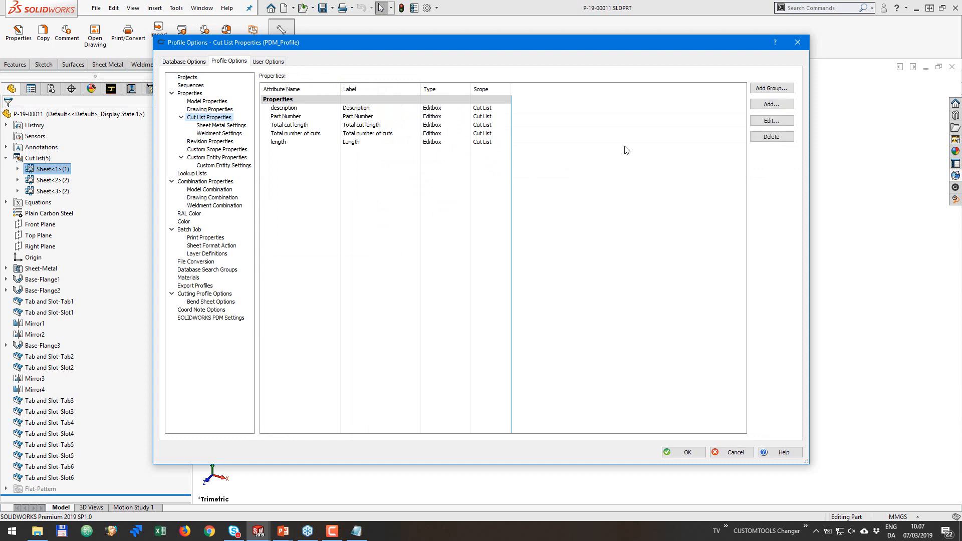
left_click(770, 103)
type("Number of bends")
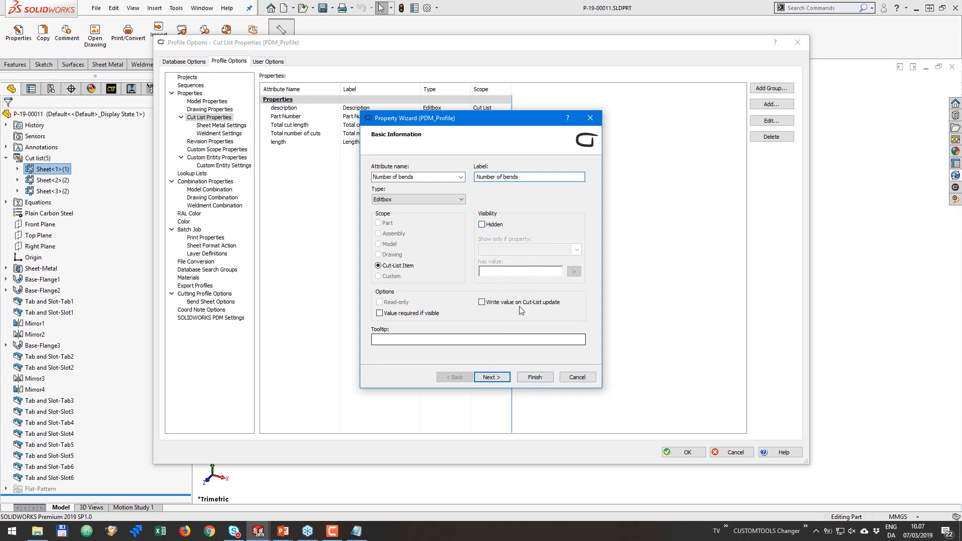
left_click(481, 301)
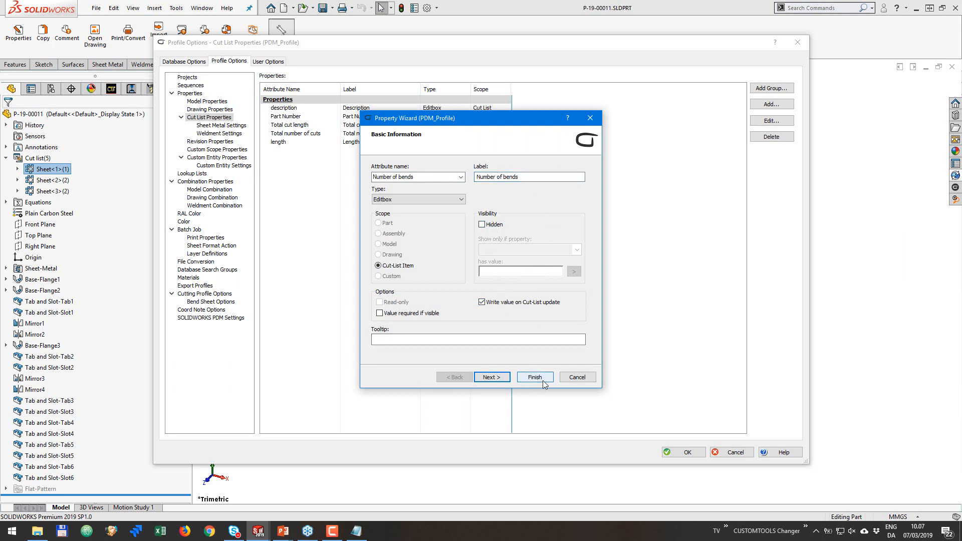
left_click(533, 376)
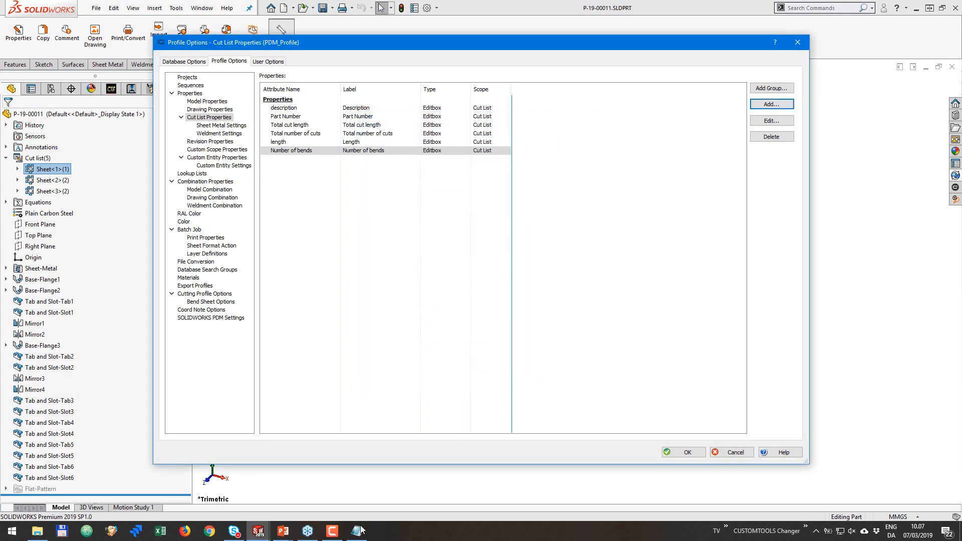
Add the Has bends cut-list property with cut-list item scope.
left_click(355, 531)
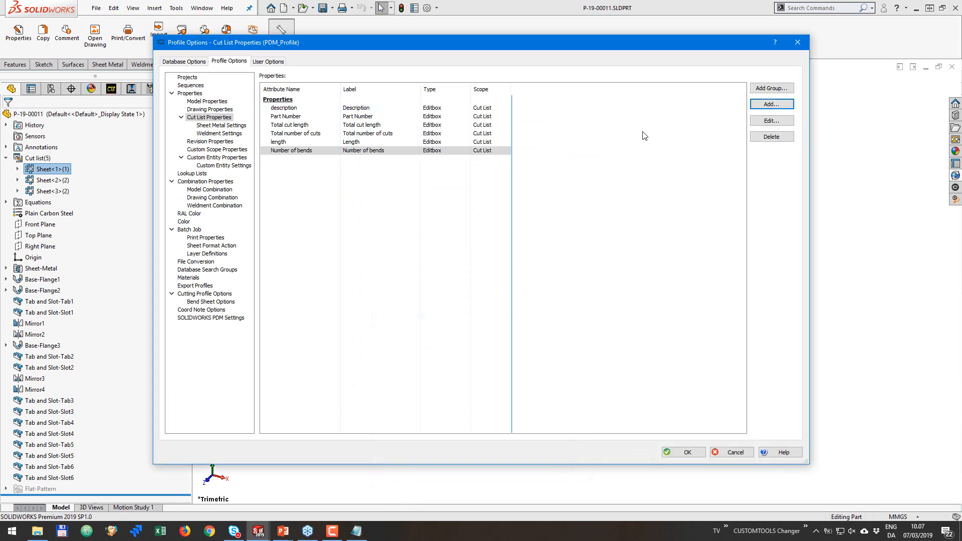
left_click(771, 104)
type("Has bends")
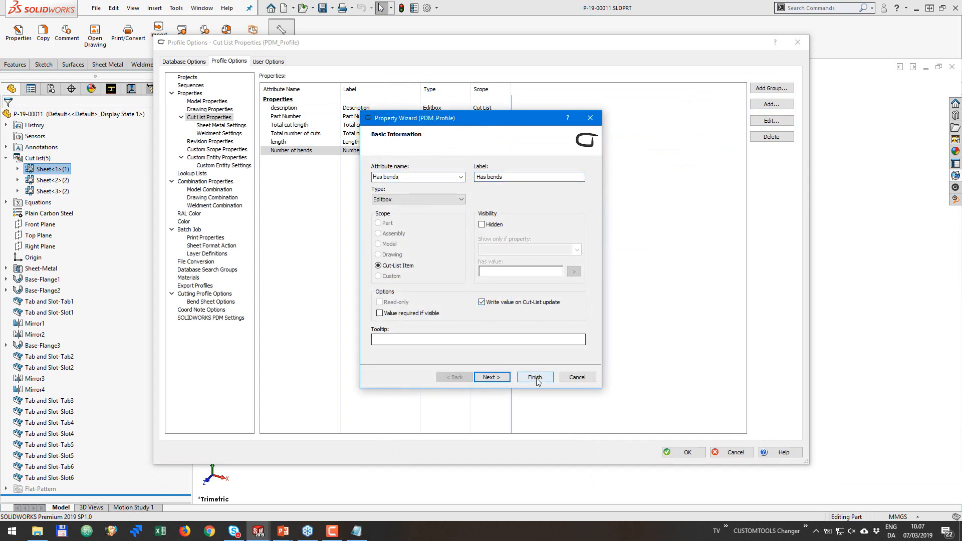
left_click(533, 376)
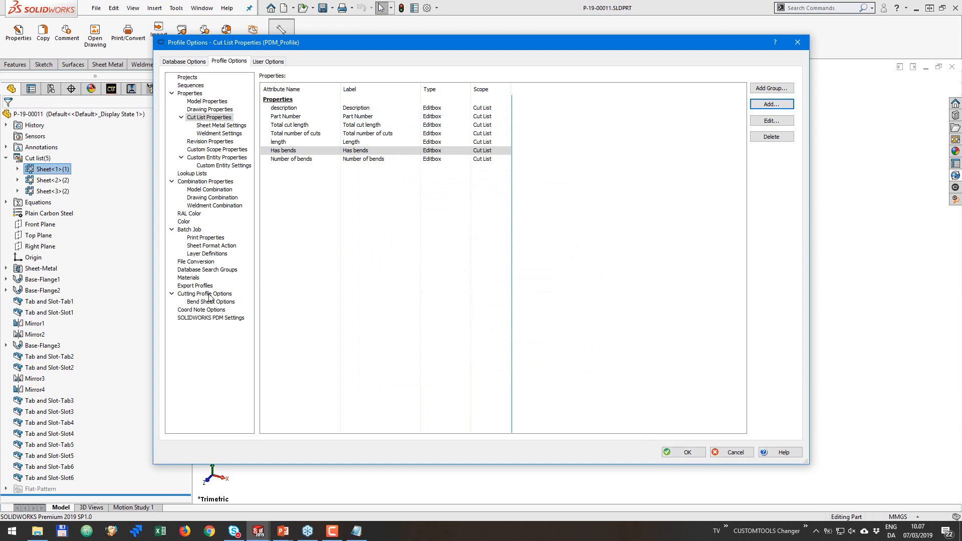
mouse_move(223, 307)
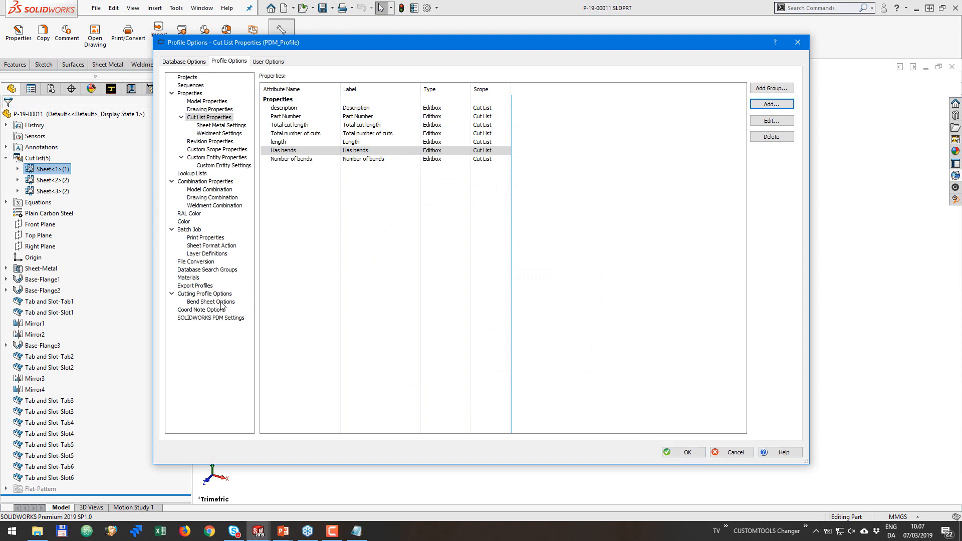
Add a Has bends CUSTOMTOOLS attribute field to the BOM List - Parts profile.
left_click(194, 285)
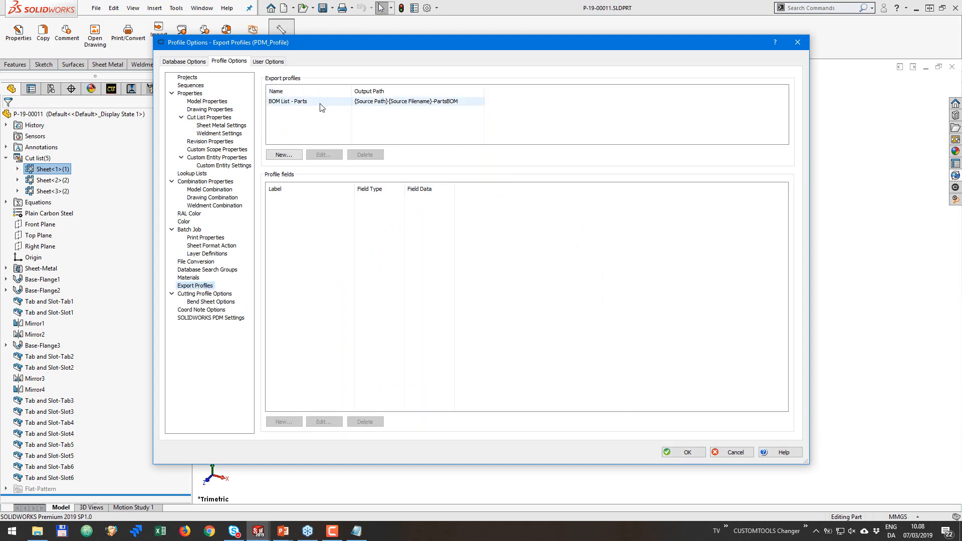
left_click(287, 101)
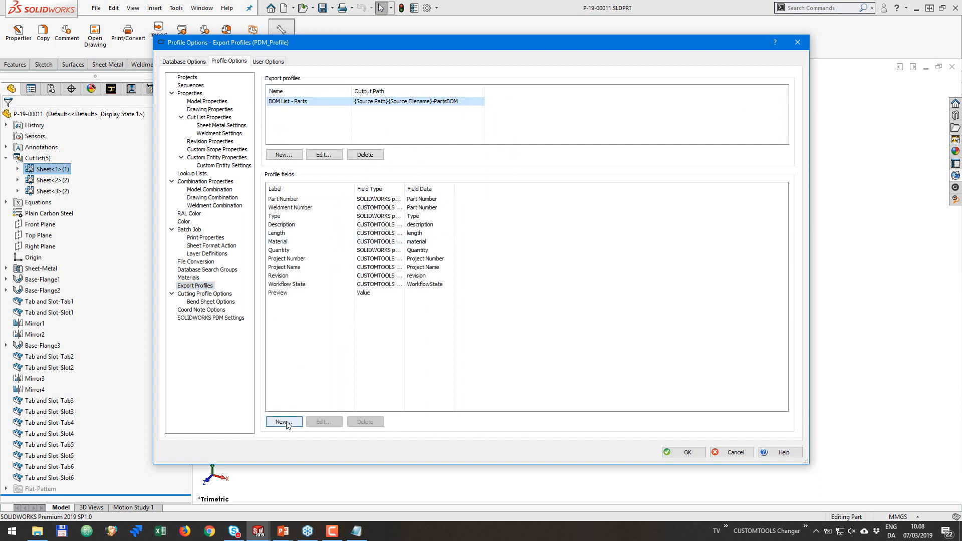
left_click(284, 421)
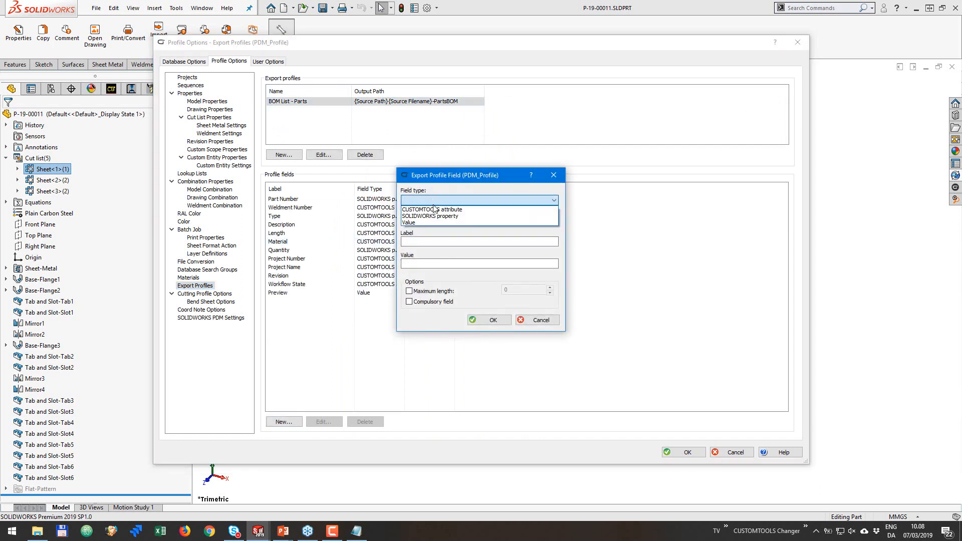
left_click(431, 209)
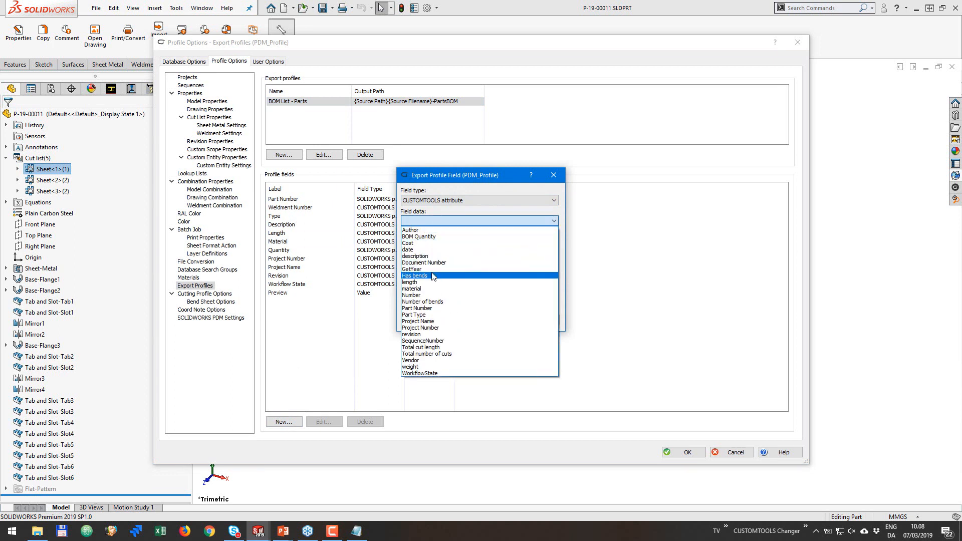
left_click(414, 276)
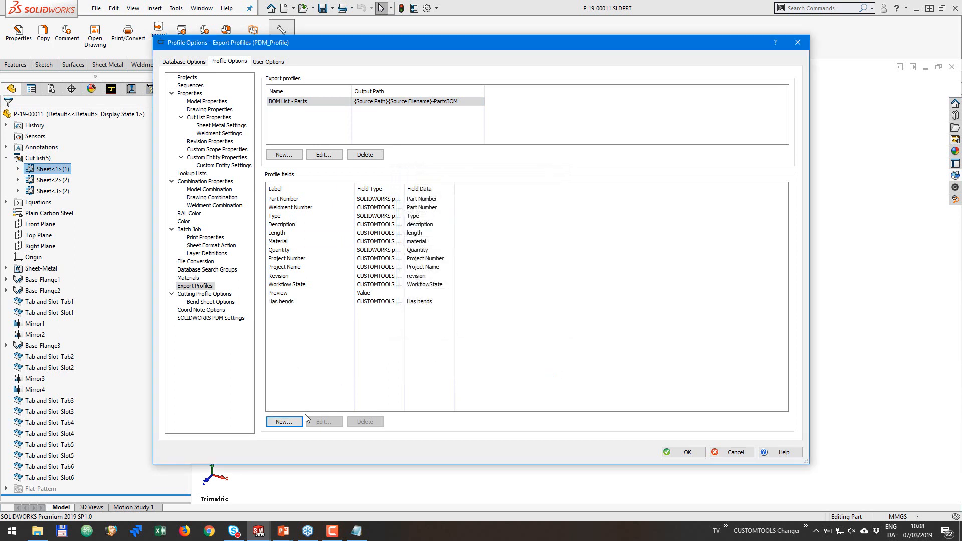
Add a Number of bends field, move both bend fields after Length, and save.
left_click(283, 421)
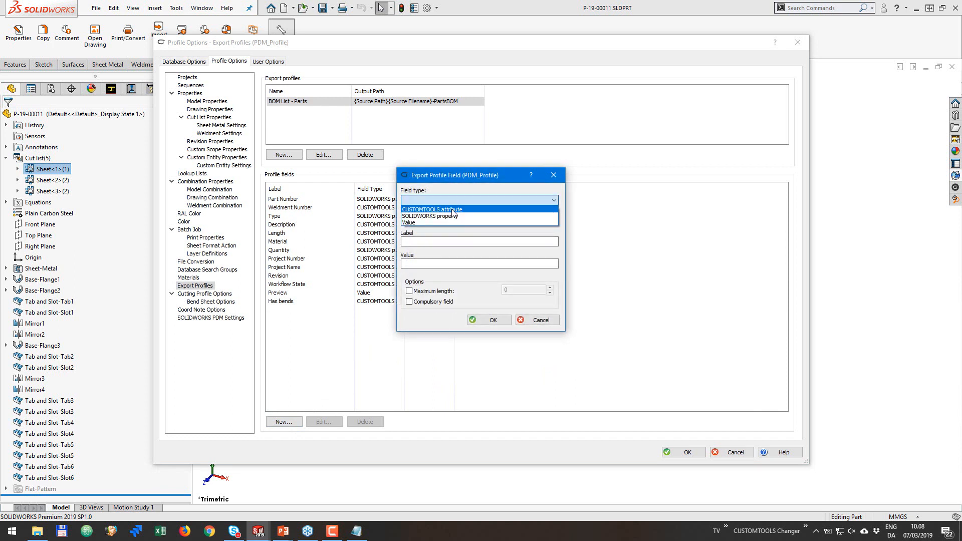
left_click(432, 210)
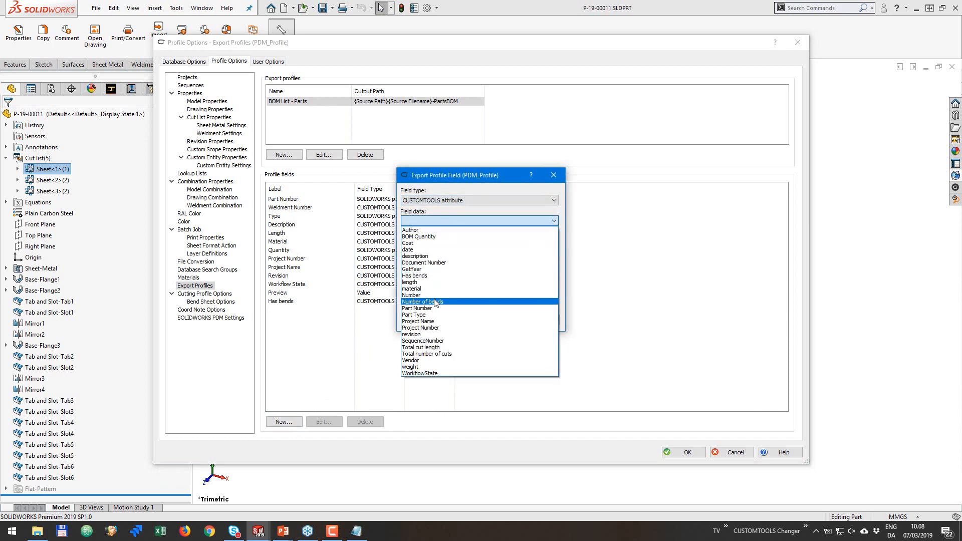
left_click(421, 301)
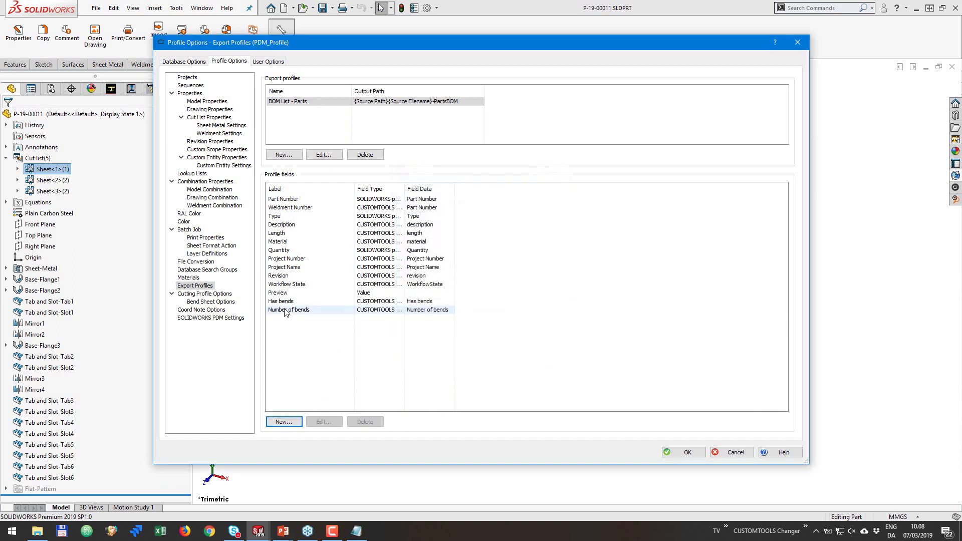
left_click(286, 258)
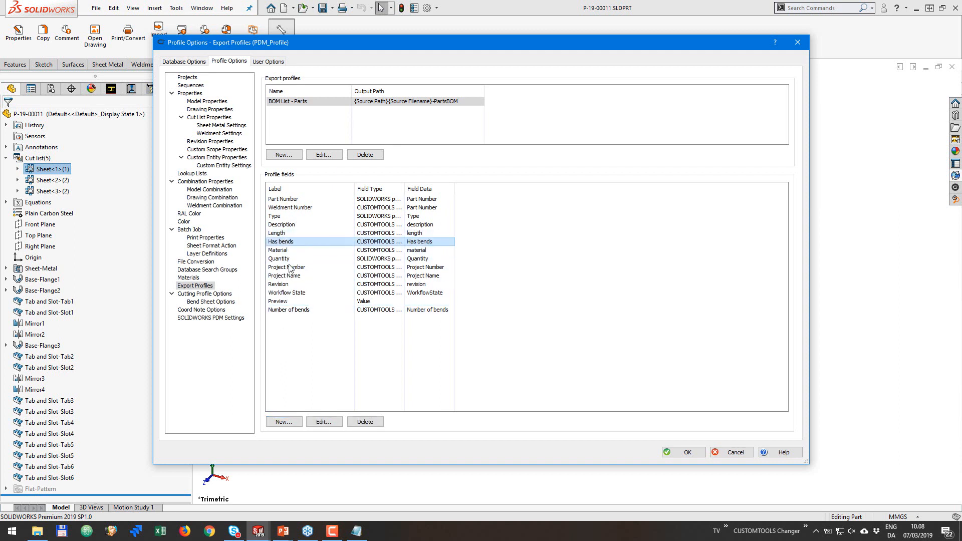
left_click(289, 309)
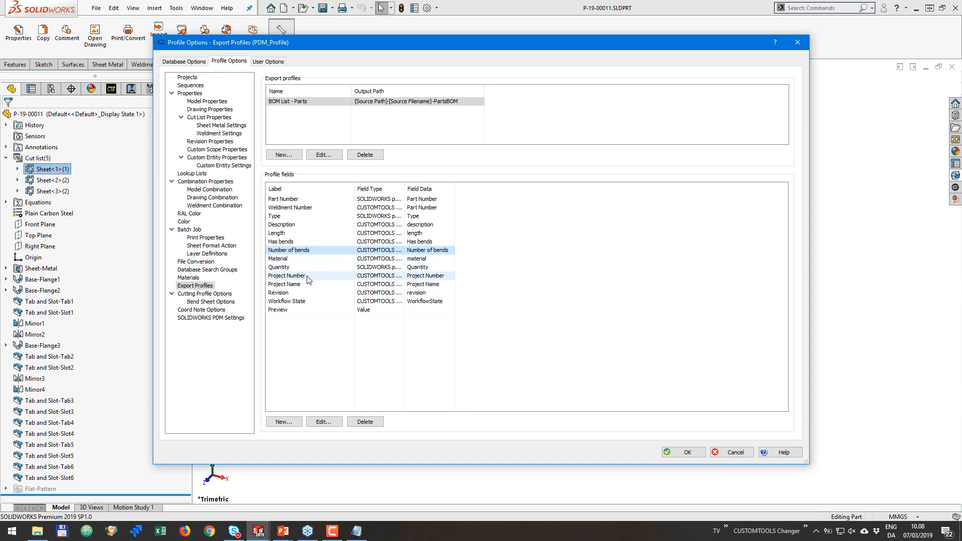
mouse_move(330, 270)
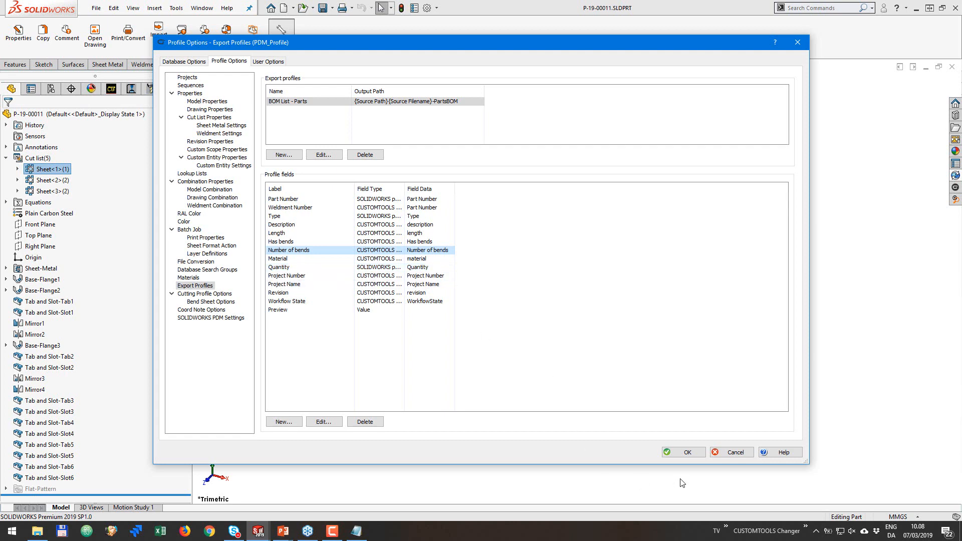
left_click(682, 452)
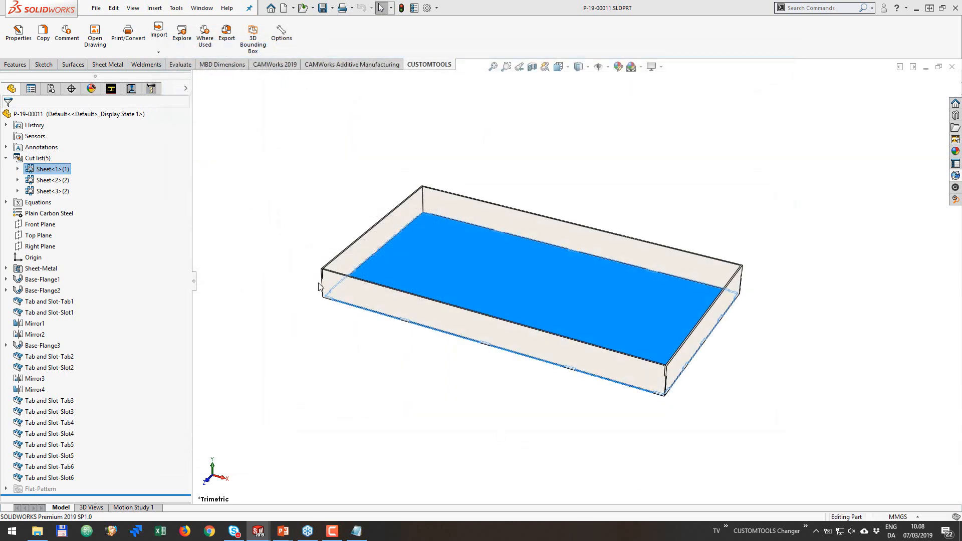
Clear the selection and close the P-19-00011 tray part.
left_click(251, 159)
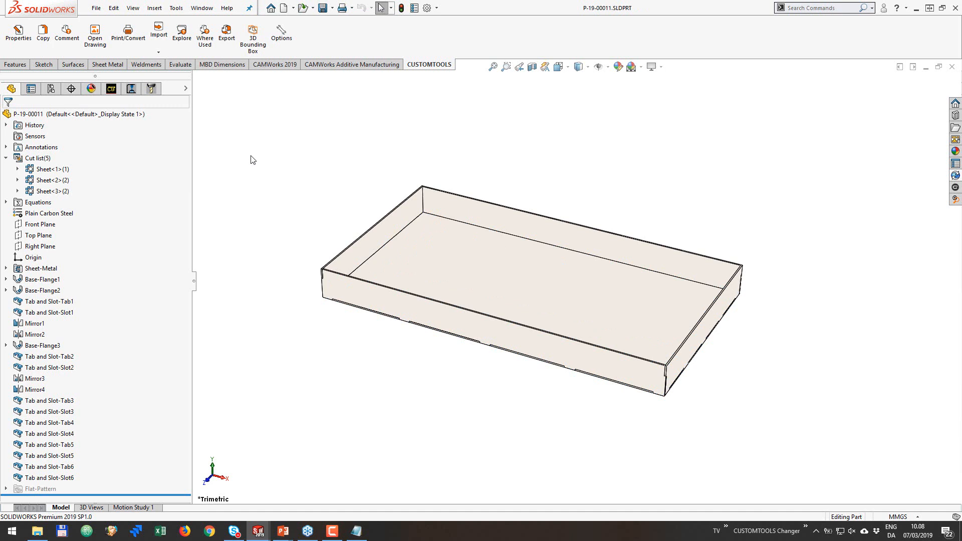
left_click(226, 32)
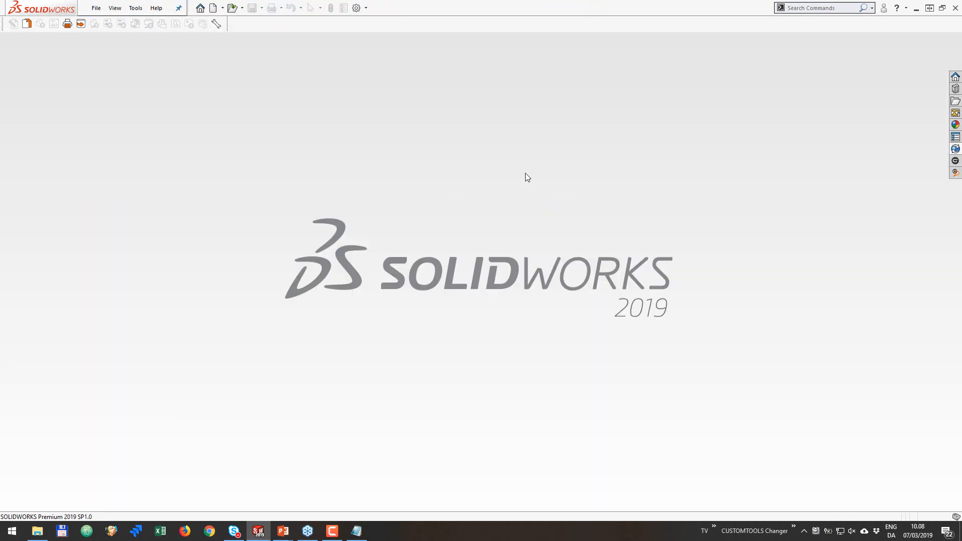
Open A-19-00011.SLDASM from recent documents and dismiss the loading notice.
left_click(199, 8)
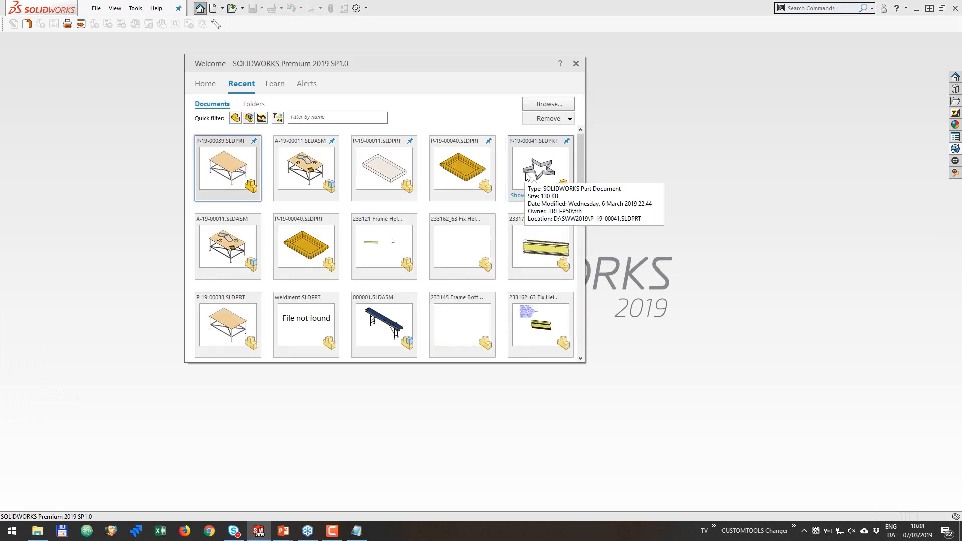
left_click(575, 64)
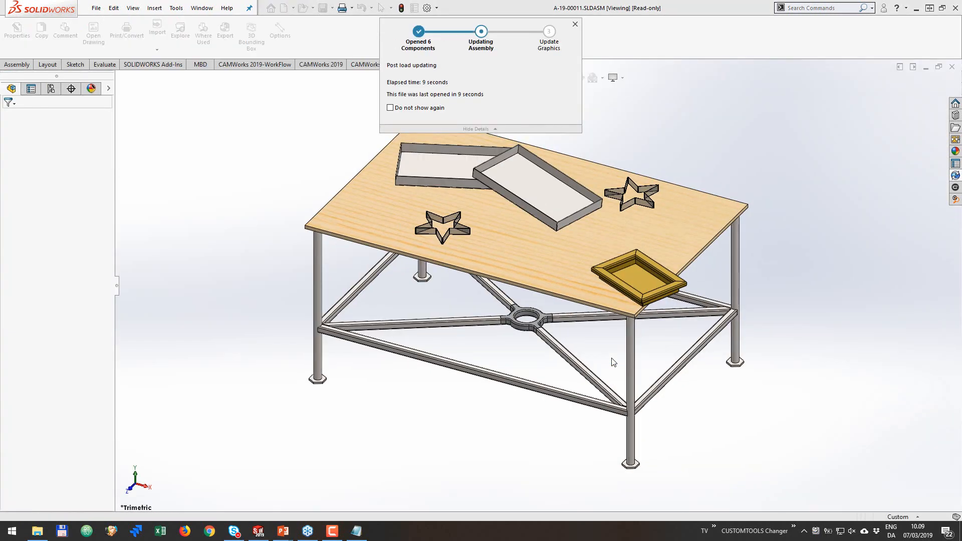
left_click(574, 24)
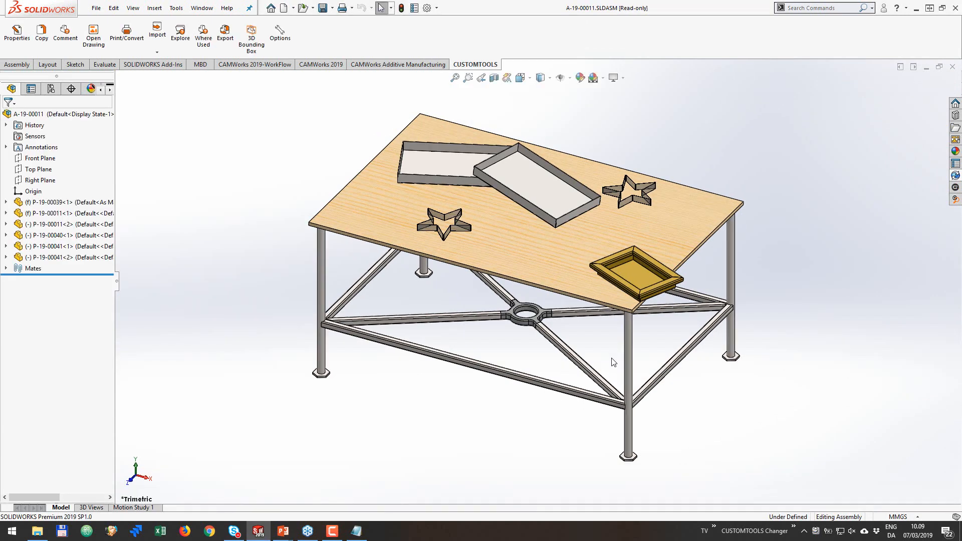
mouse_move(319, 230)
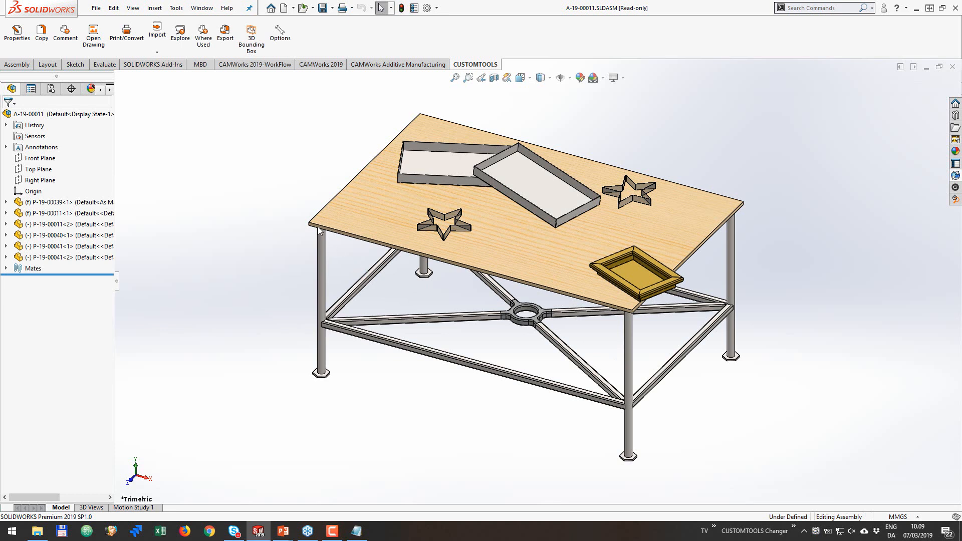
mouse_move(319, 174)
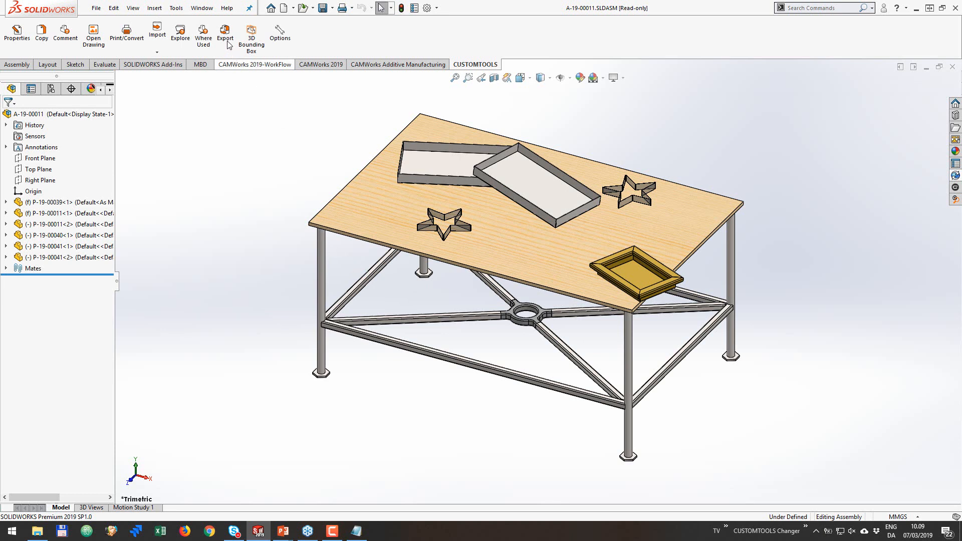
Run the CUSTOMTOOLS export with BOM List - Parts and preview the table and tray parts.
left_click(225, 33)
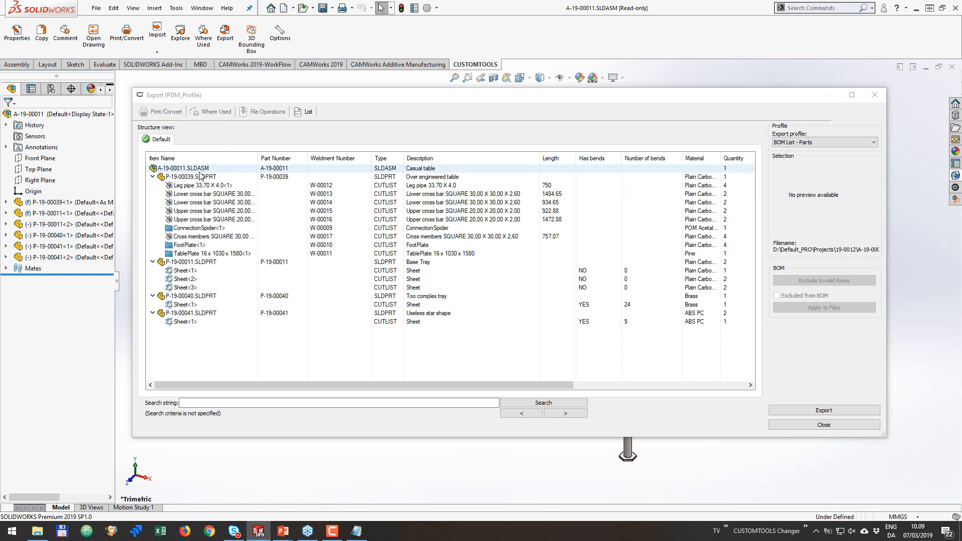
mouse_move(254, 178)
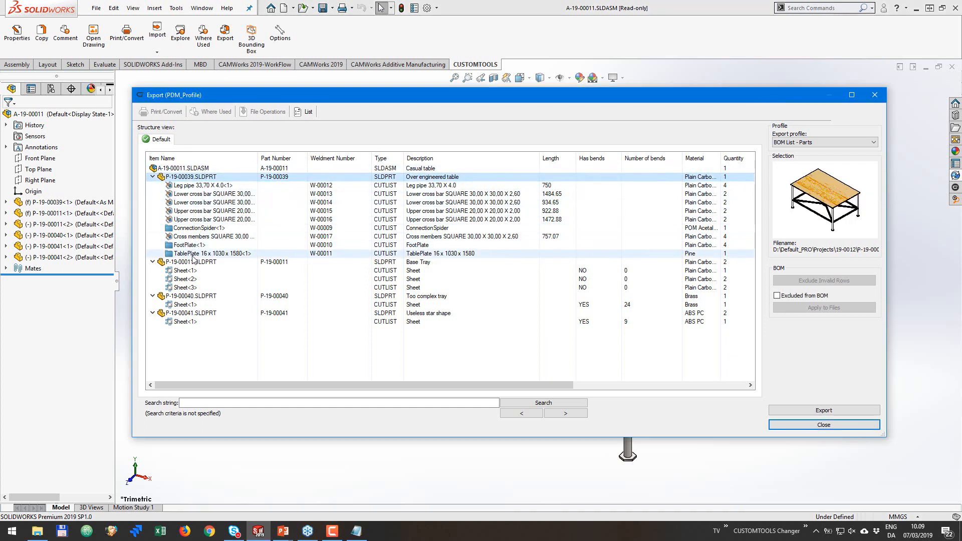
left_click(191, 262)
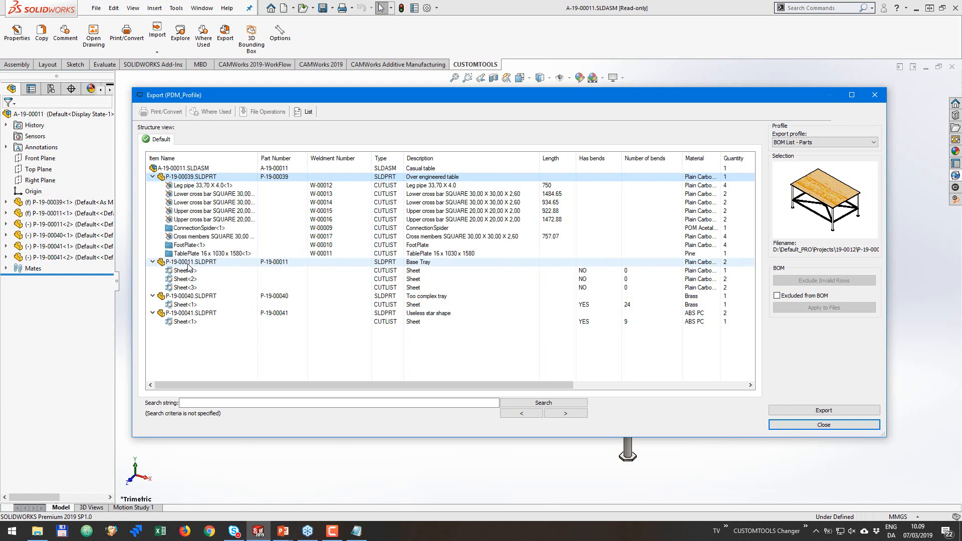
left_click(190, 262)
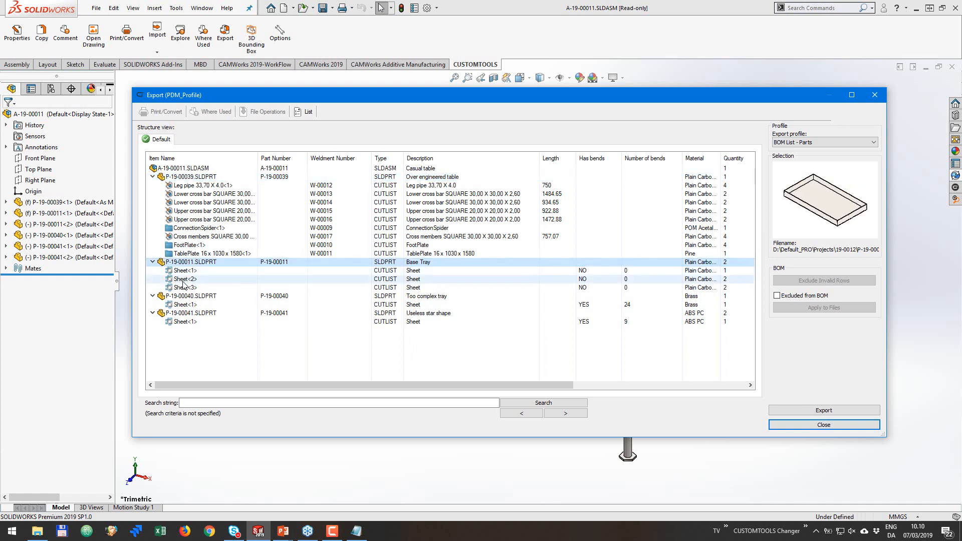
left_click(191, 295)
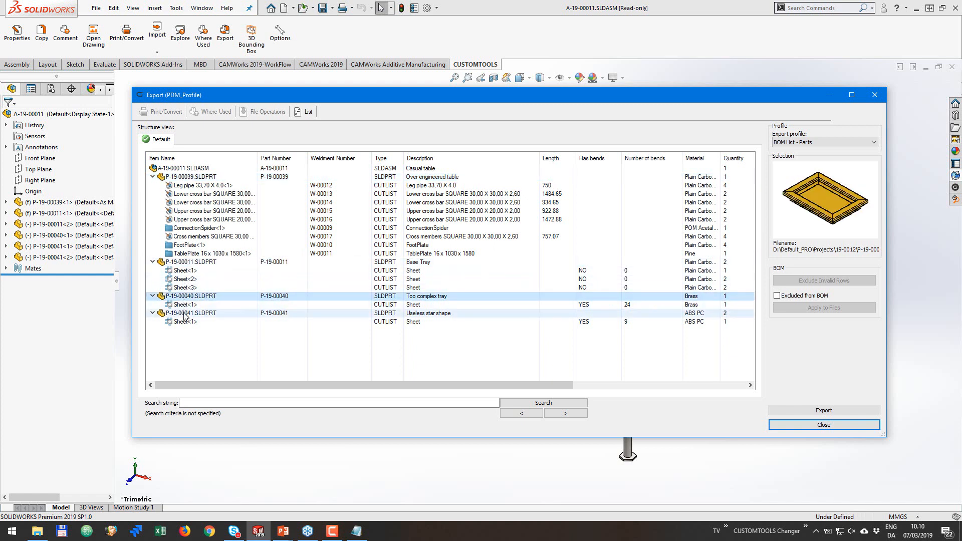
left_click(191, 313)
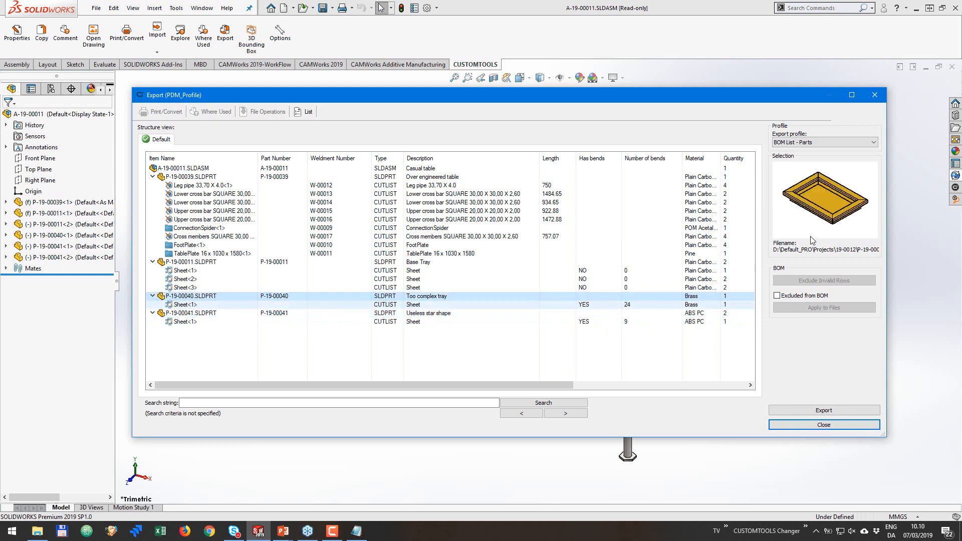
left_click(440, 305)
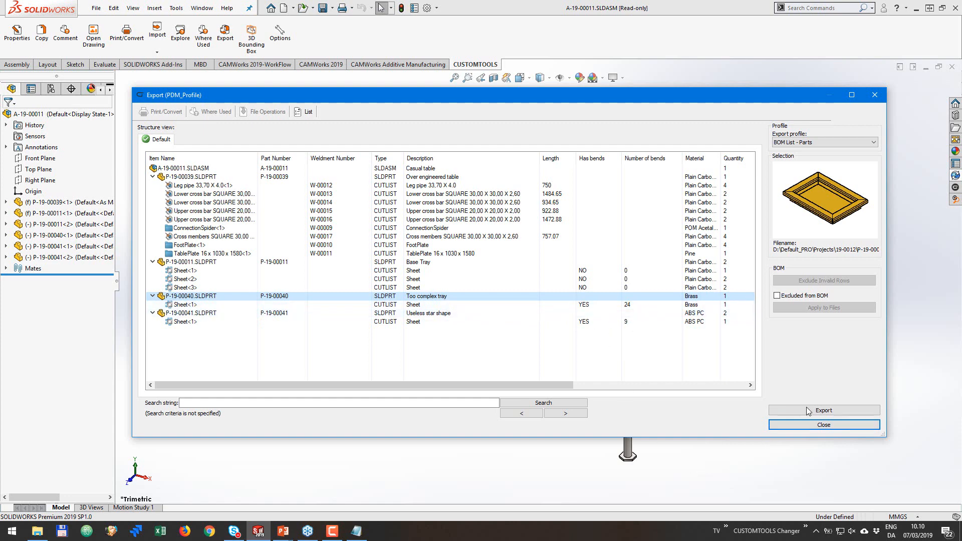
Export the parts BOM to Excel, replacing the existing PartsBOM.xlsx.
left_click(823, 410)
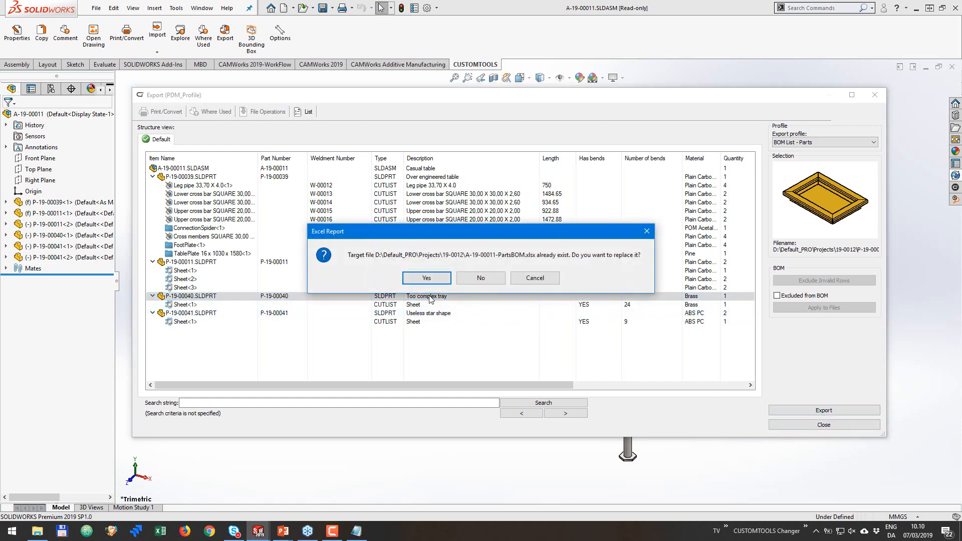
left_click(425, 278)
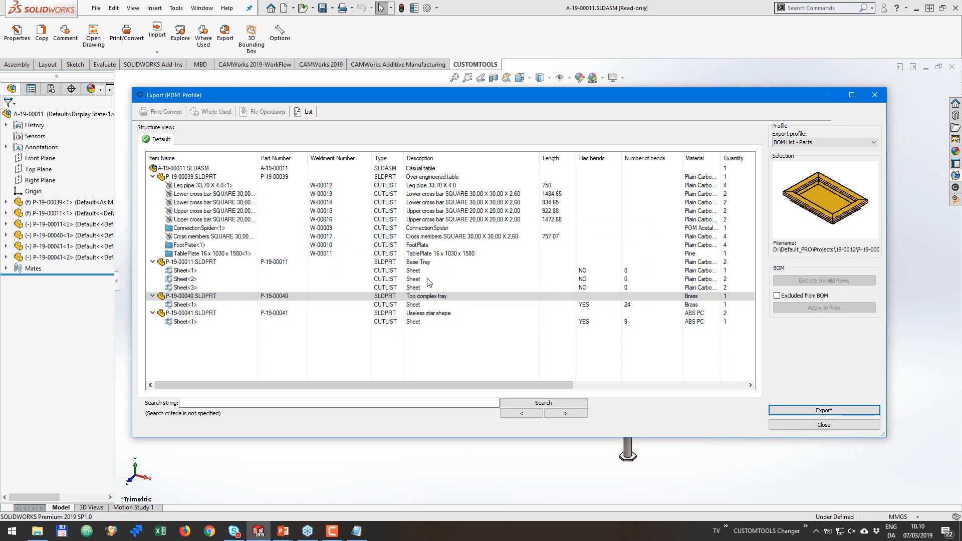
left_click(823, 410)
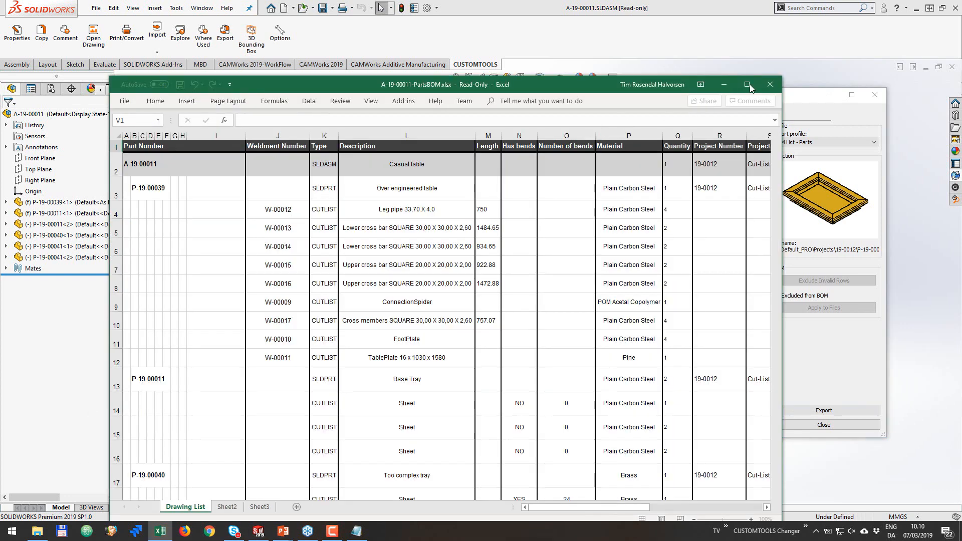
Maximize the PartsBOM workbook window to review the exported bend columns and previews.
left_click(750, 84)
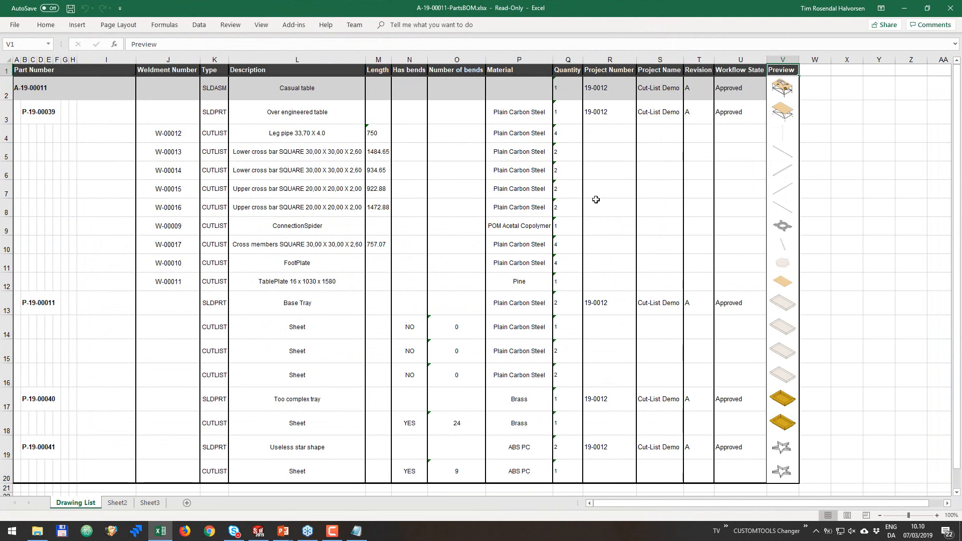
mouse_move(311, 247)
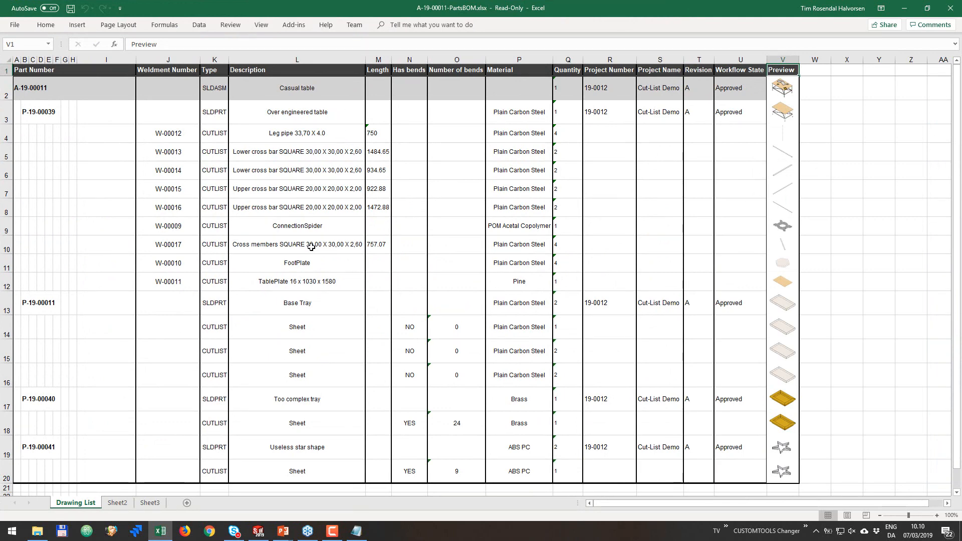
mouse_move(631, 227)
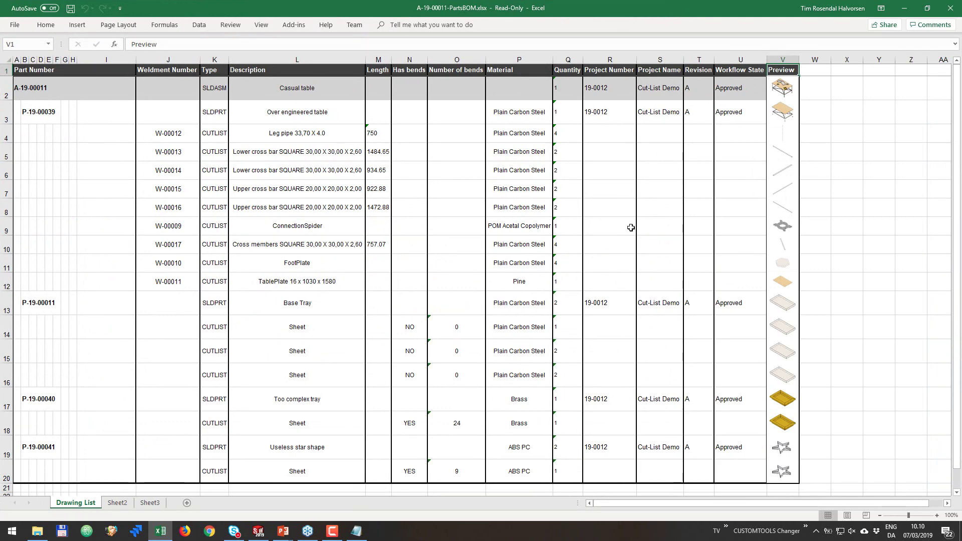
mouse_move(950, 11)
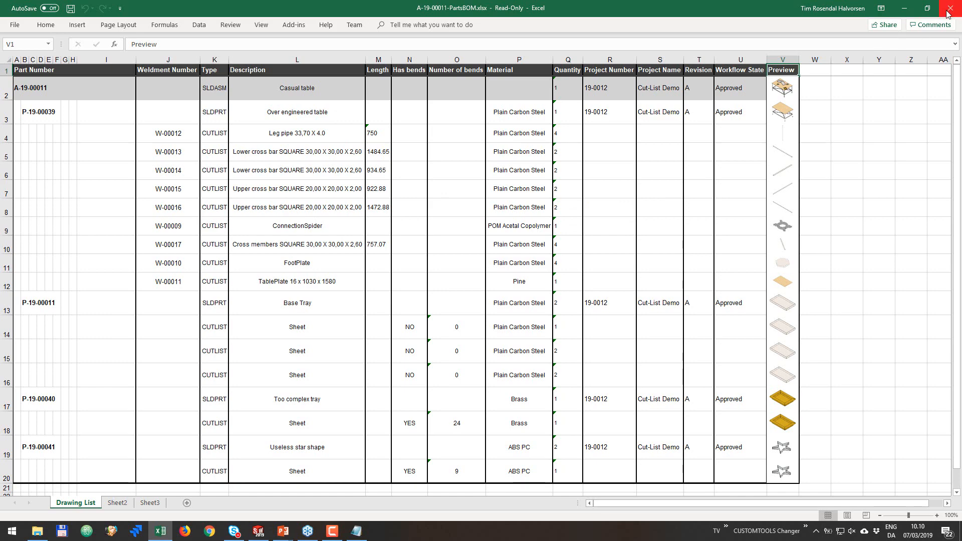
mouse_move(906, 11)
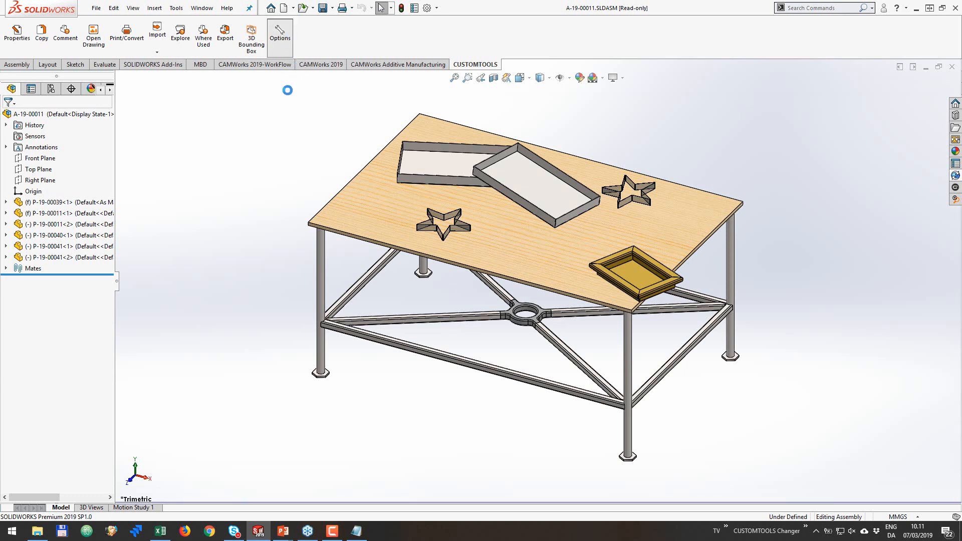
In CUSTOMTOOLS Options, select the BOM List - Parts export profile and edit it.
left_click(280, 37)
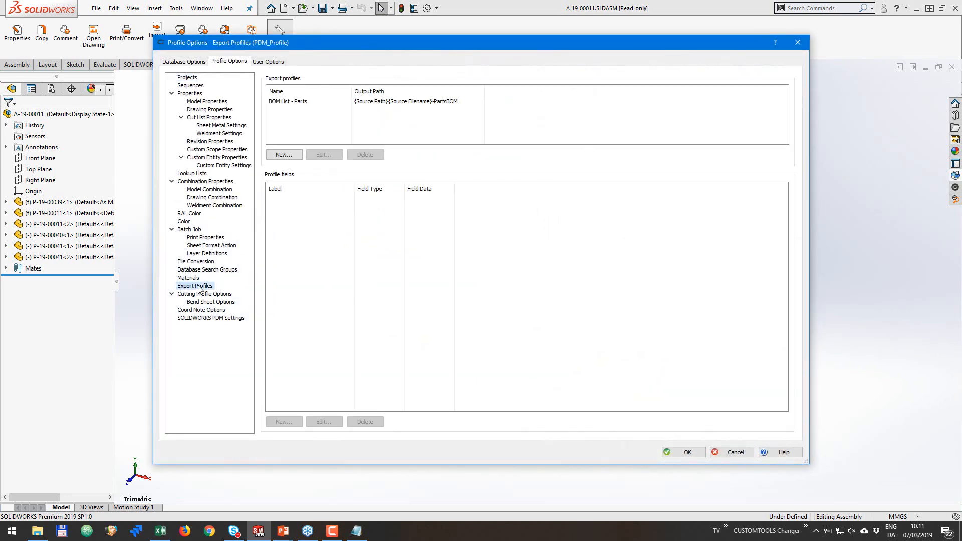
left_click(287, 102)
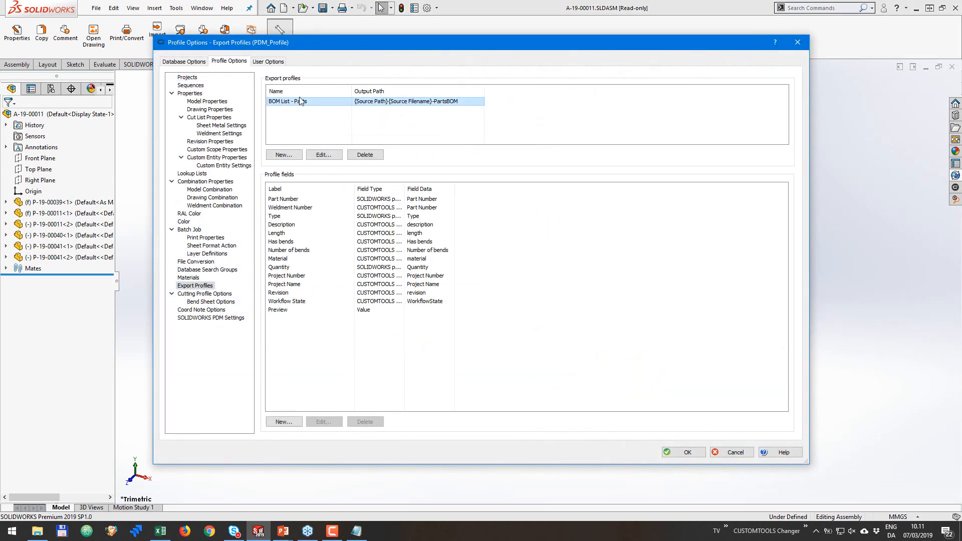
left_click(323, 154)
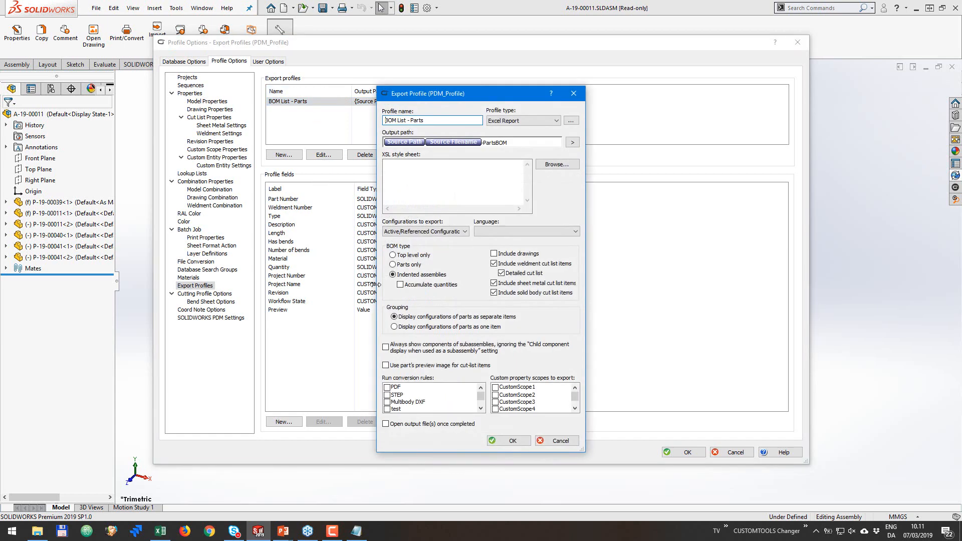
Inspect the BOM type and weldment cut-list options, then cancel without changes.
left_click(494, 263)
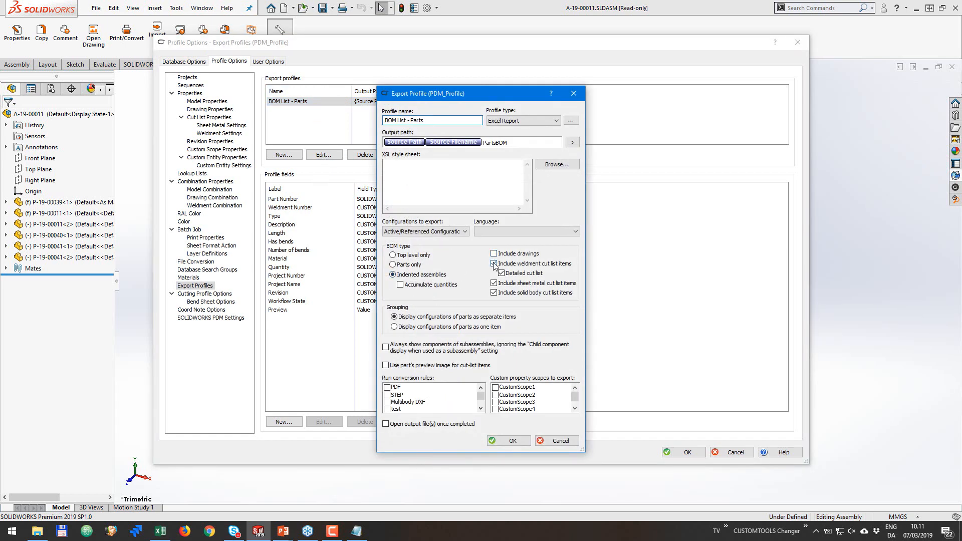
left_click(494, 273)
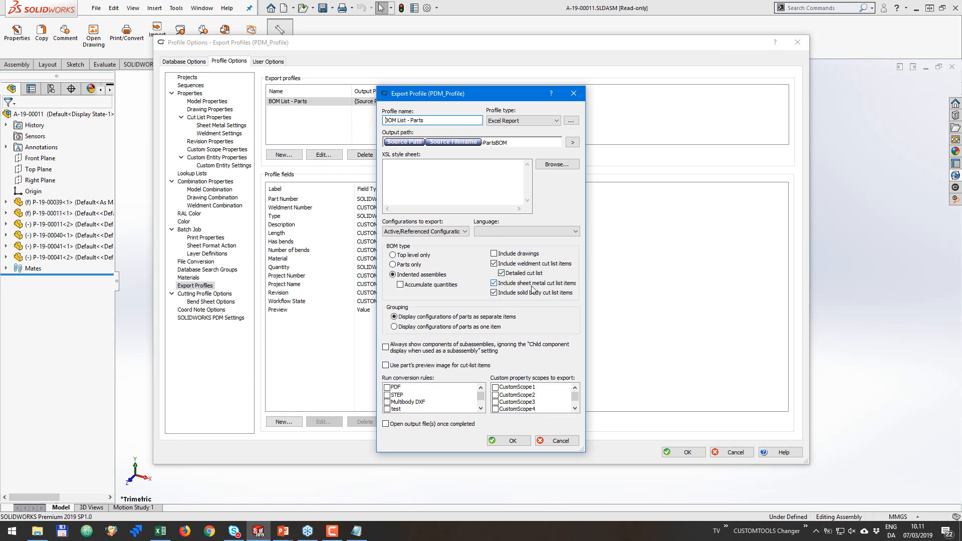
mouse_move(504, 301)
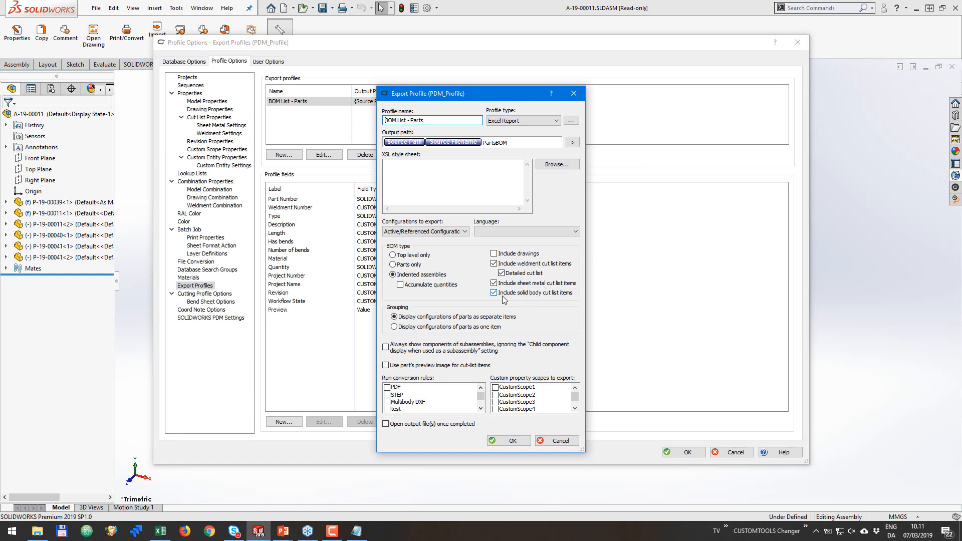
mouse_move(561, 300)
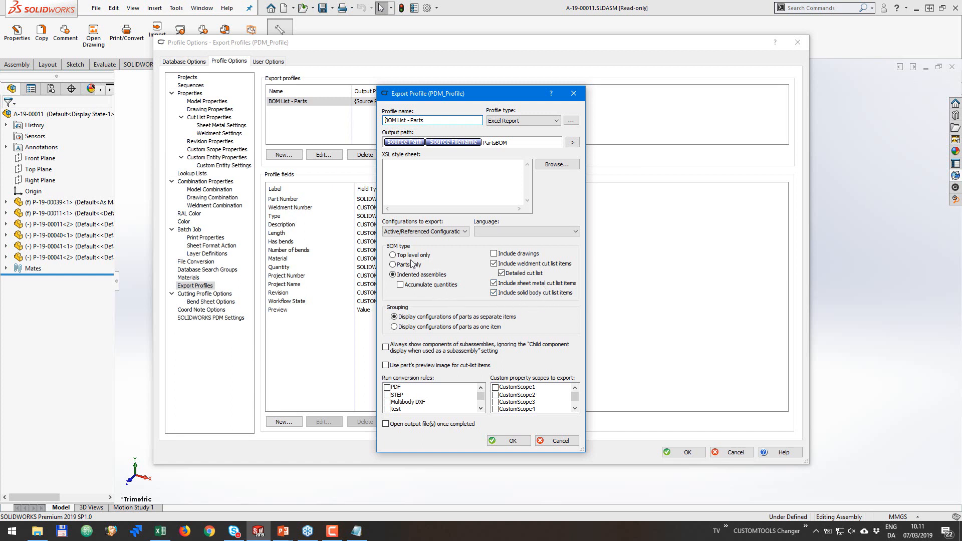
left_click(392, 274)
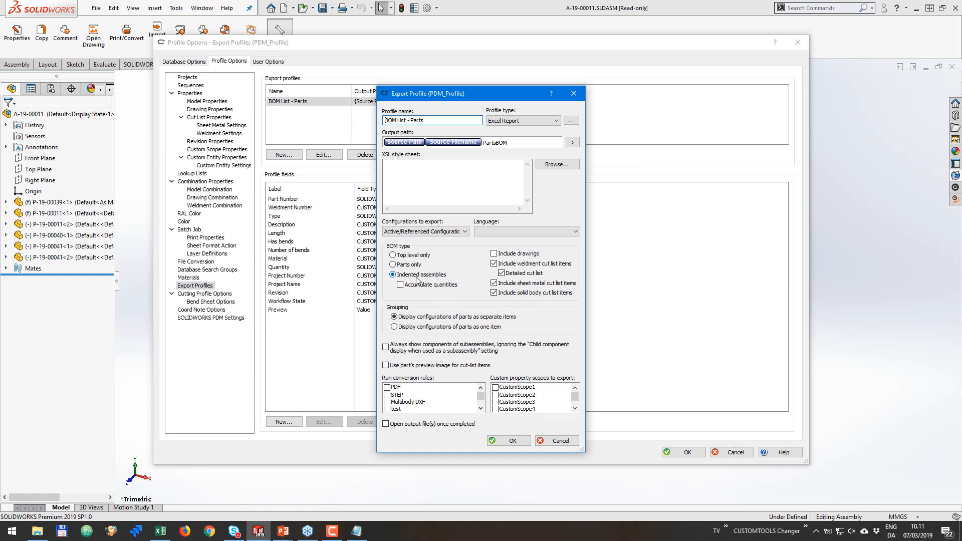
left_click(393, 254)
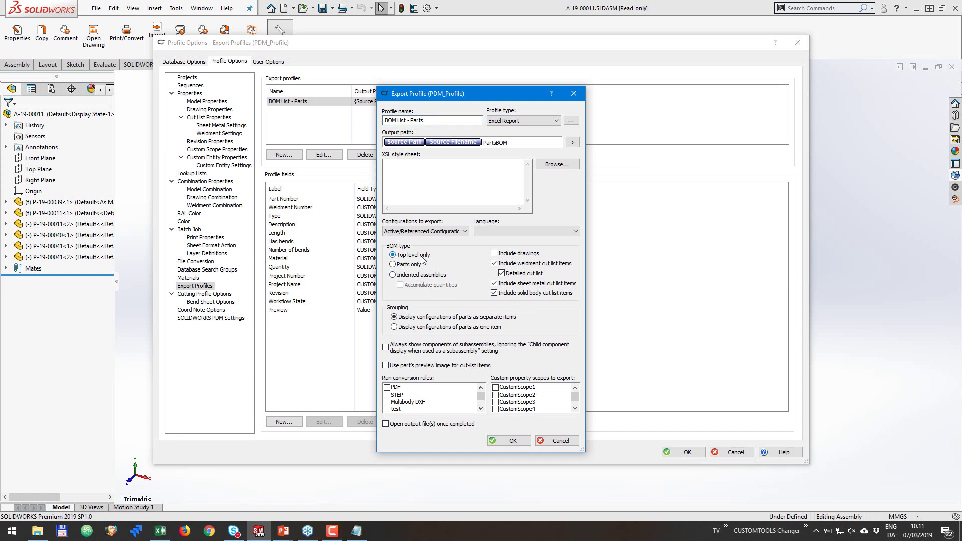
left_click(392, 265)
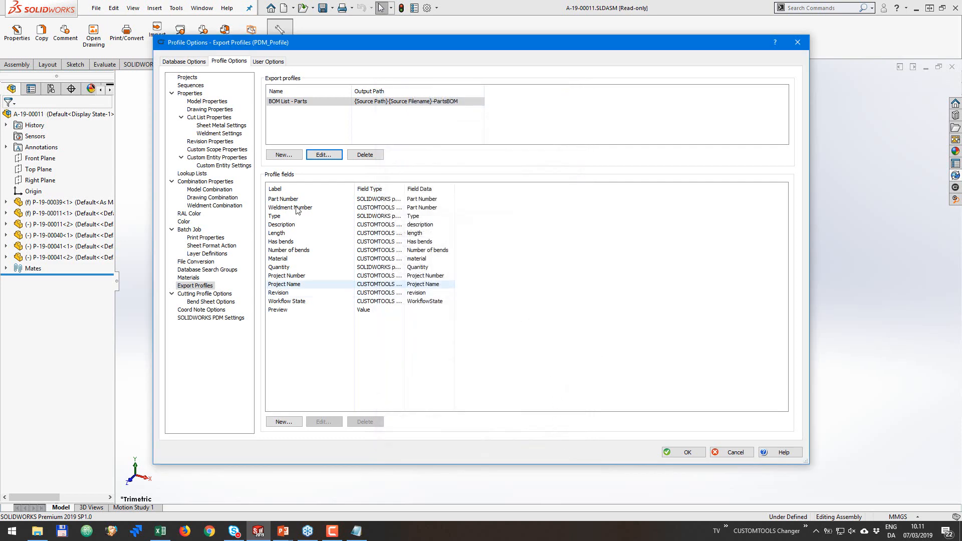
Uncheck Detailed cut list and Include solid body cut list items, then save the profile.
left_click(323, 154)
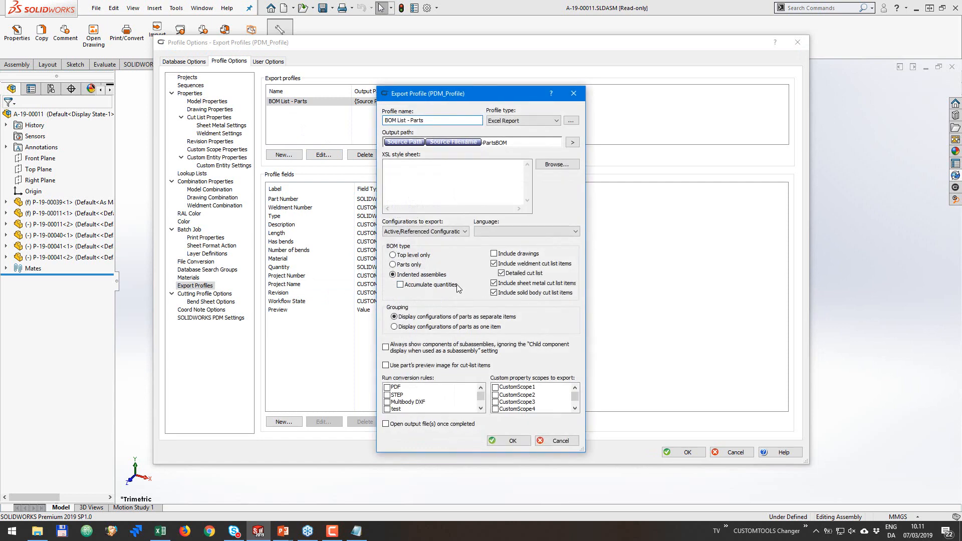
left_click(495, 273)
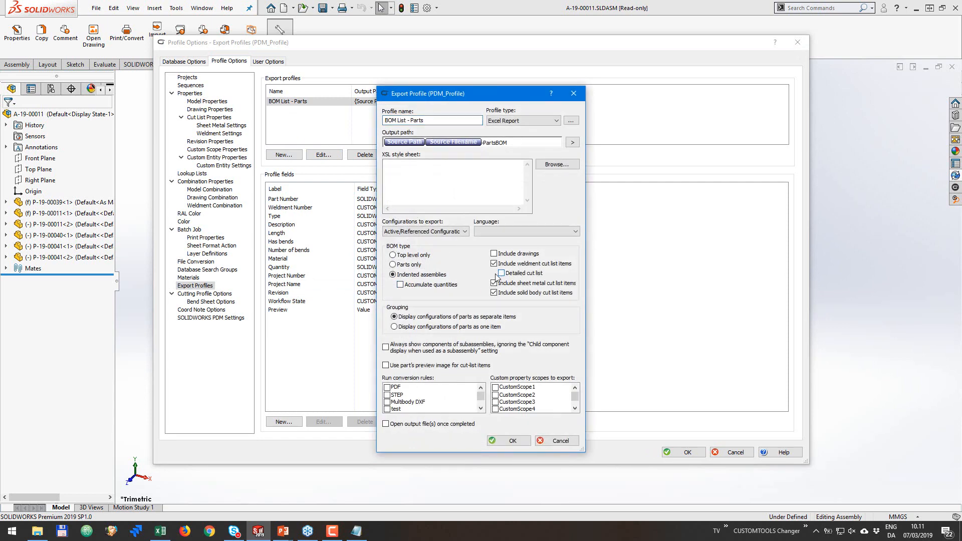
left_click(495, 273)
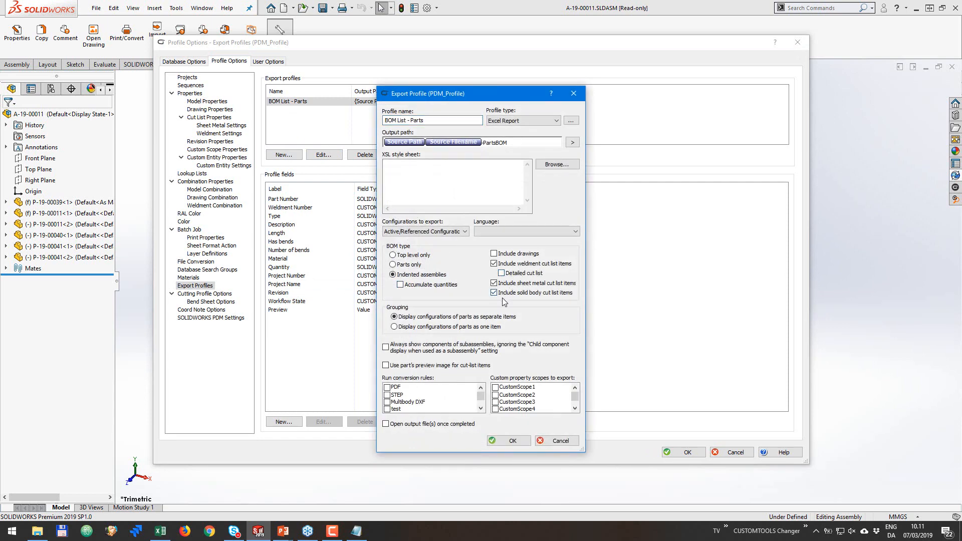
left_click(494, 293)
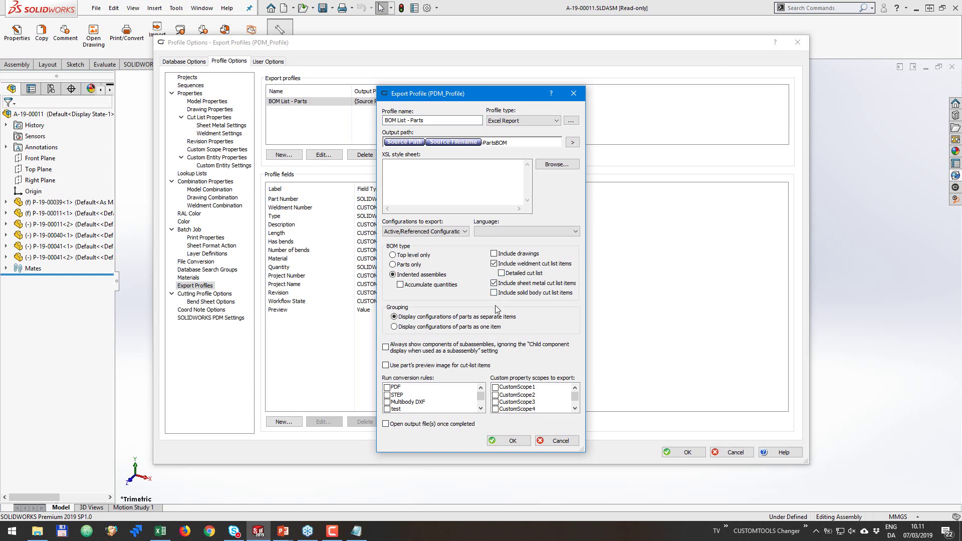
mouse_move(502, 304)
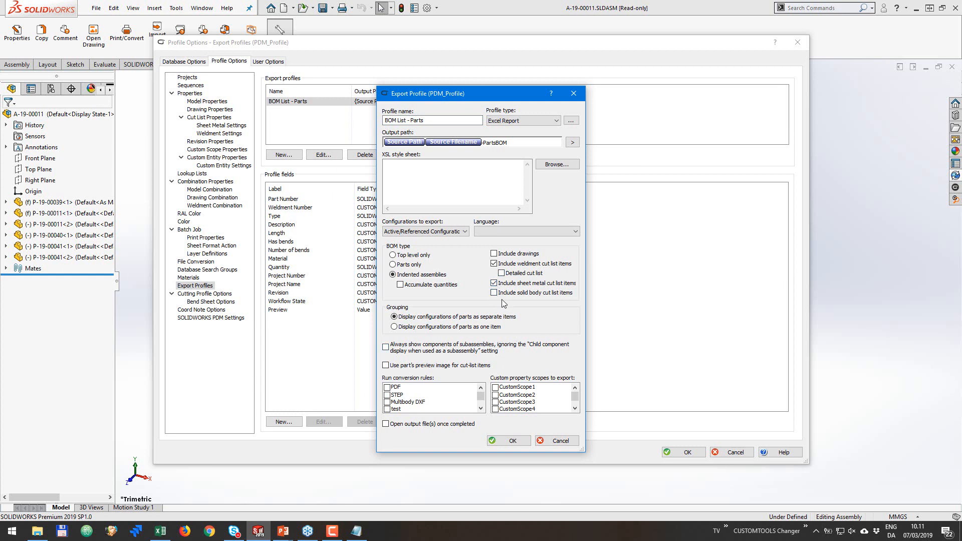
left_click(495, 282)
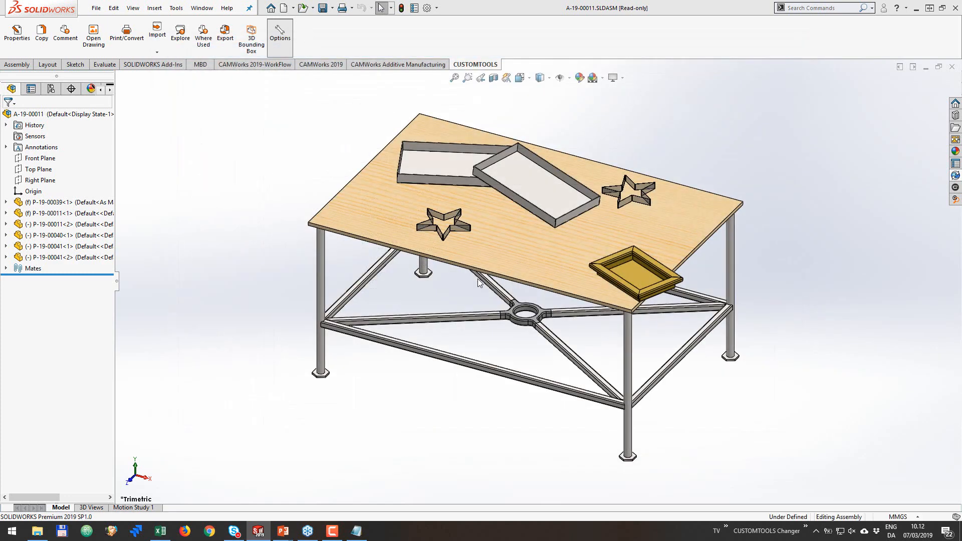
Open P-19-00039 table frame part, preview its CUSTOMTOOLS export, then close the preview.
left_click(58, 202)
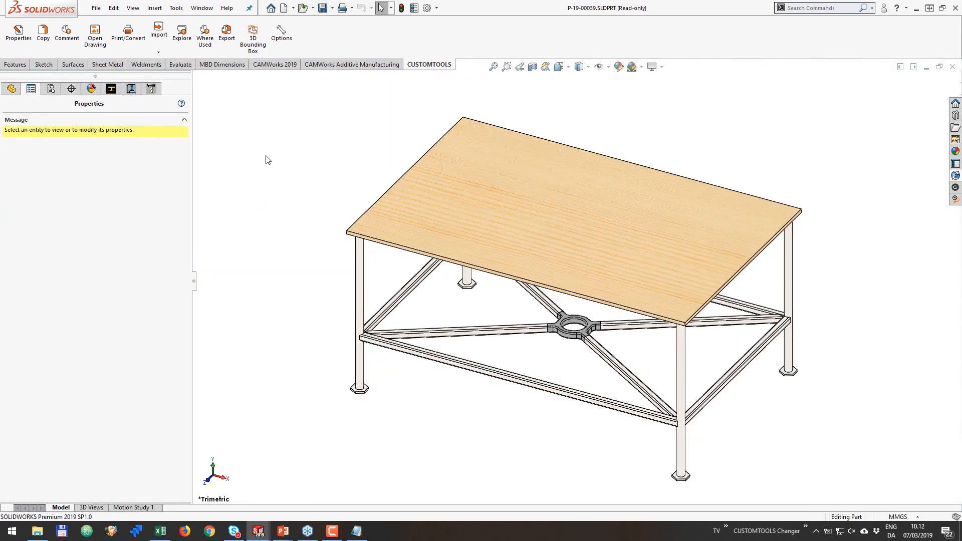
mouse_move(244, 116)
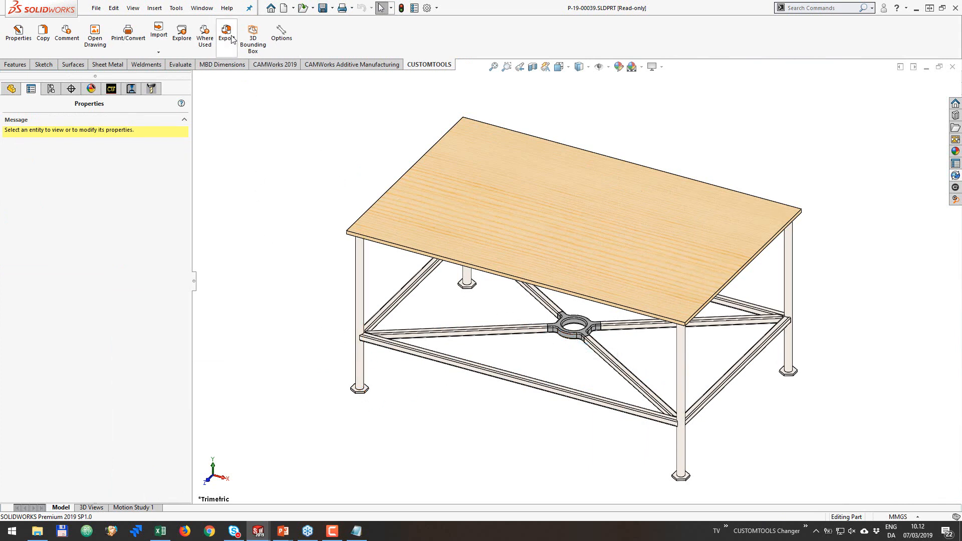
left_click(226, 33)
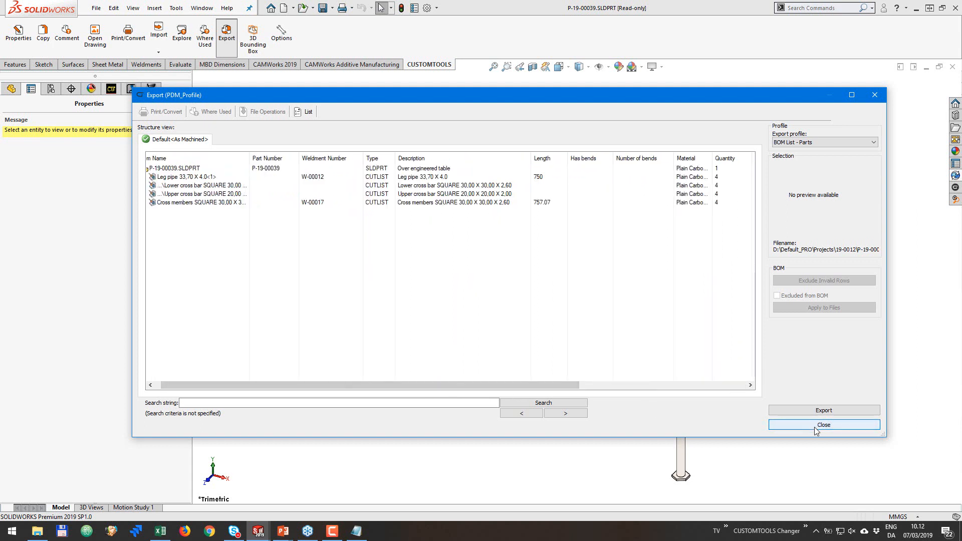
left_click(823, 425)
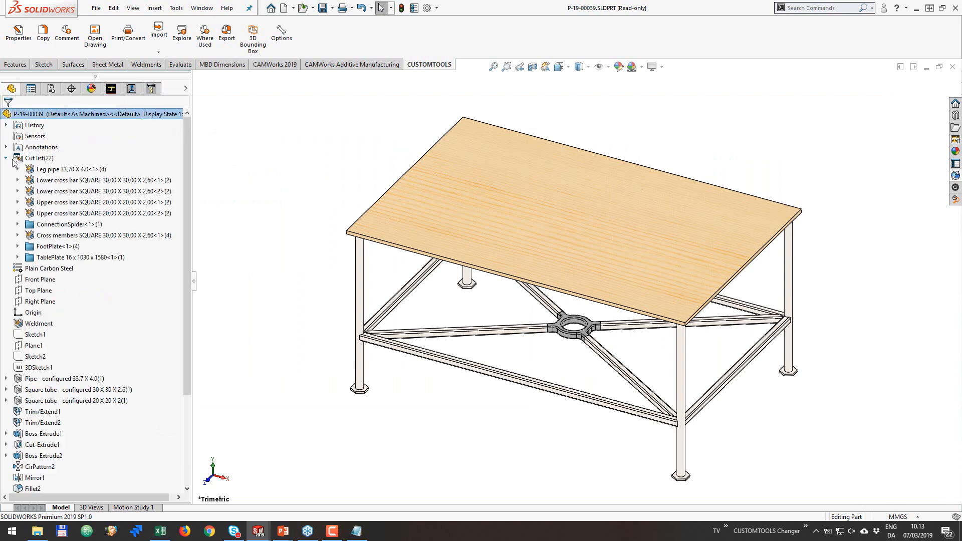
Set the Leg pipe cut-list item's BOM quantity to LENGTH.
right_click(67, 169)
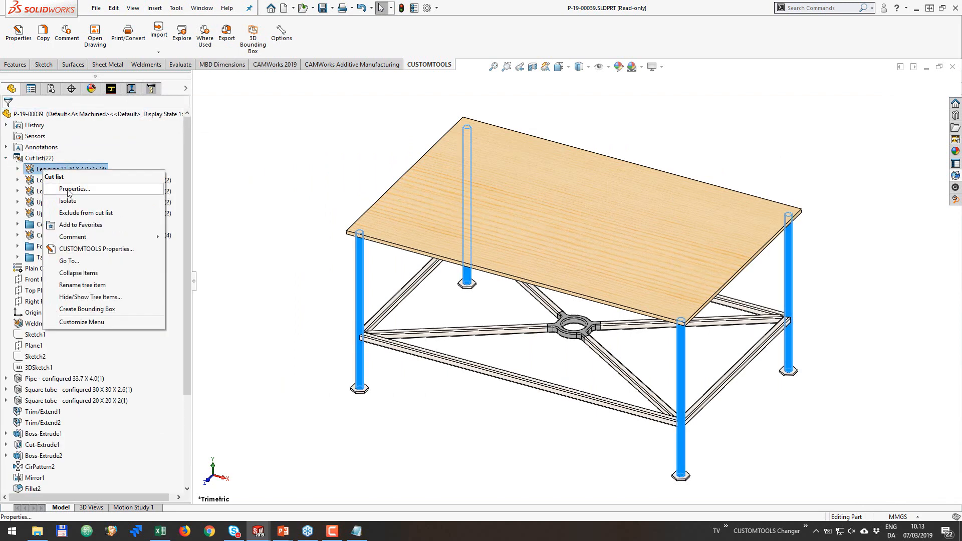
left_click(72, 188)
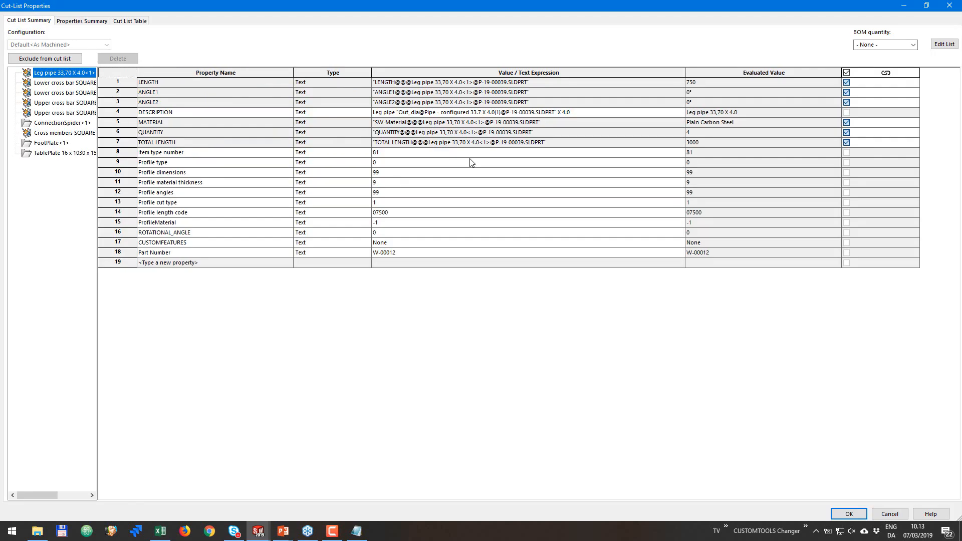
mouse_move(913, 51)
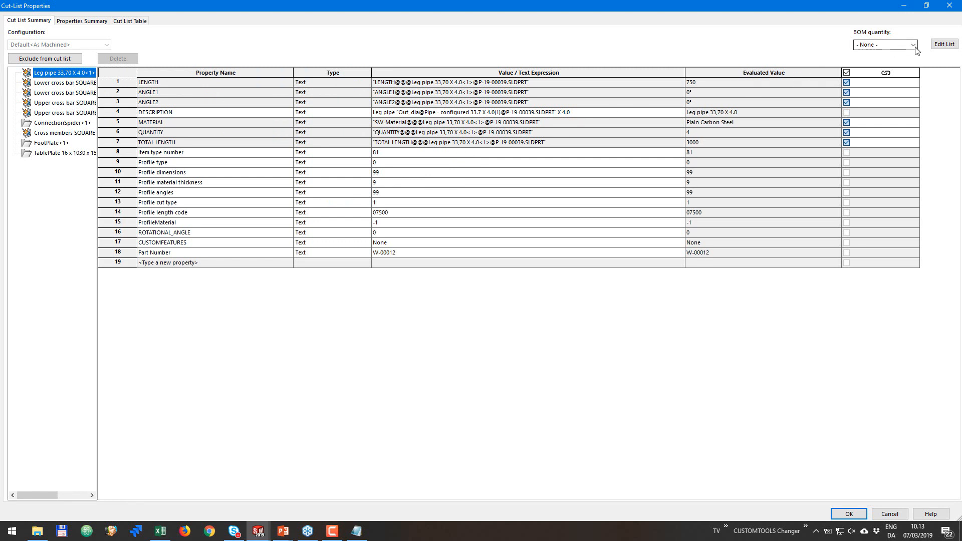
left_click(914, 44)
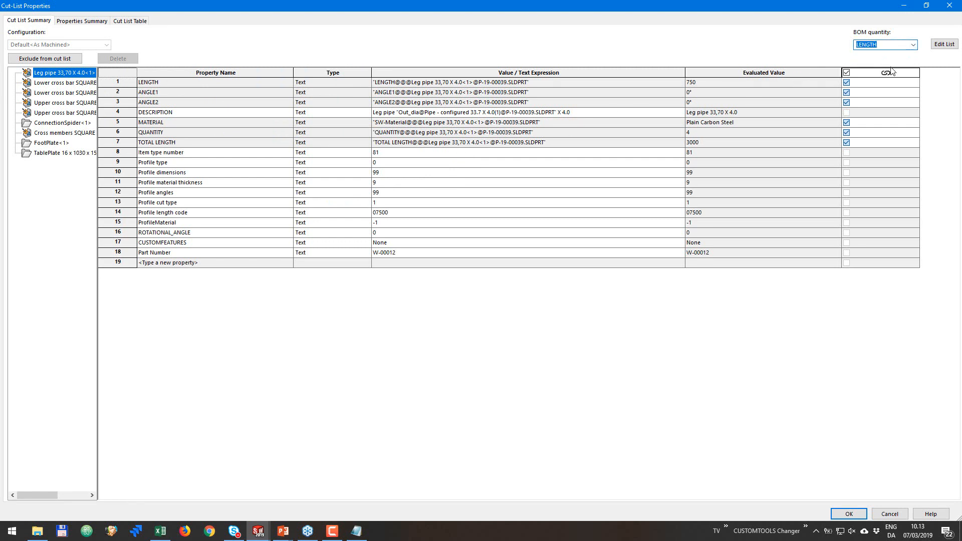
Set BOM quantity to LENGTH for the lower and upper cross bars and cross members, then confirm.
left_click(64, 82)
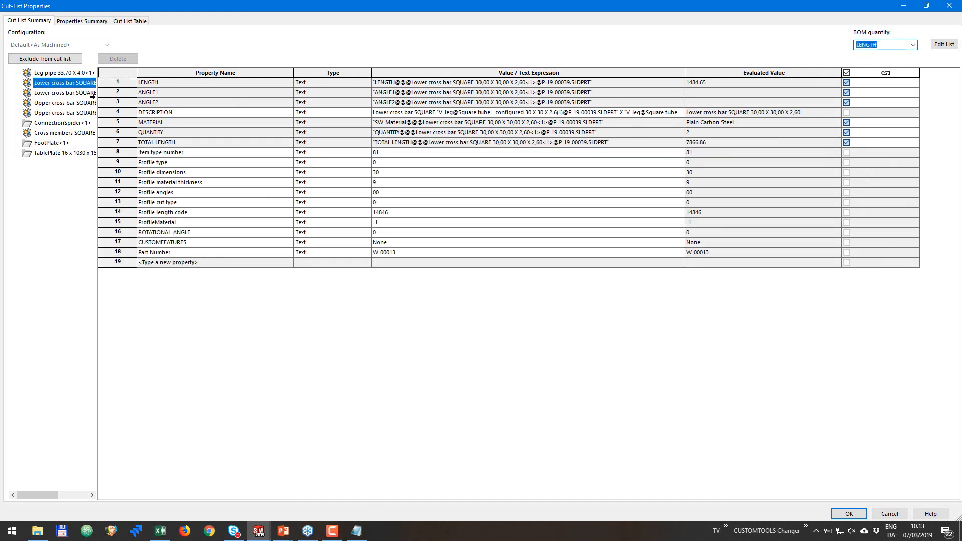
left_click(912, 44)
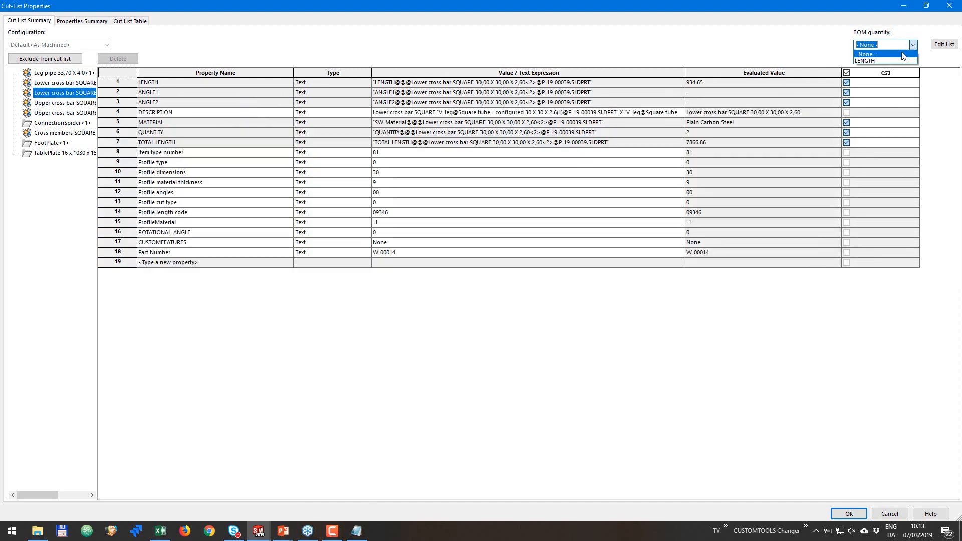
left_click(874, 59)
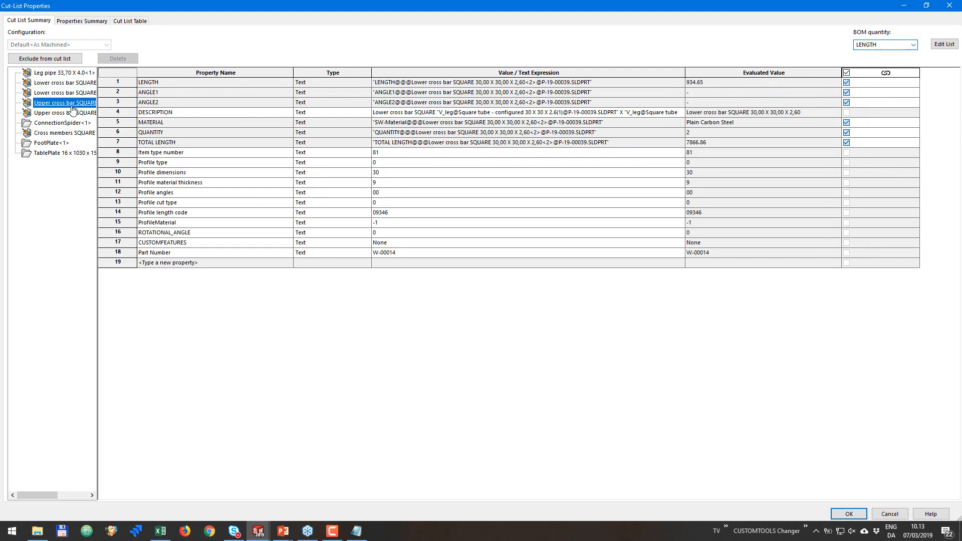
left_click(913, 44)
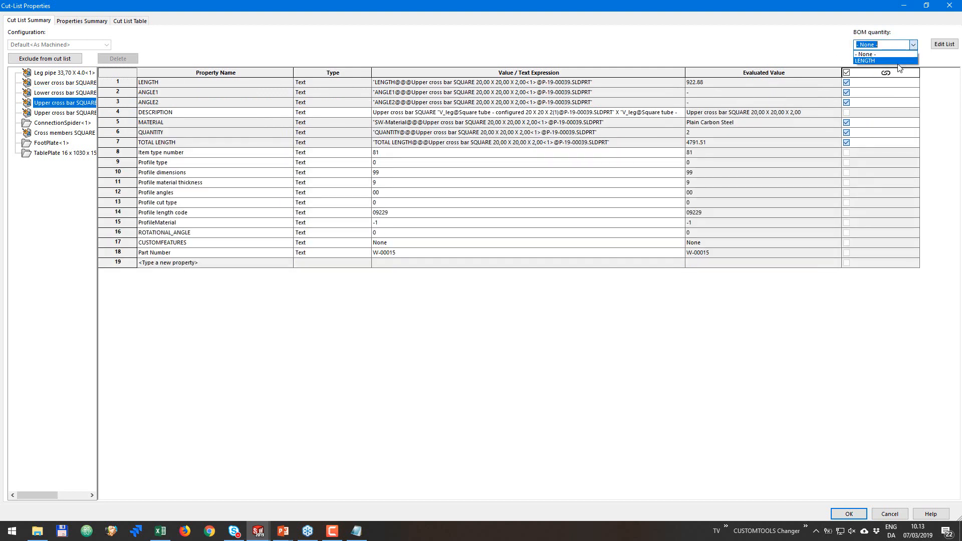
left_click(864, 60)
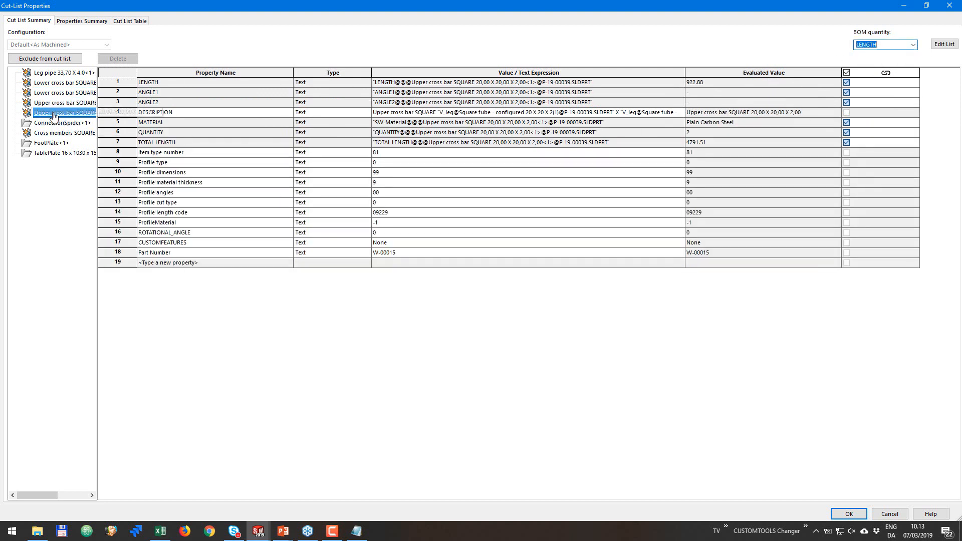
left_click(914, 44)
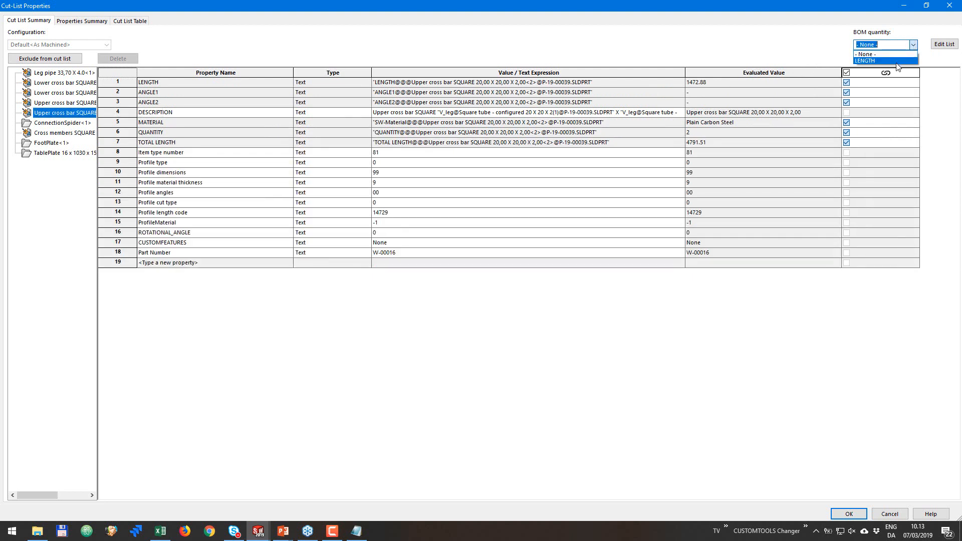
left_click(865, 60)
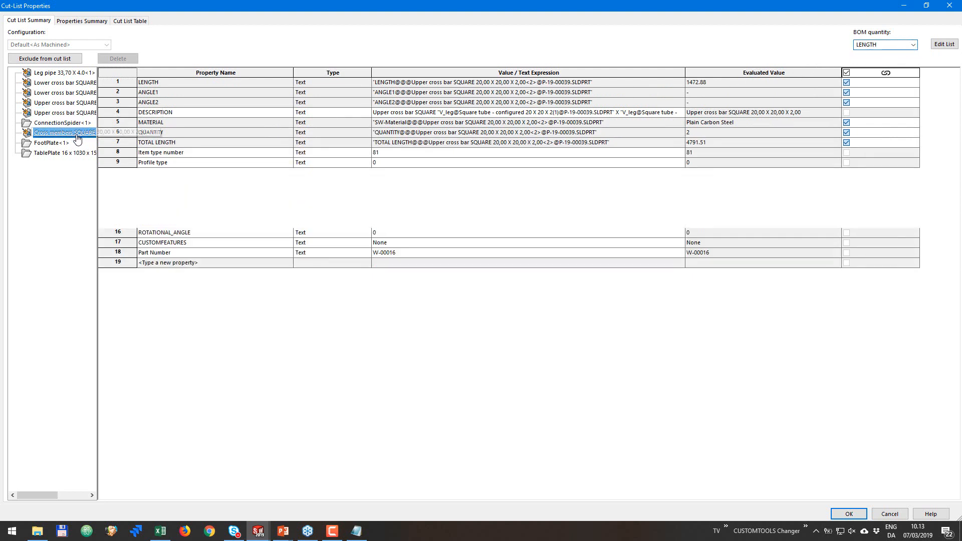
left_click(883, 44)
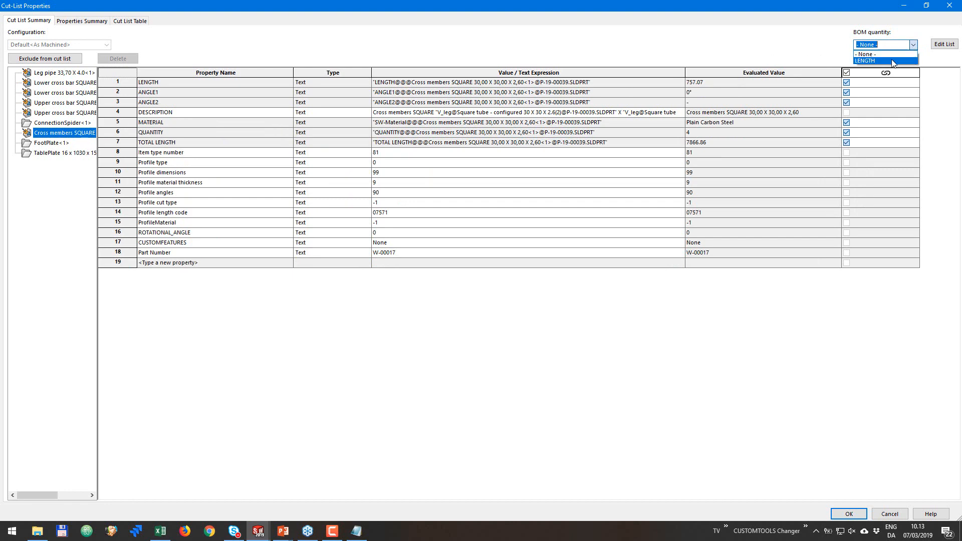
left_click(866, 60)
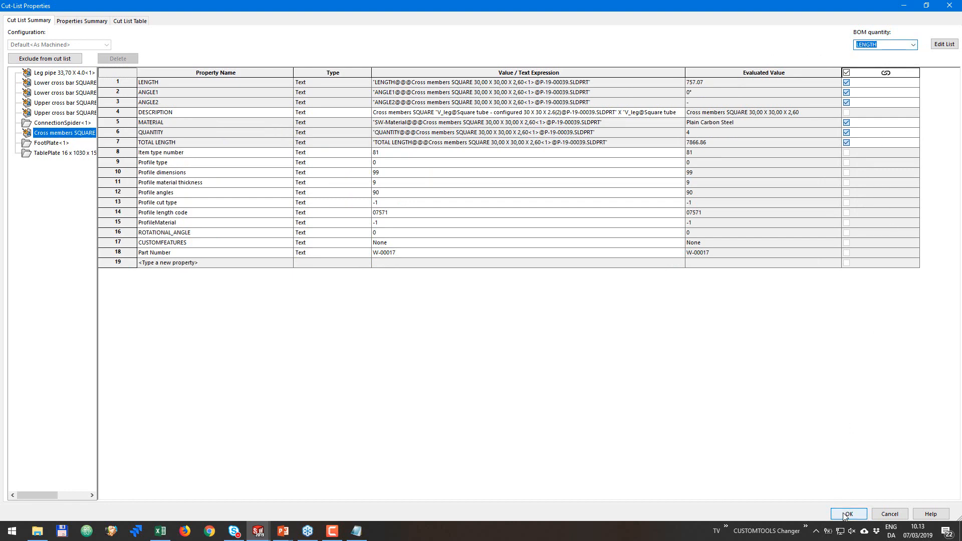
left_click(848, 513)
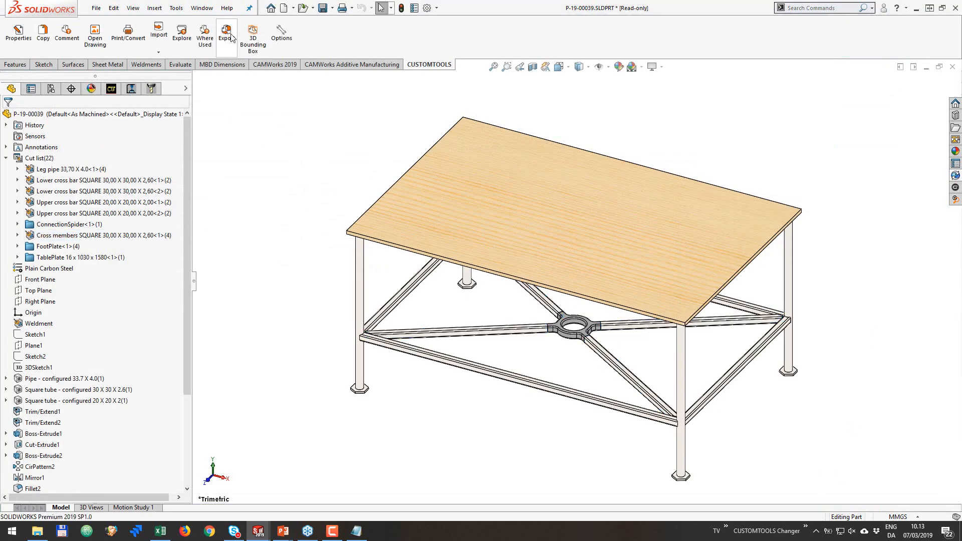
Launch the CUSTOMTOOLS export and save the unsaved table part first.
left_click(227, 35)
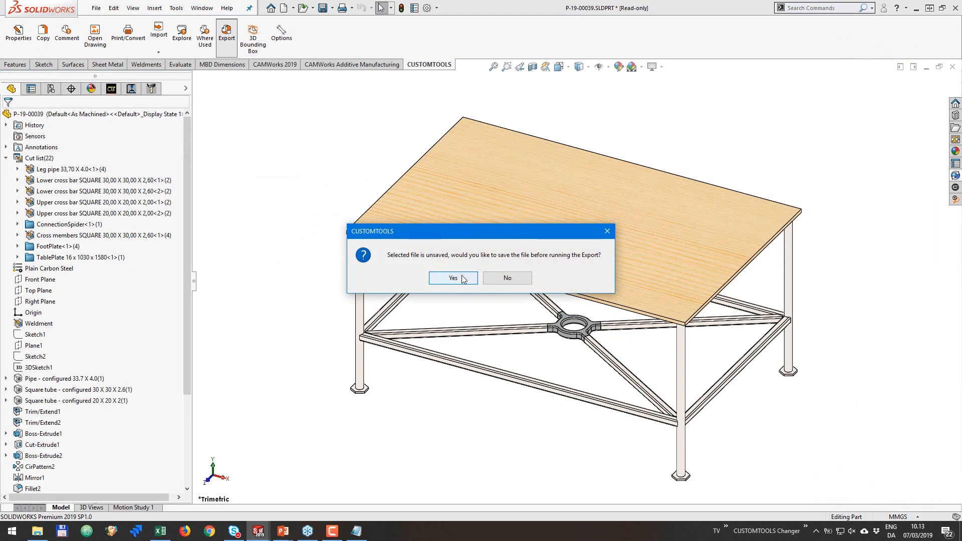
left_click(453, 278)
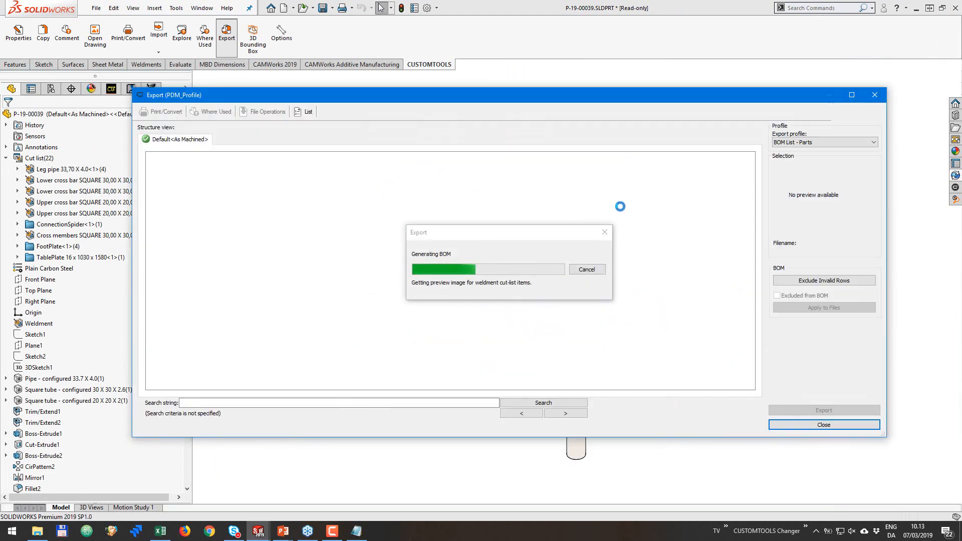
mouse_move(716, 169)
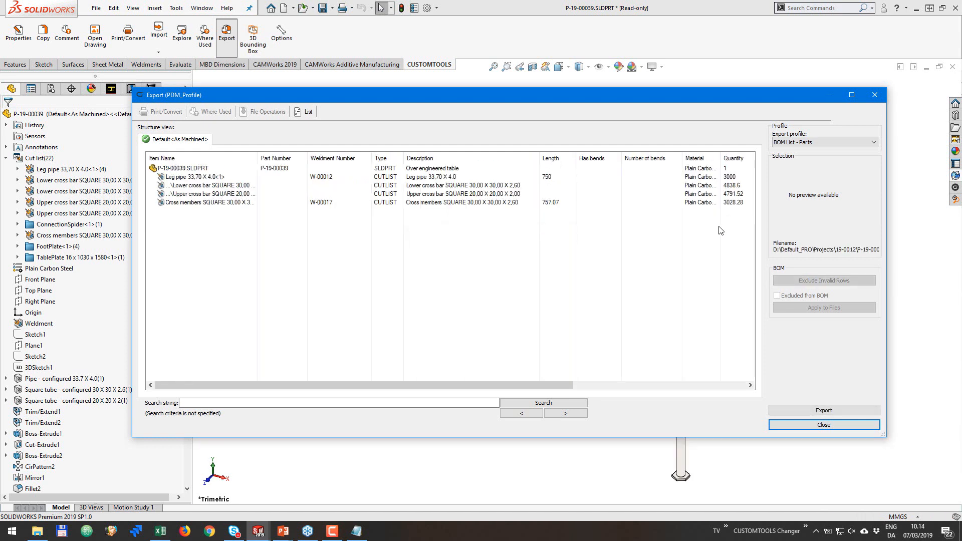
mouse_move(727, 215)
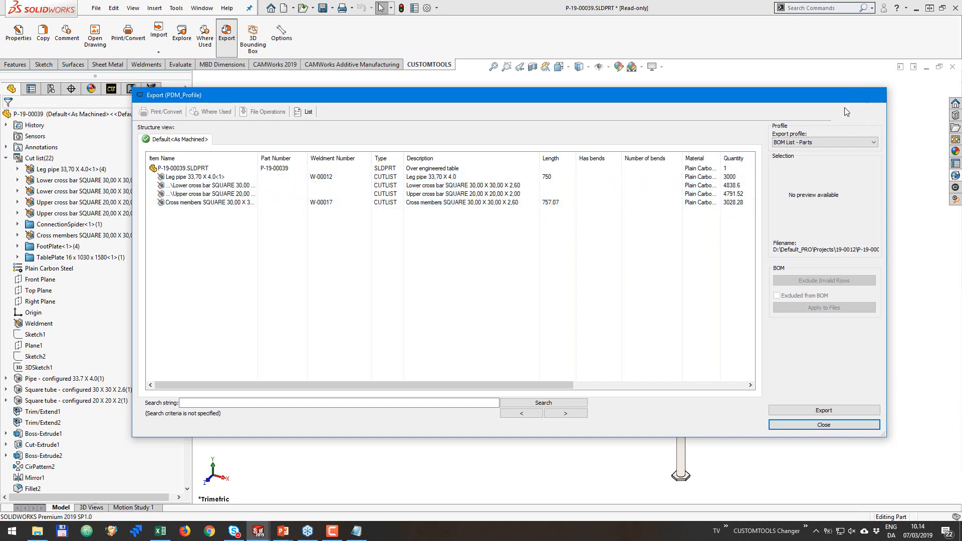
Close the export list, inspect the BOM List - Parts profile, and cancel without saving.
left_click(823, 424)
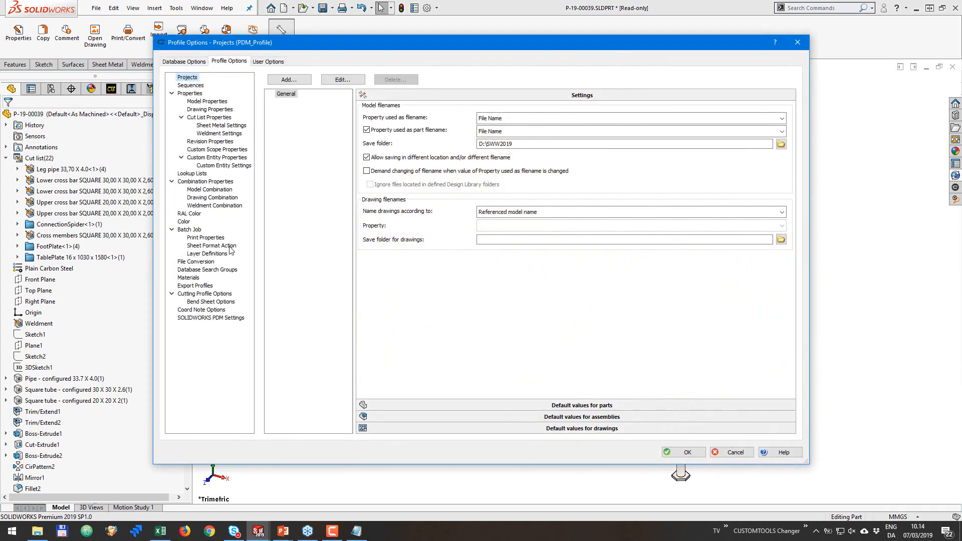
left_click(195, 285)
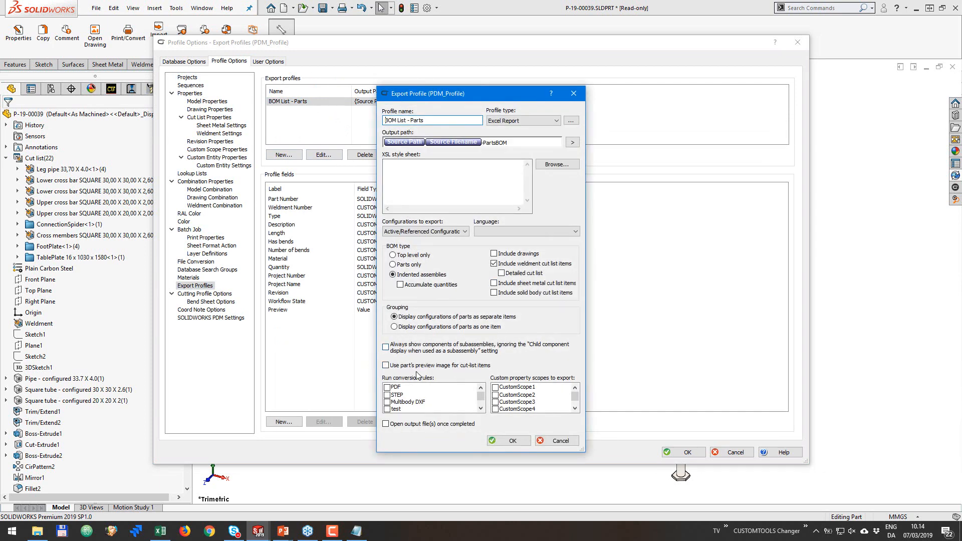
mouse_move(443, 373)
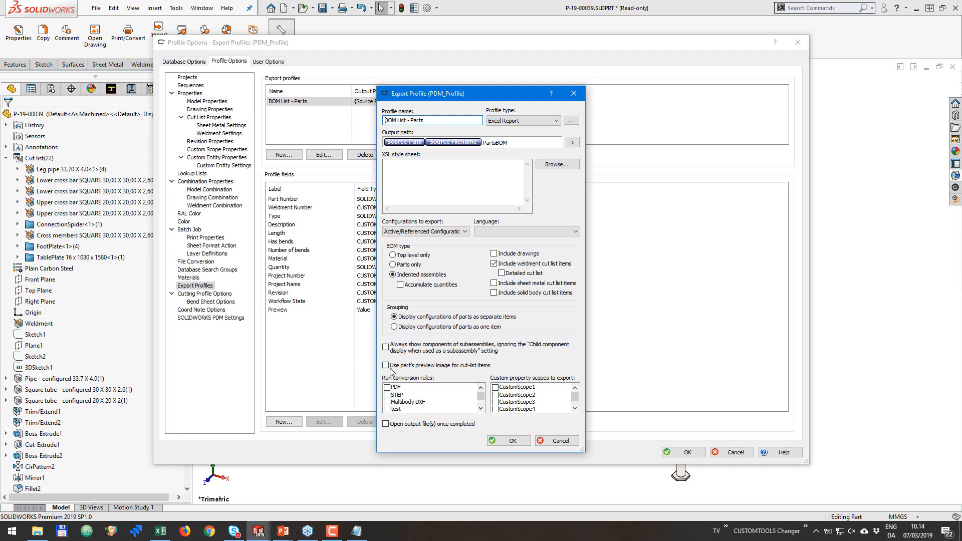
mouse_move(462, 383)
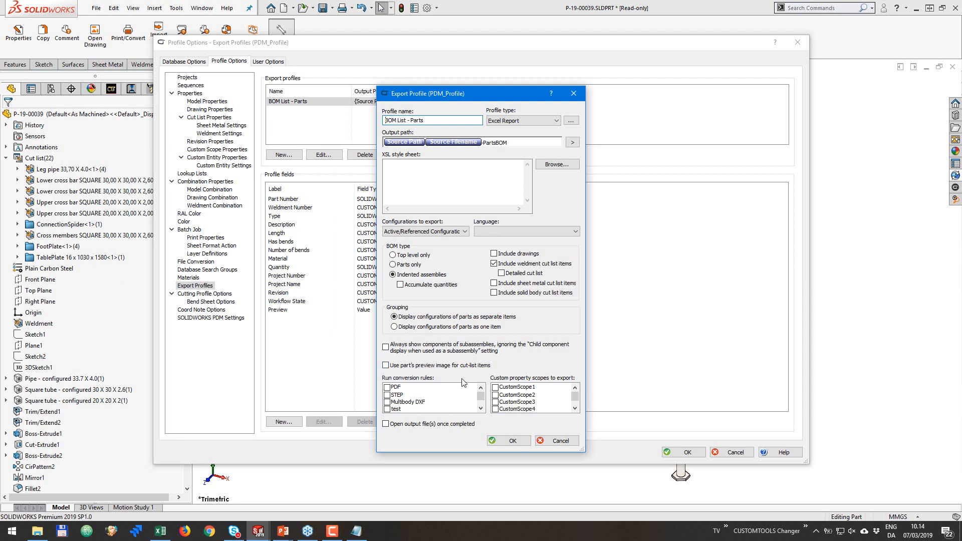
mouse_move(409, 355)
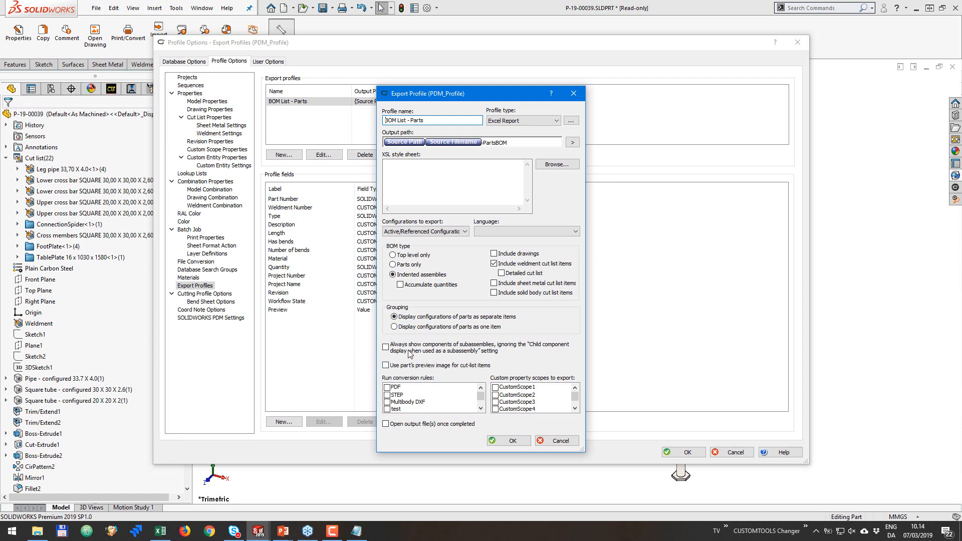
mouse_move(514, 330)
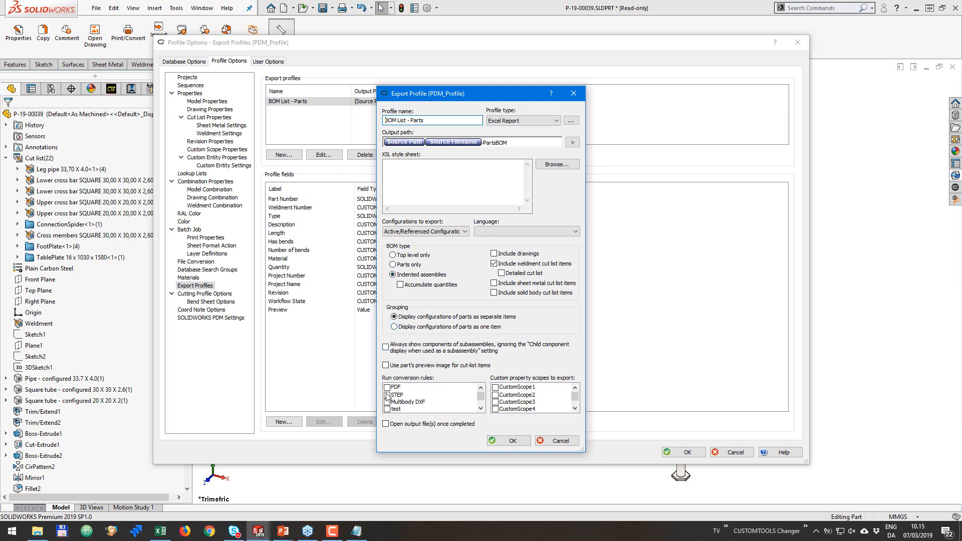
left_click(386, 394)
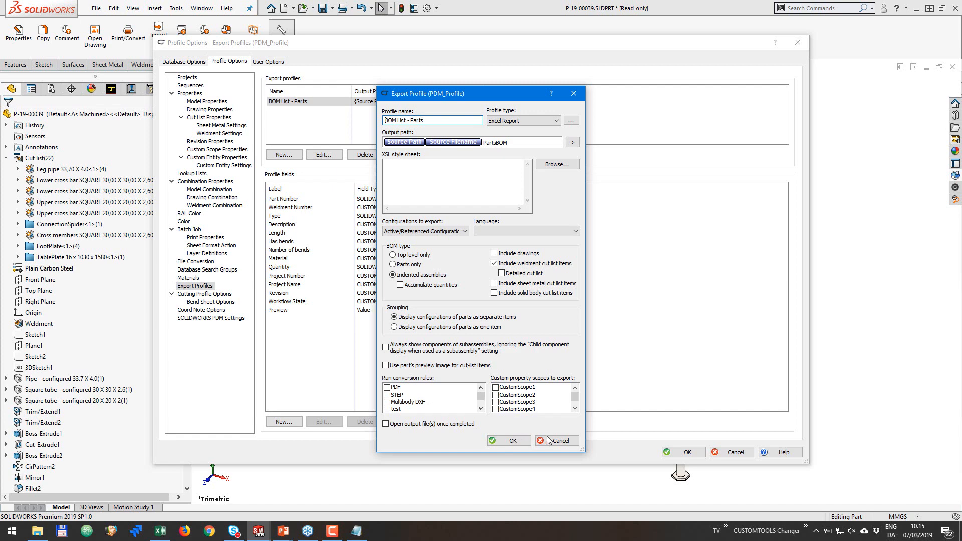
left_click(554, 441)
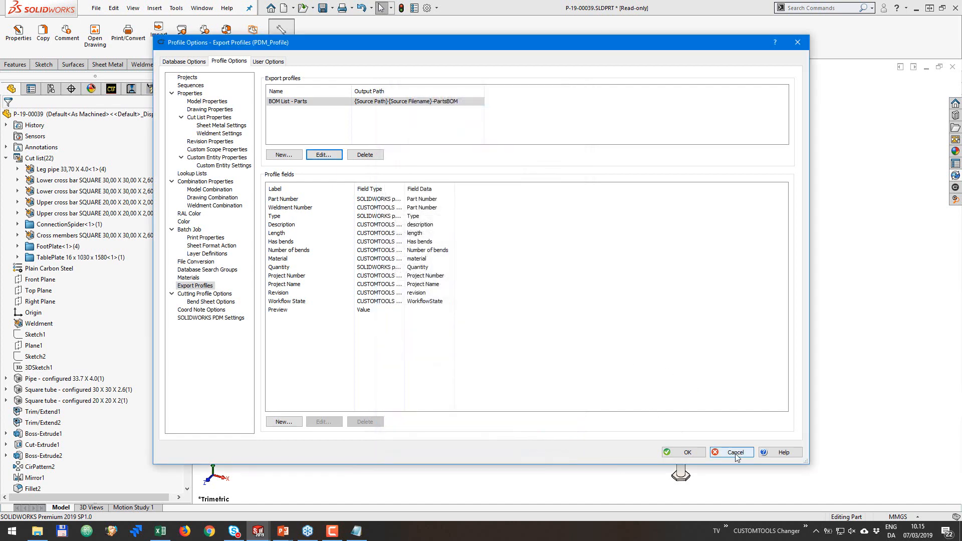
left_click(730, 452)
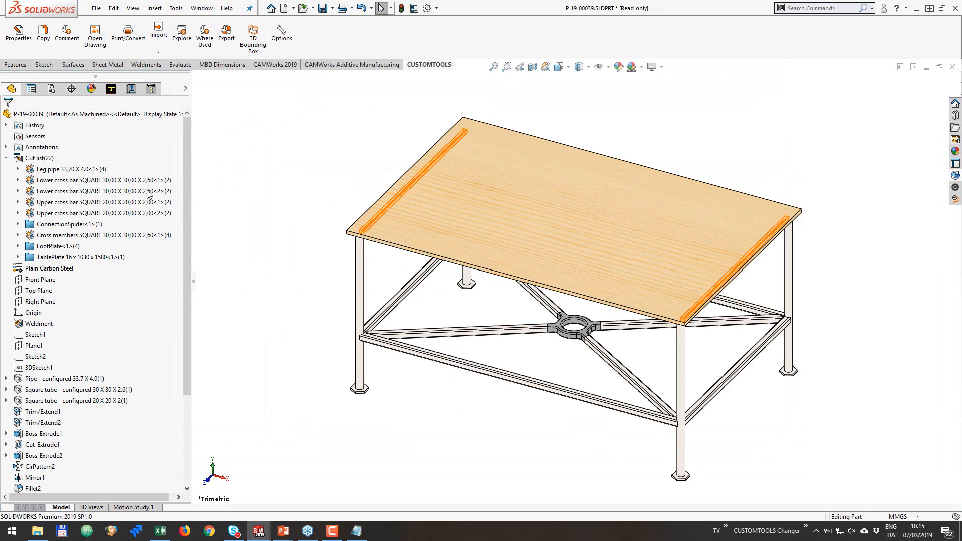
right_click(71, 169)
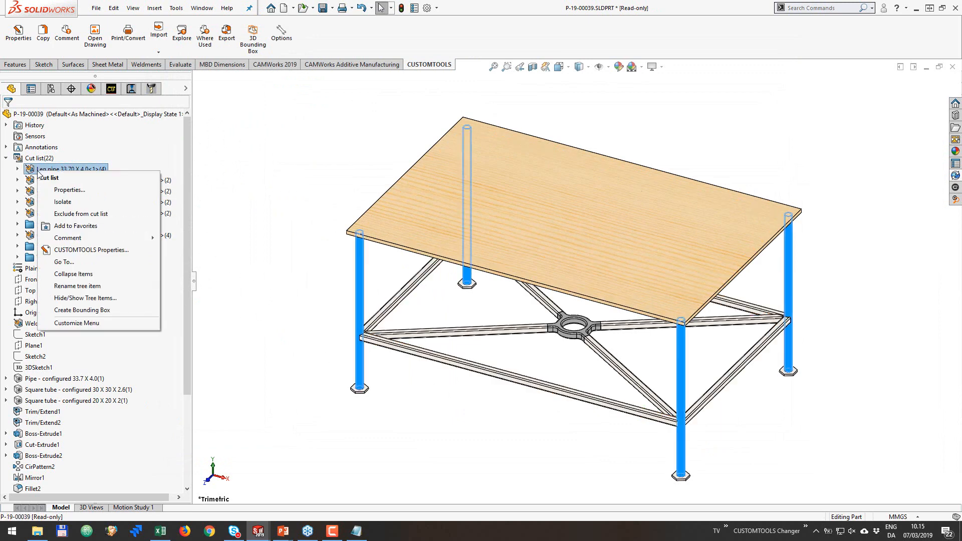
left_click(69, 189)
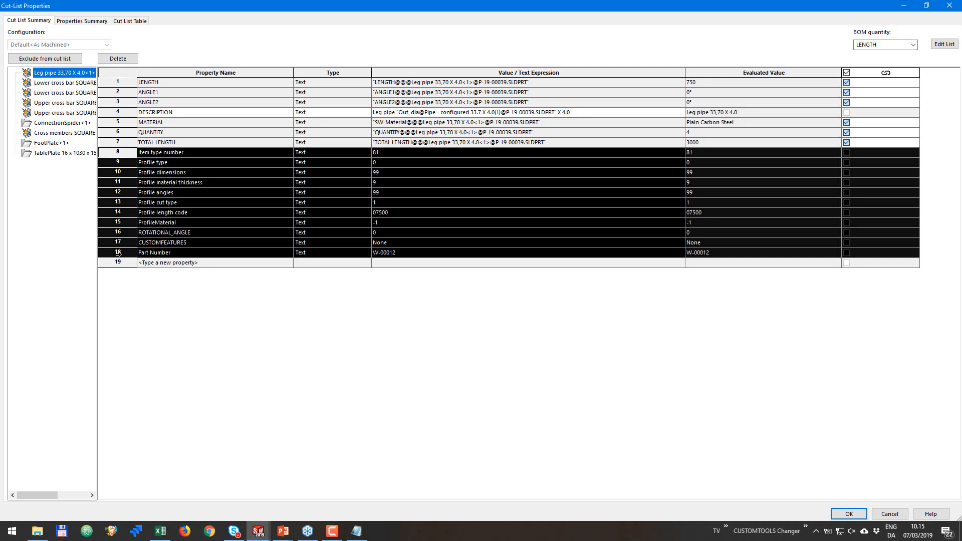
mouse_move(112, 183)
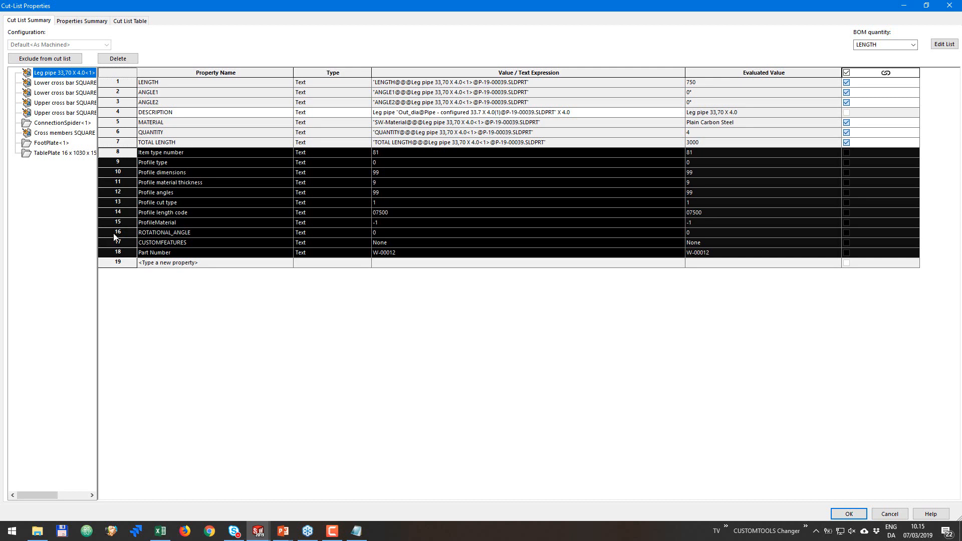
left_click(164, 233)
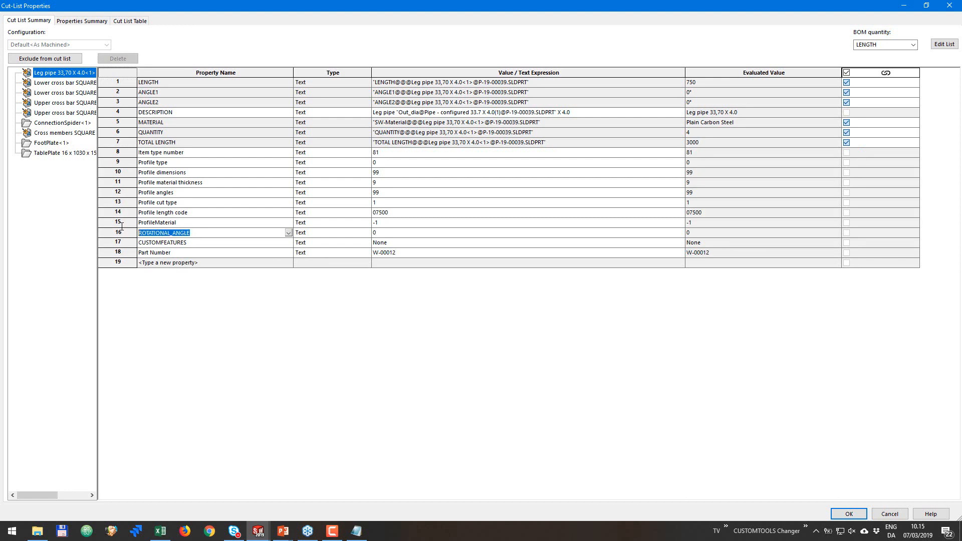
mouse_move(180, 247)
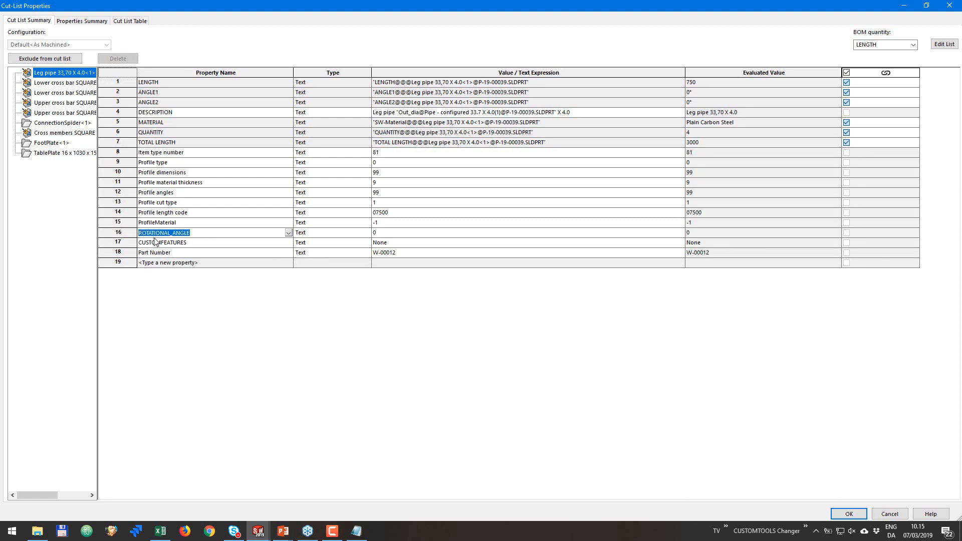
left_click(847, 513)
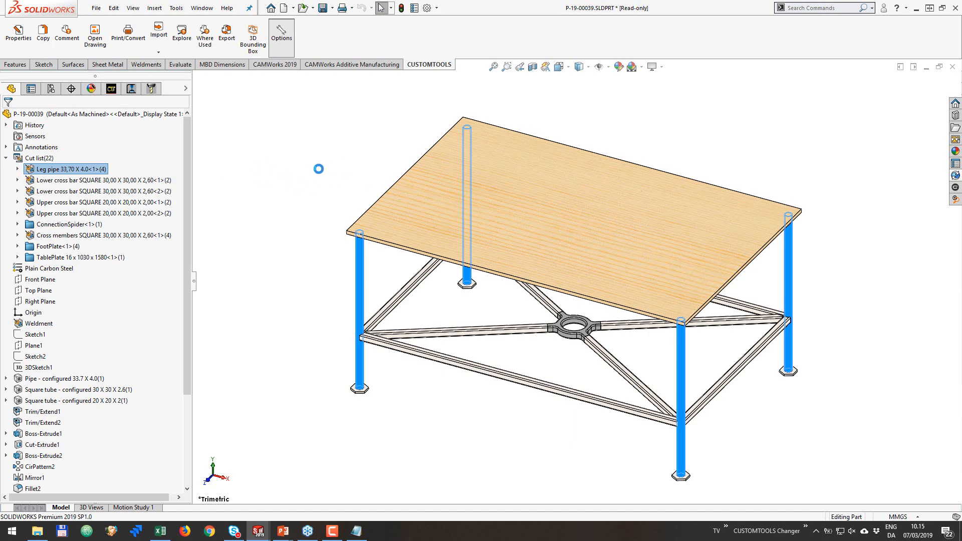
left_click(281, 34)
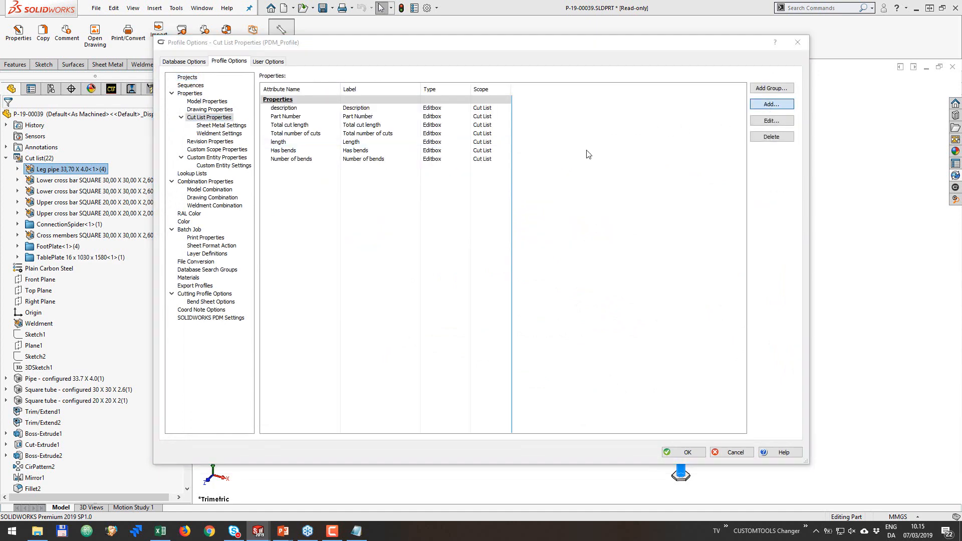
Finish the ROTATIONAL_ANGLE property, add it as a BOM List - Parts field, and save options.
left_click(770, 104)
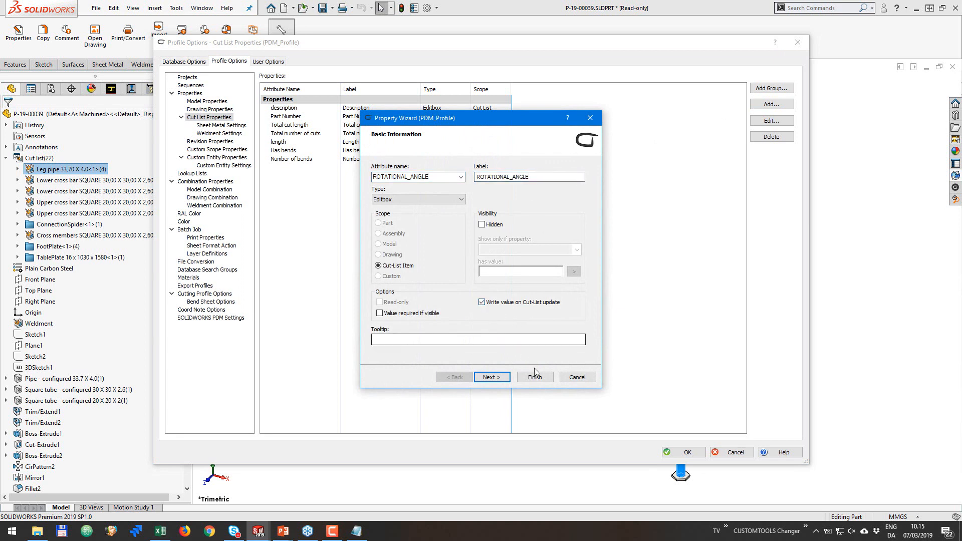
left_click(534, 376)
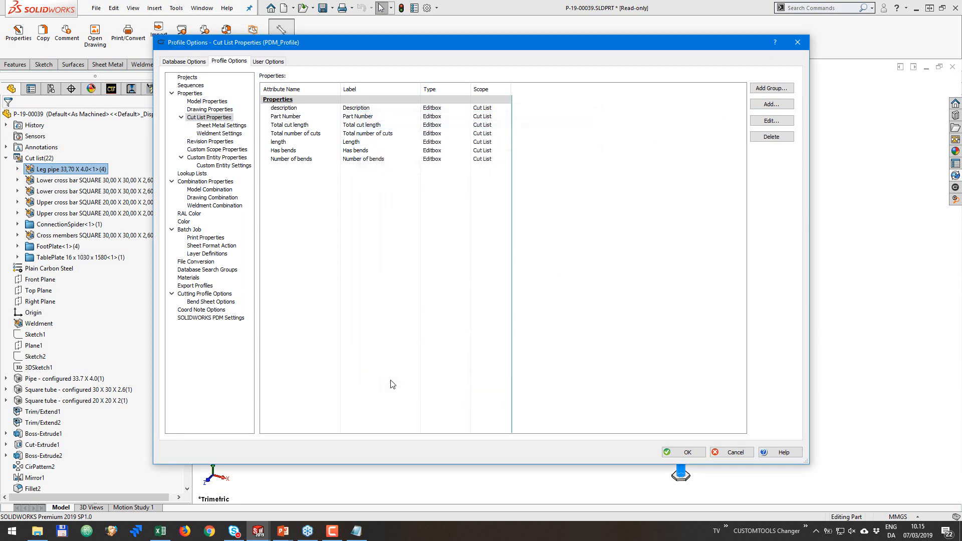
left_click(195, 285)
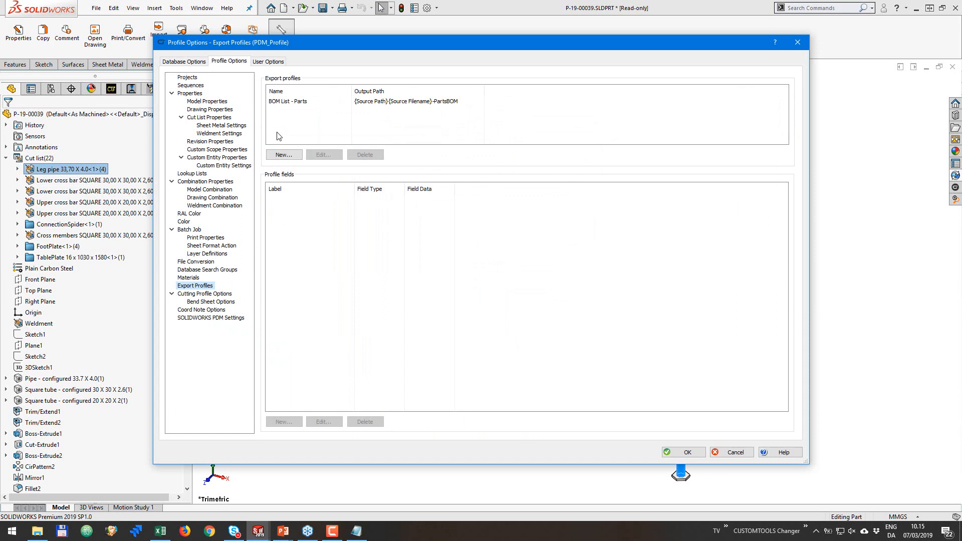
left_click(287, 101)
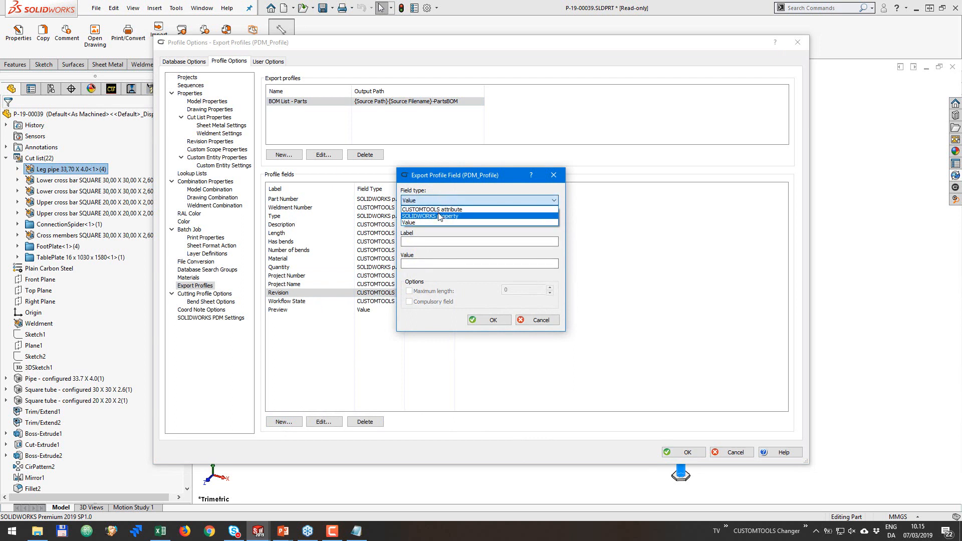
left_click(429, 209)
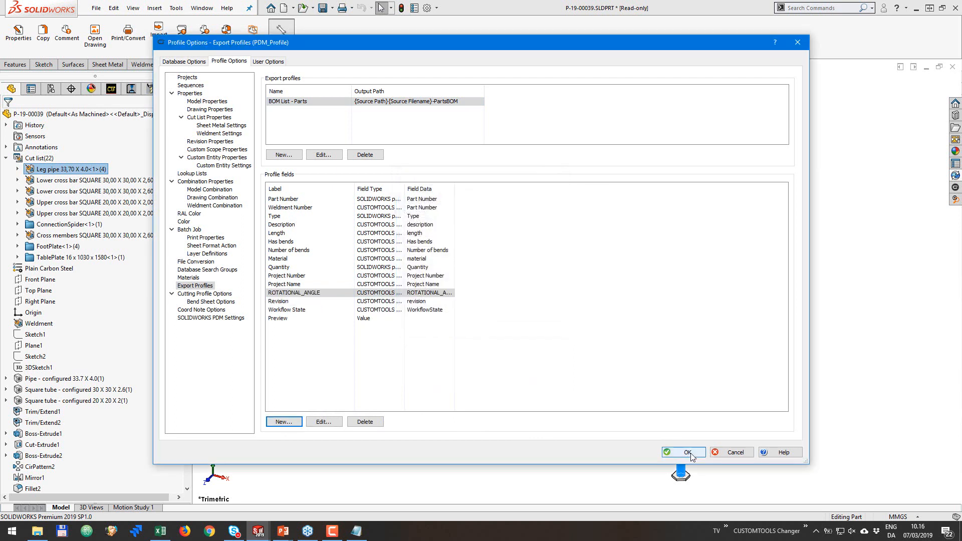
left_click(683, 452)
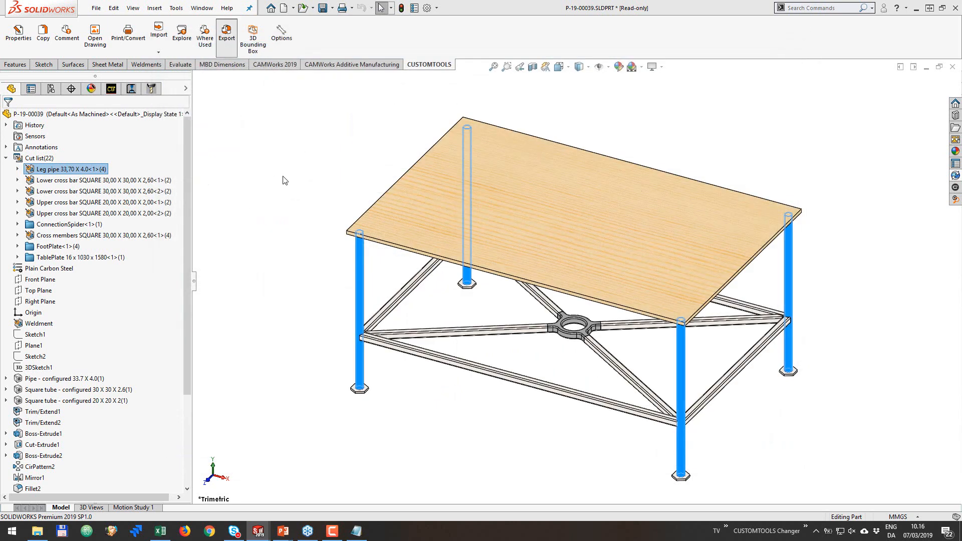
left_click(226, 33)
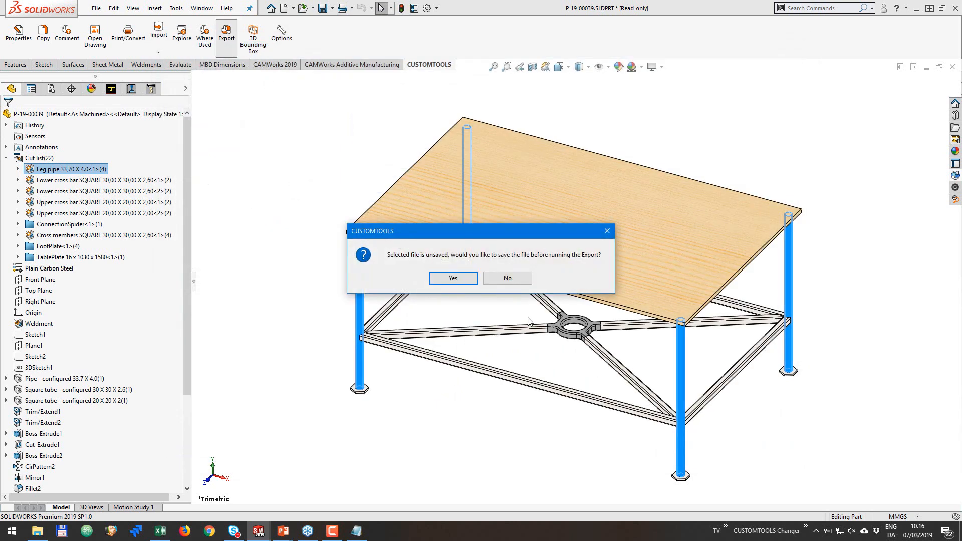
left_click(507, 278)
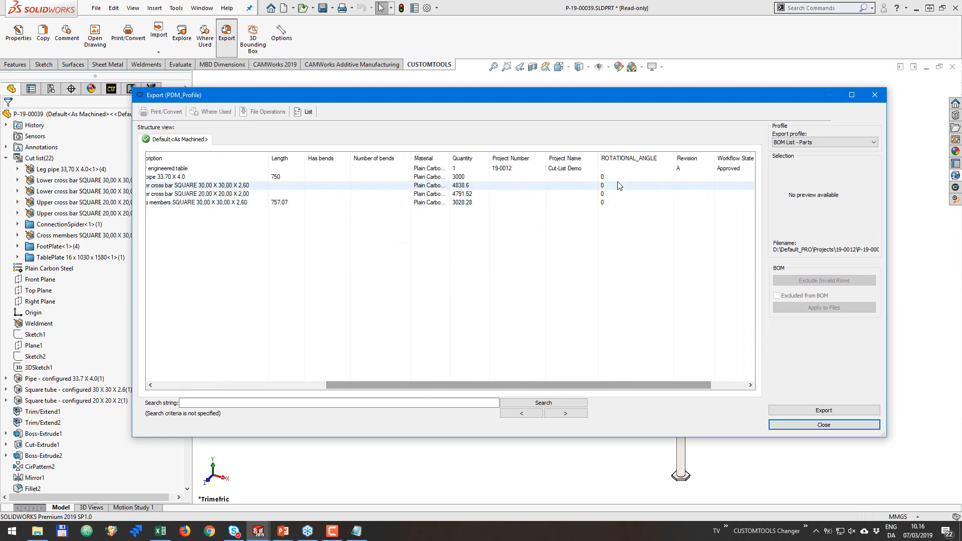
left_click(823, 424)
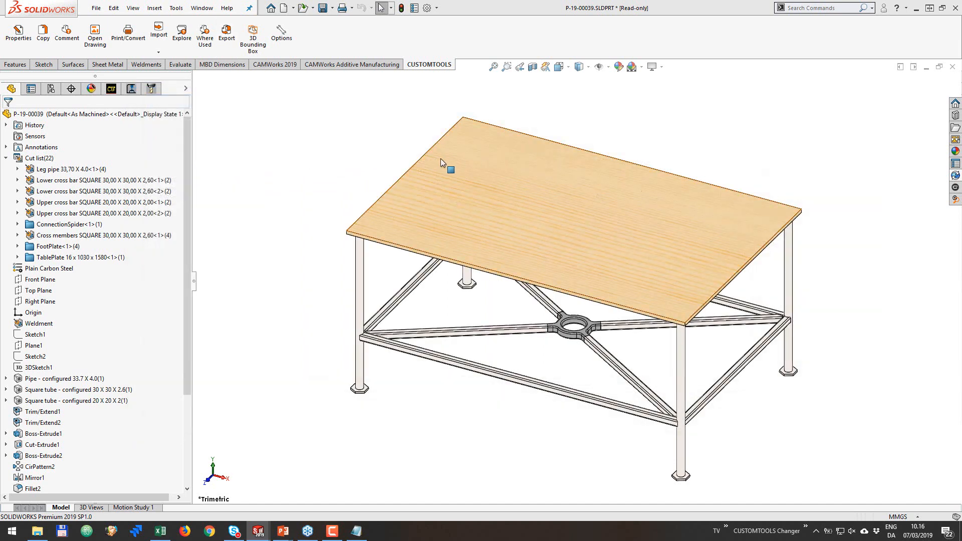
left_click(68, 169)
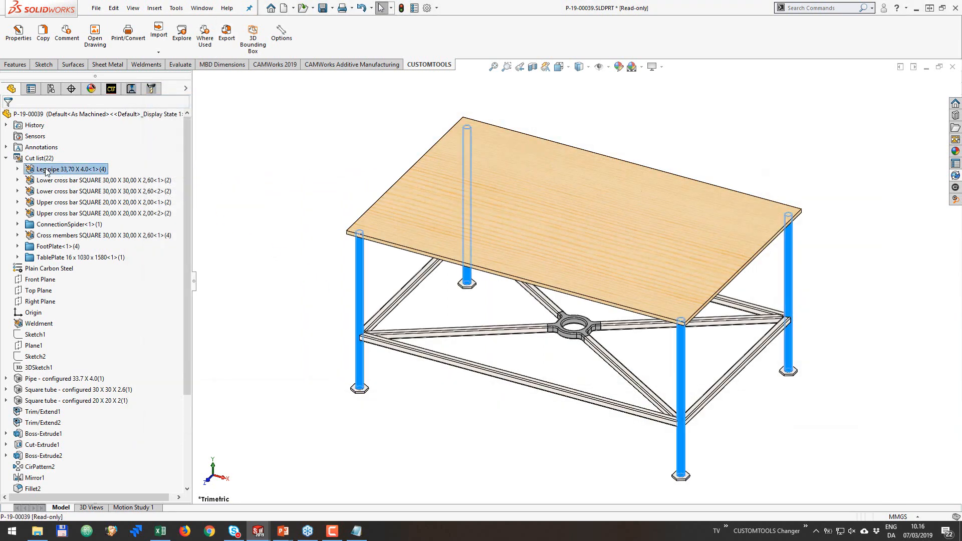
left_click(100, 180)
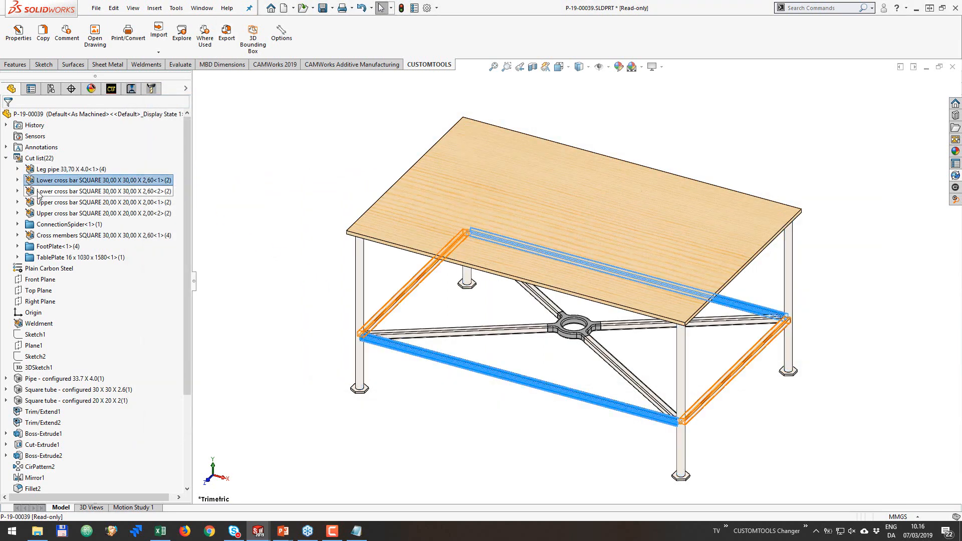
left_click(101, 191)
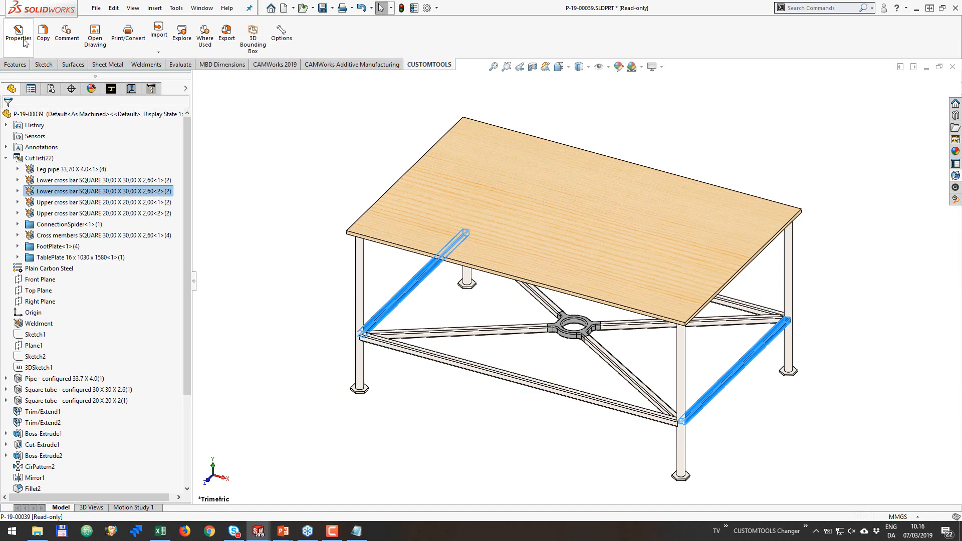
mouse_move(18, 32)
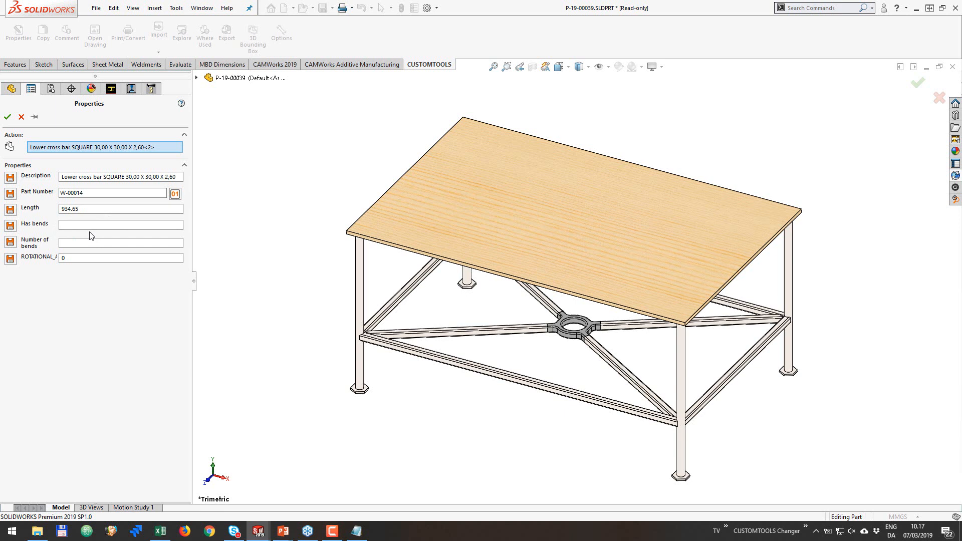
mouse_move(77, 257)
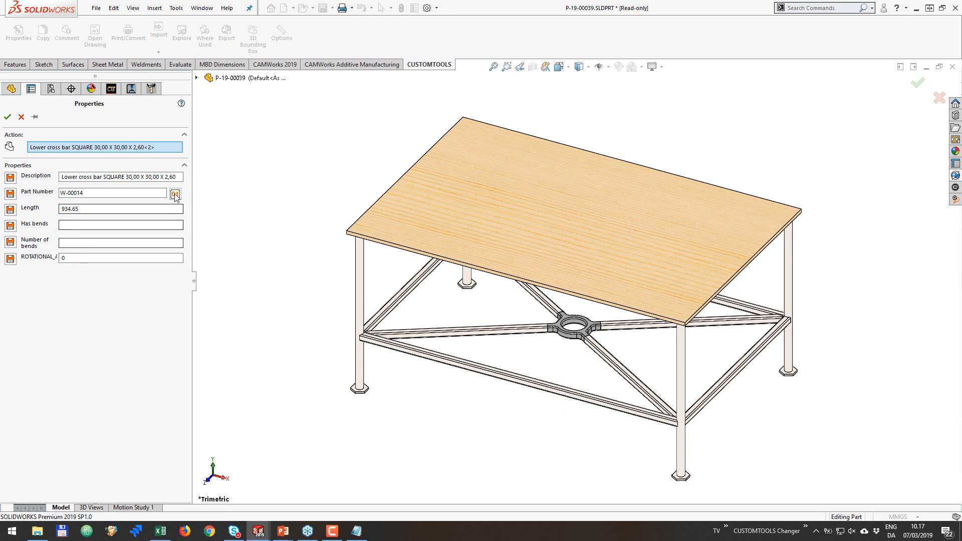
left_click(174, 194)
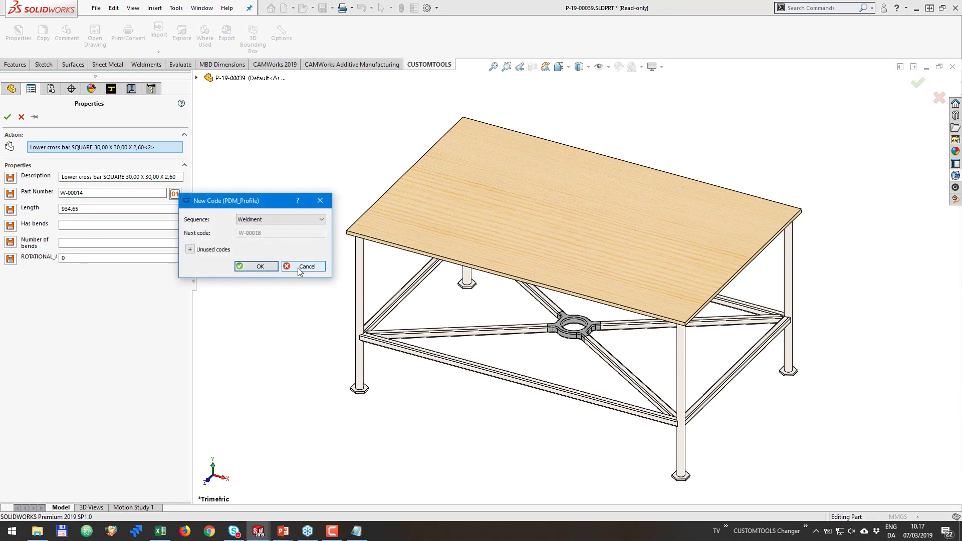
left_click(303, 266)
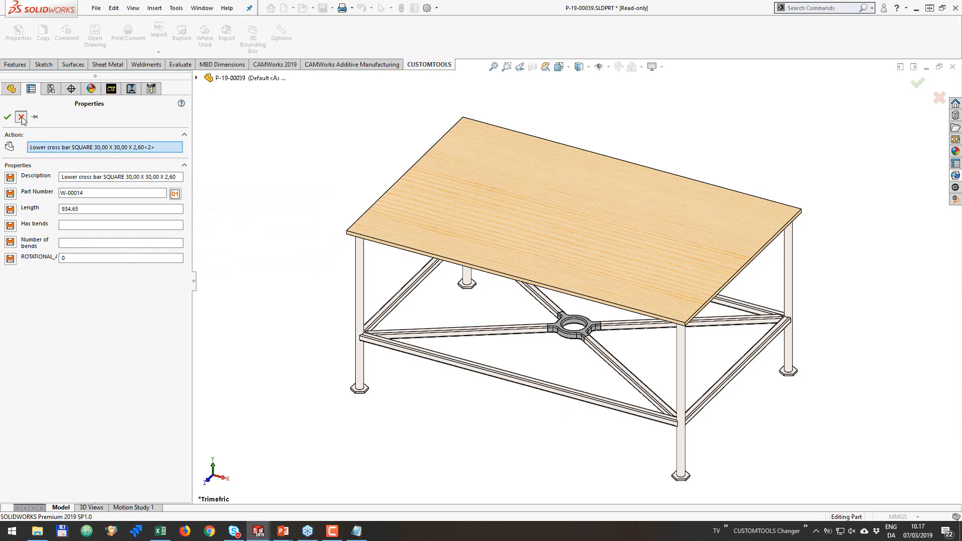
left_click(7, 117)
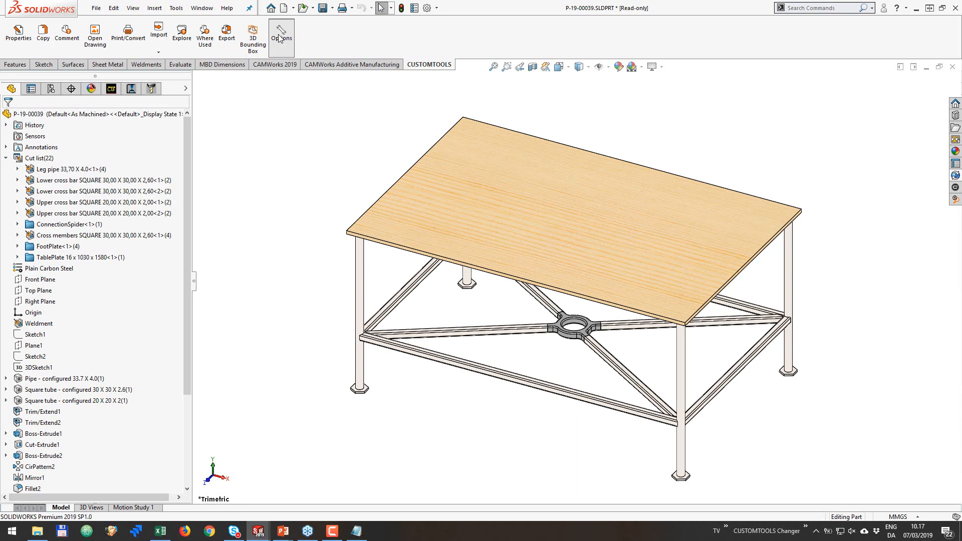
left_click(281, 37)
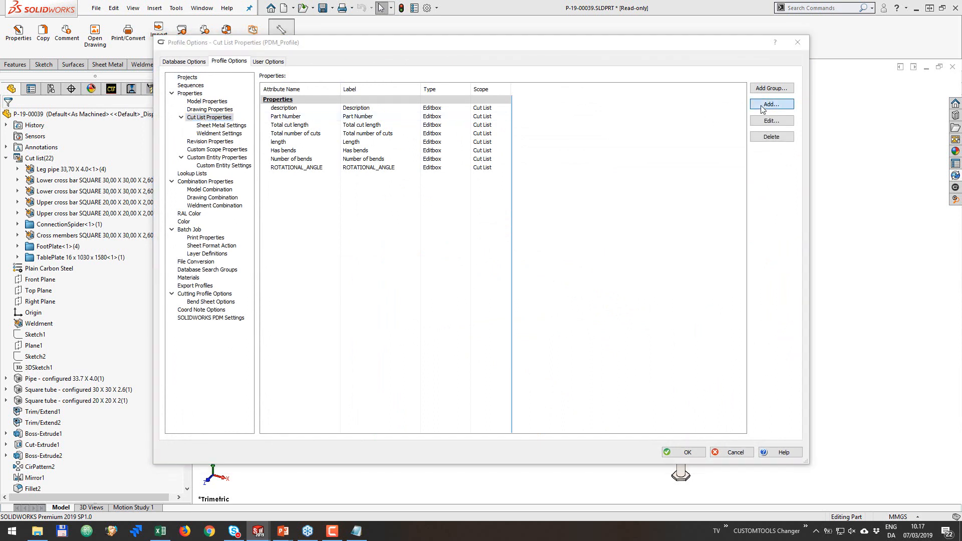
Create the 'Demo List' combobox cut-list property using the Type lookup, and save options.
left_click(770, 104)
type("Demo")
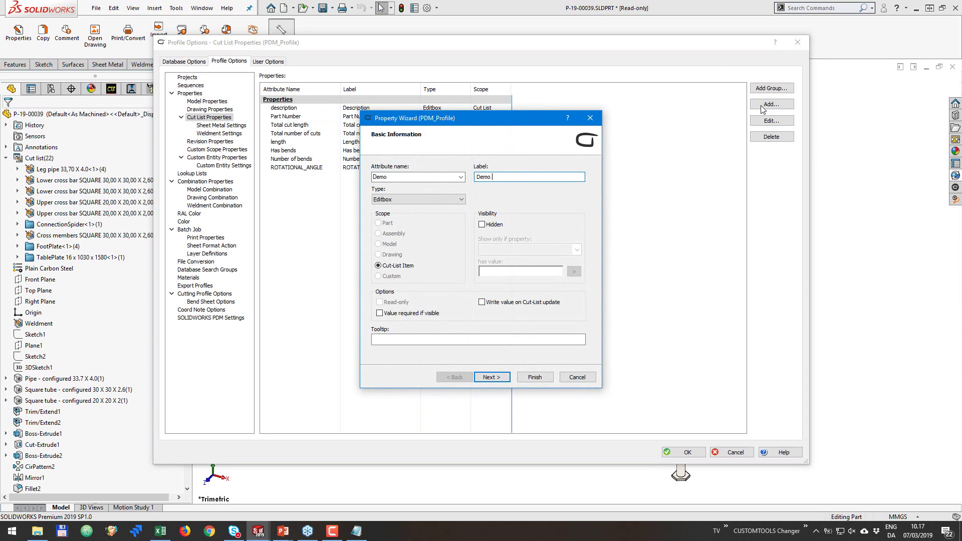
type("List")
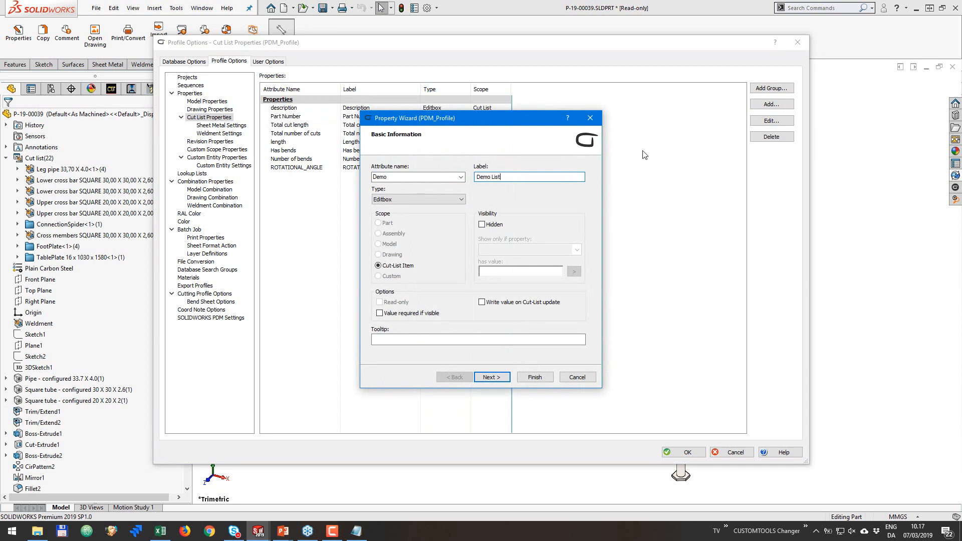
left_click(415, 199)
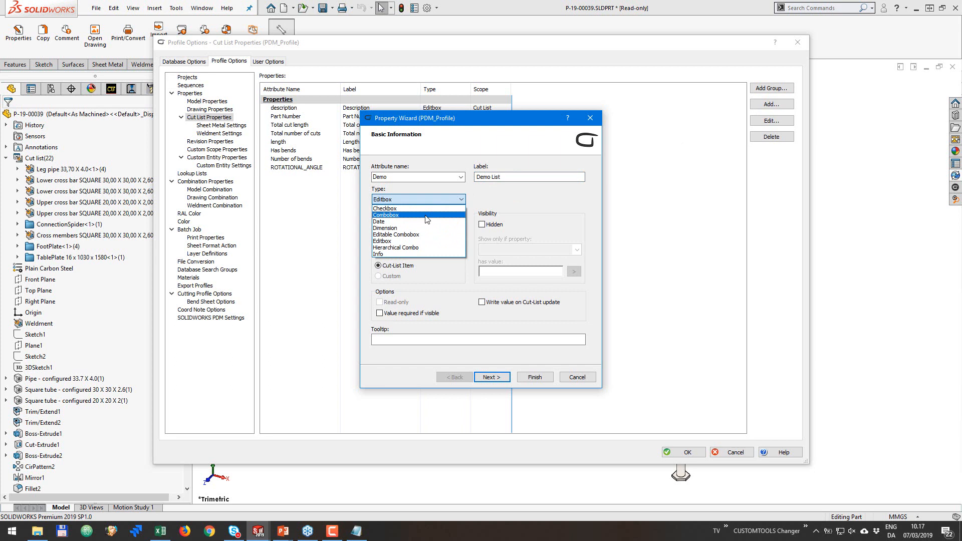
left_click(491, 376)
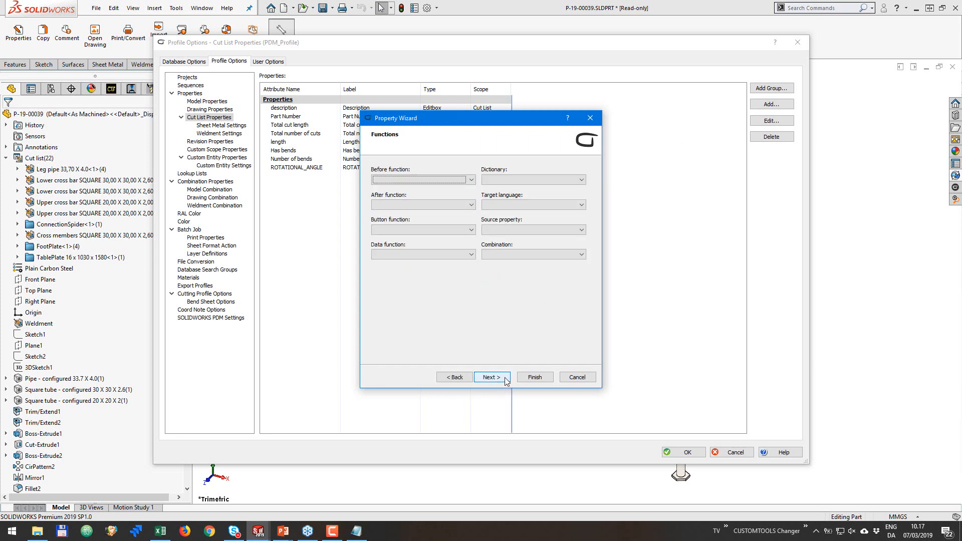
left_click(490, 376)
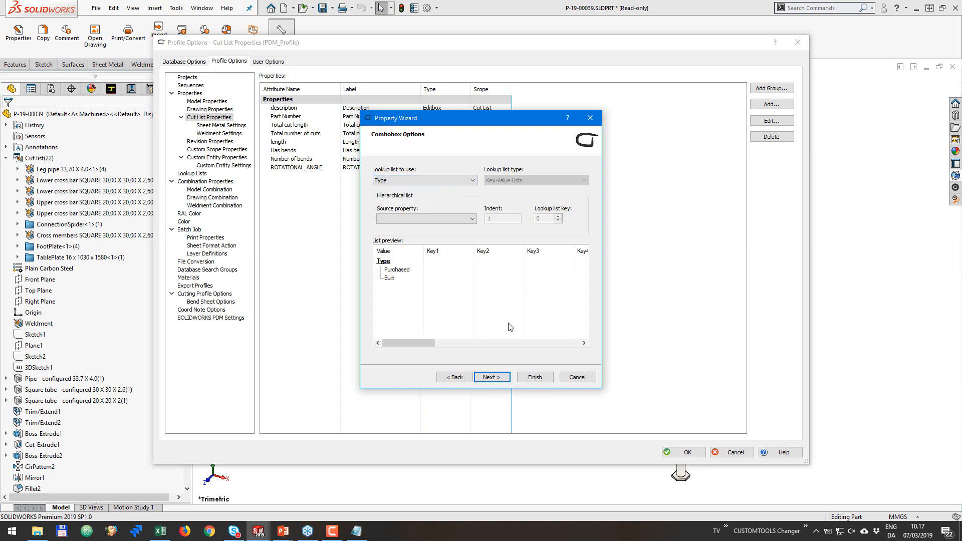
left_click(533, 377)
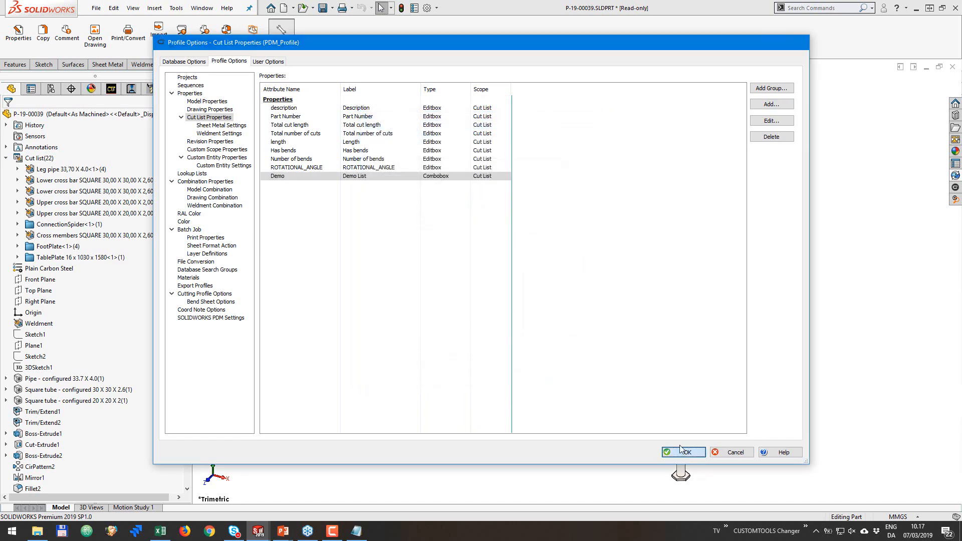
left_click(683, 452)
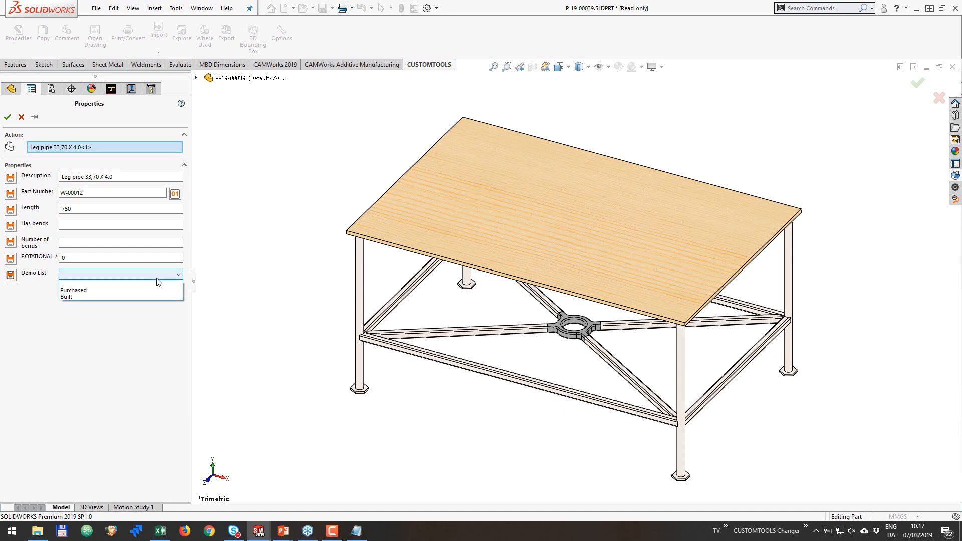
left_click(66, 298)
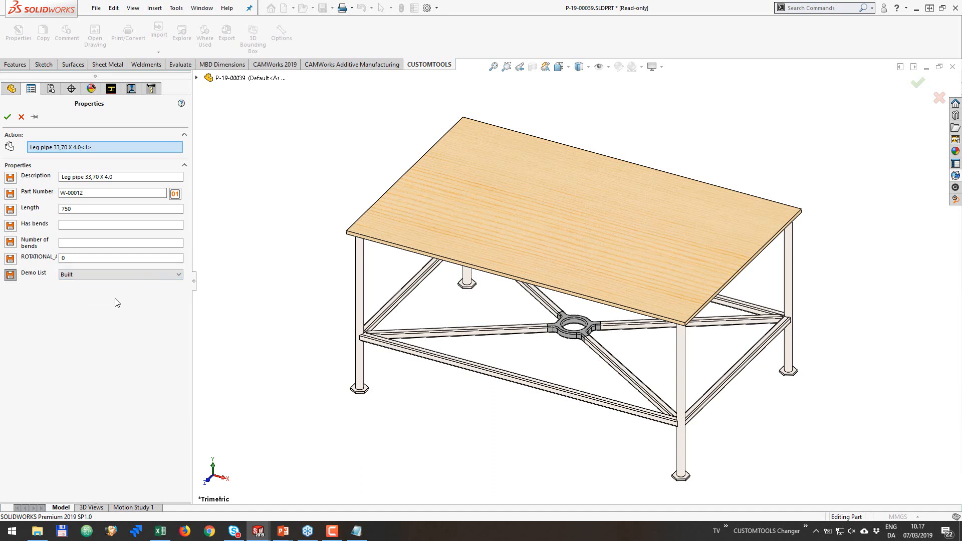
mouse_move(71, 288)
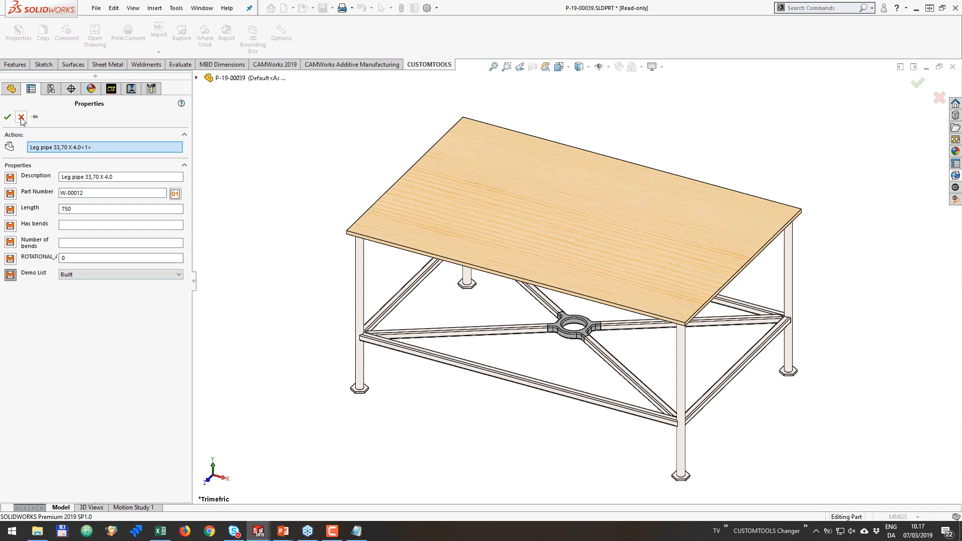
mouse_move(21, 117)
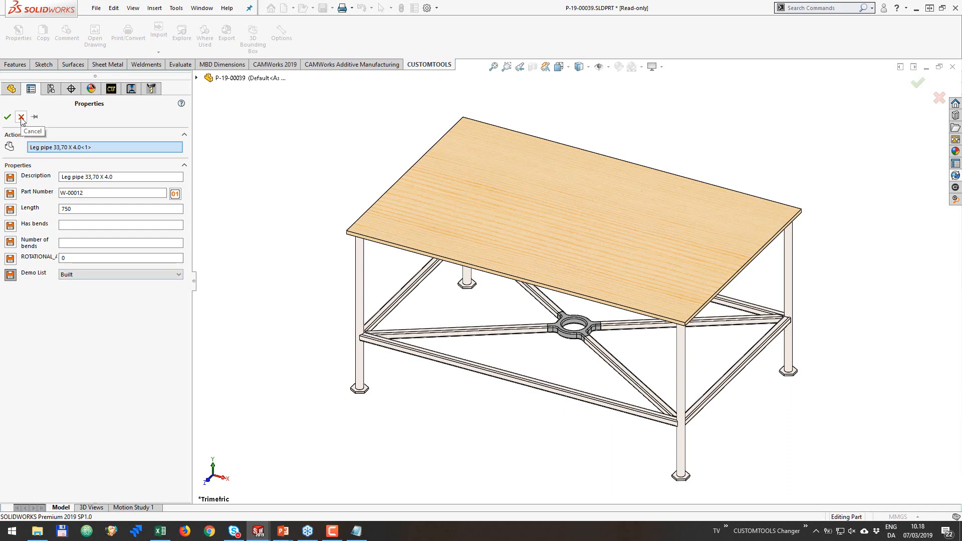
left_click(21, 117)
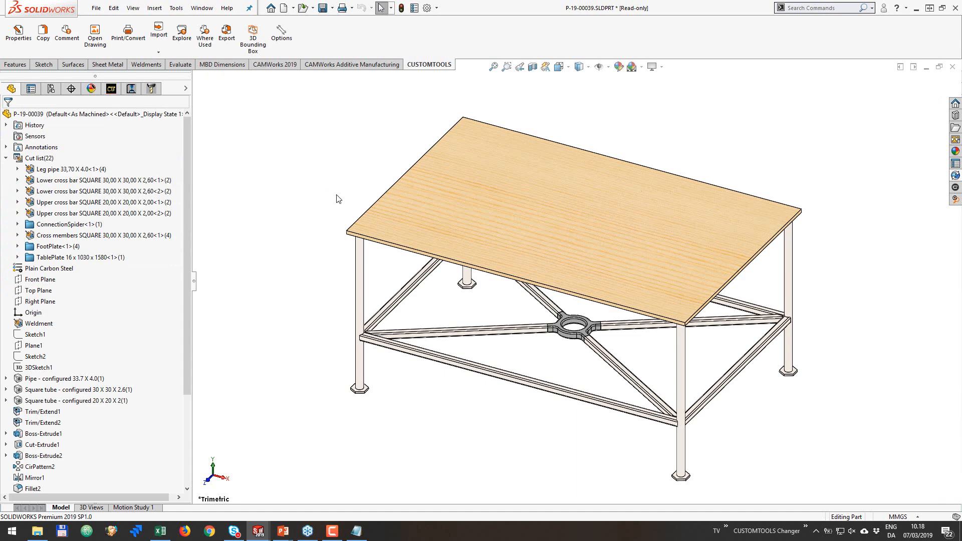
mouse_move(301, 208)
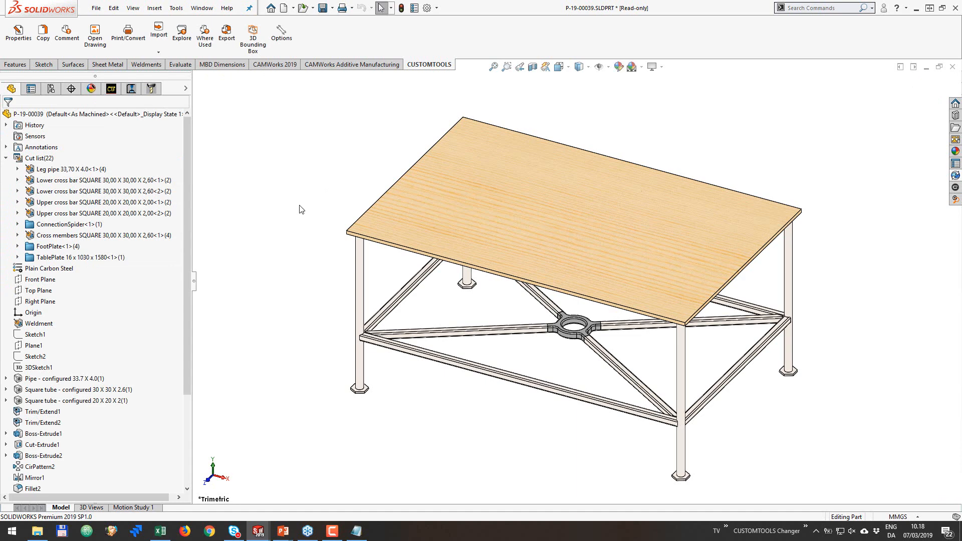